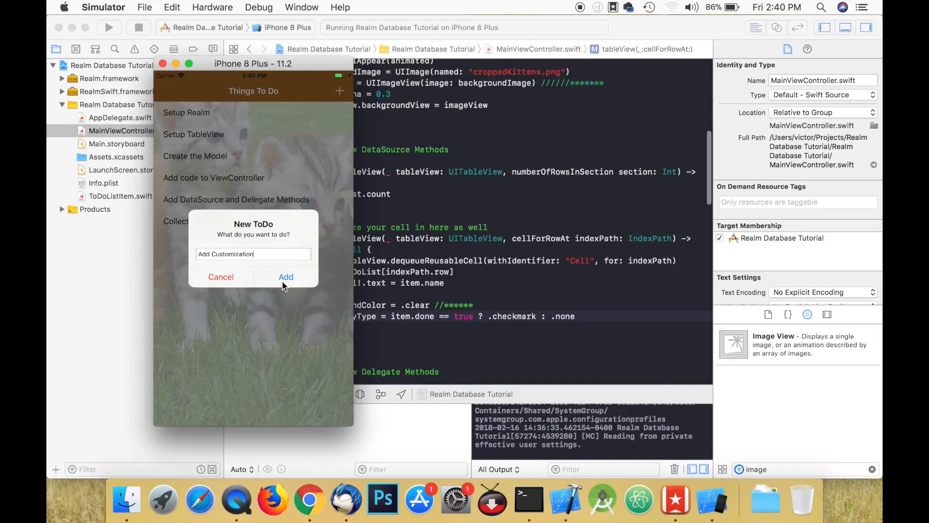
# Add 'Add Customization' to the to-do list and start a new Single View App project.
pyautogui.click(286, 277)
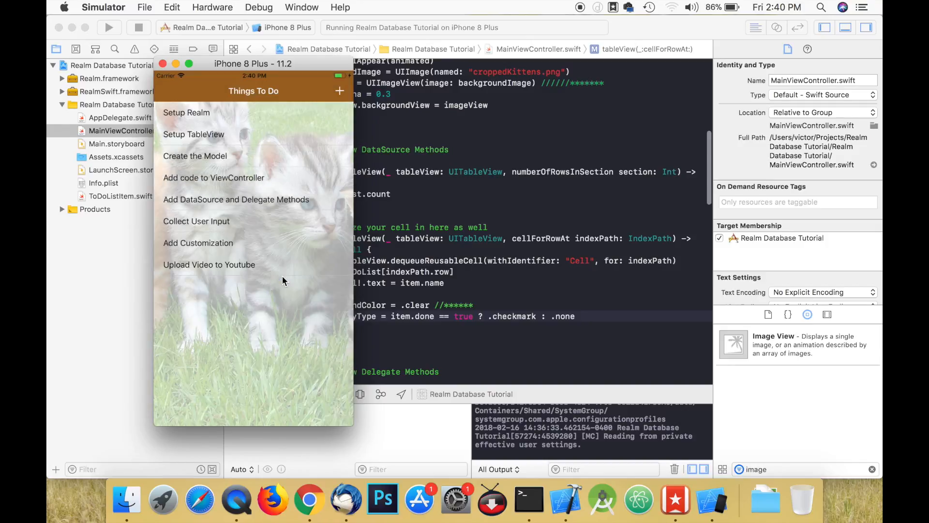
pyautogui.click(339, 91)
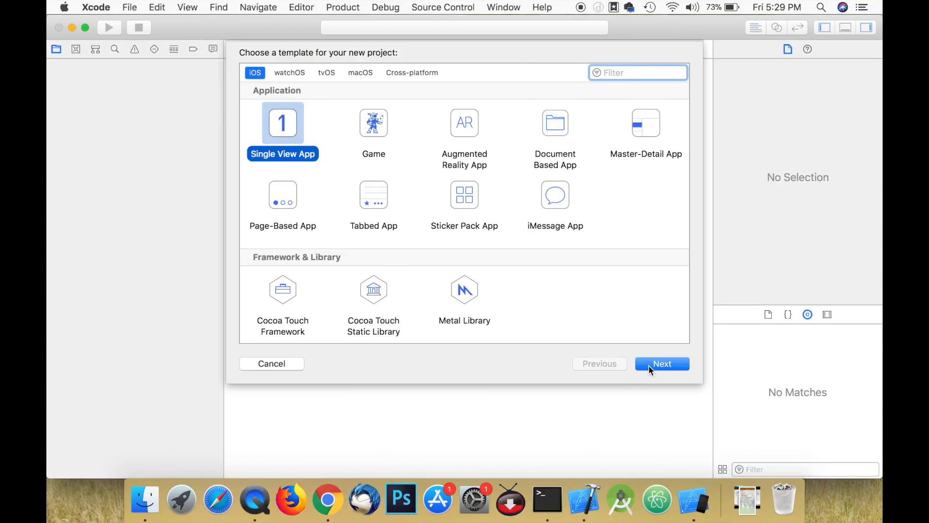
# Create the 'Realm ToDoList' Single View App project in the Projects folder.
pyautogui.click(662, 363)
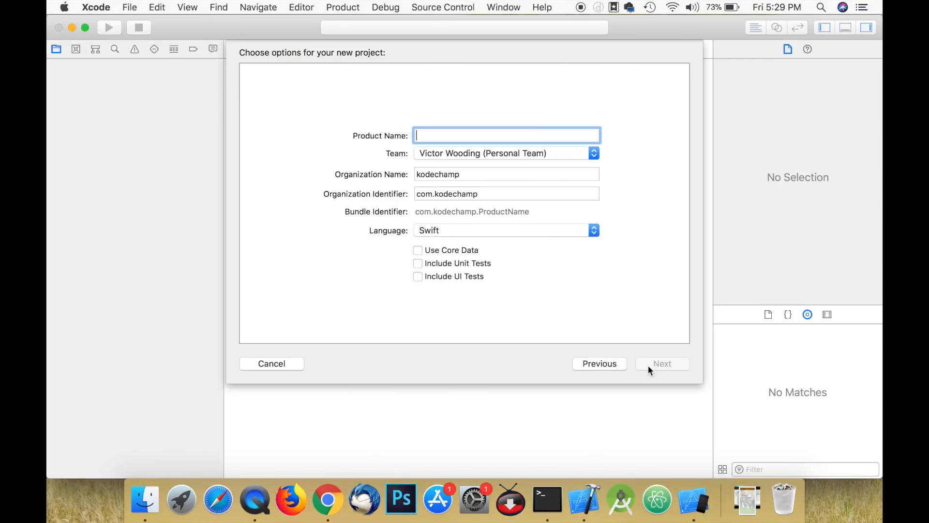
pyautogui.write('Realm ToDo')
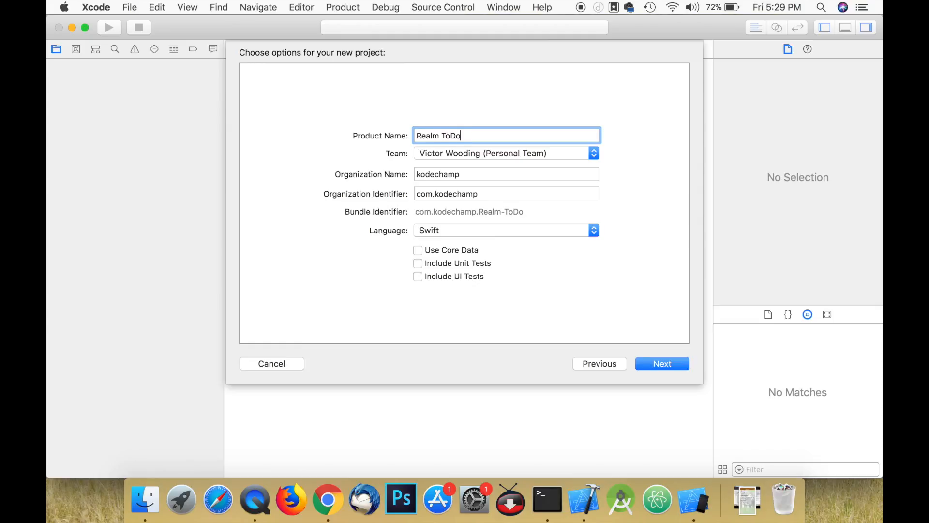
pyautogui.write('List')
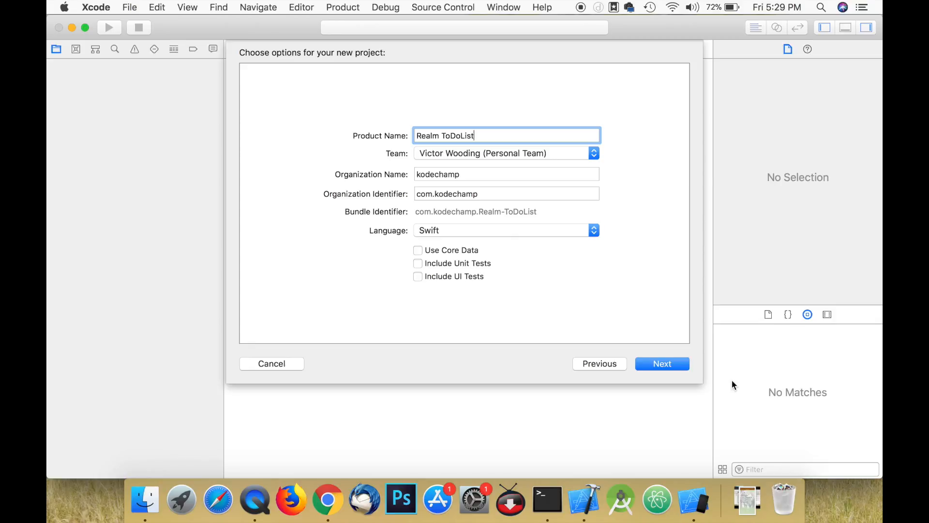
pyautogui.moveTo(707, 344)
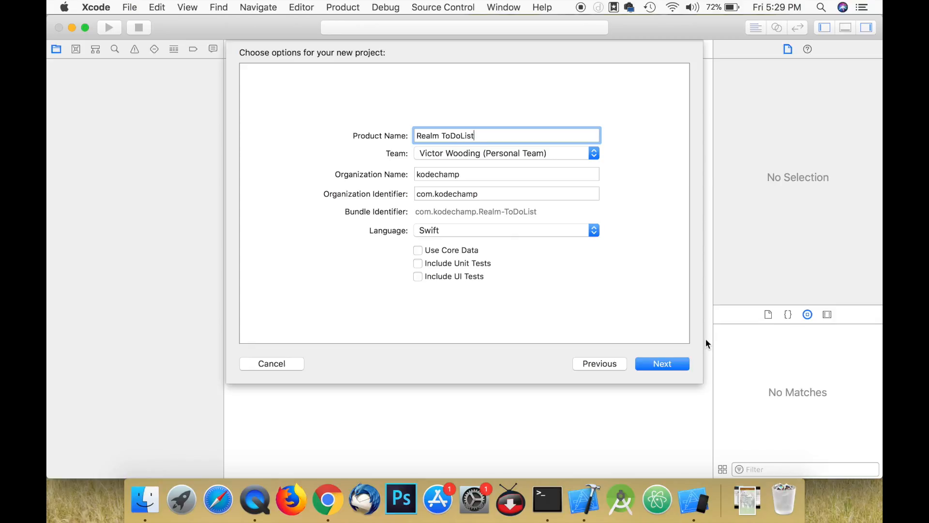
pyautogui.moveTo(682, 363)
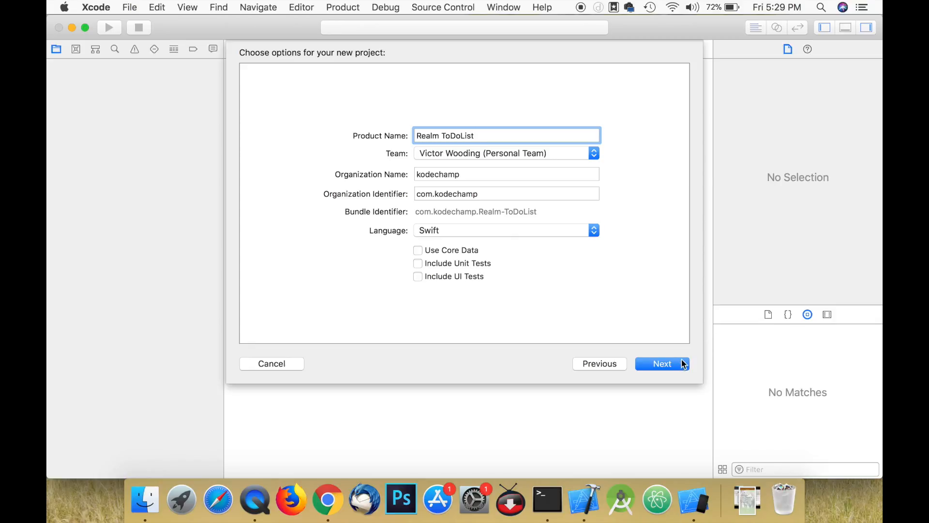
pyautogui.click(663, 363)
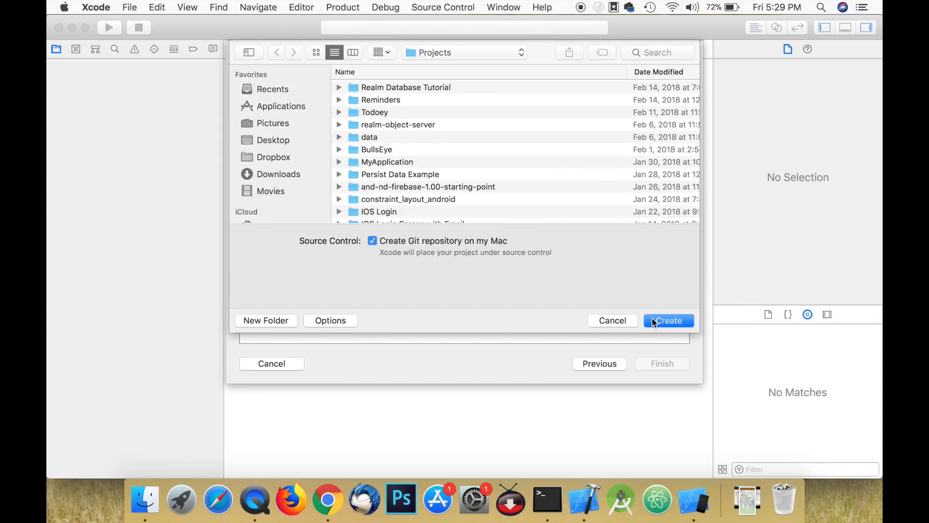
pyautogui.click(668, 320)
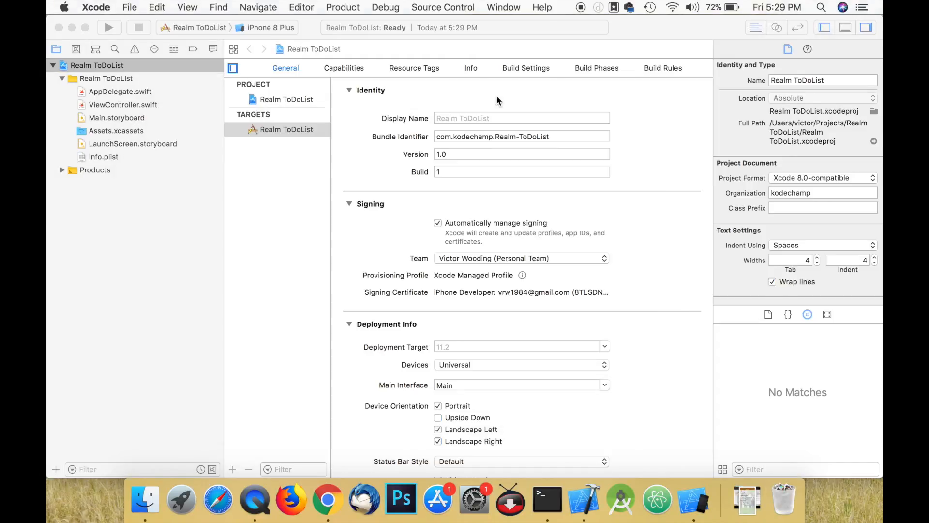
# Embed Realm.framework and RealmSwift.framework in the target with 'Copy items if needed' enabled.
pyautogui.scroll(-3)
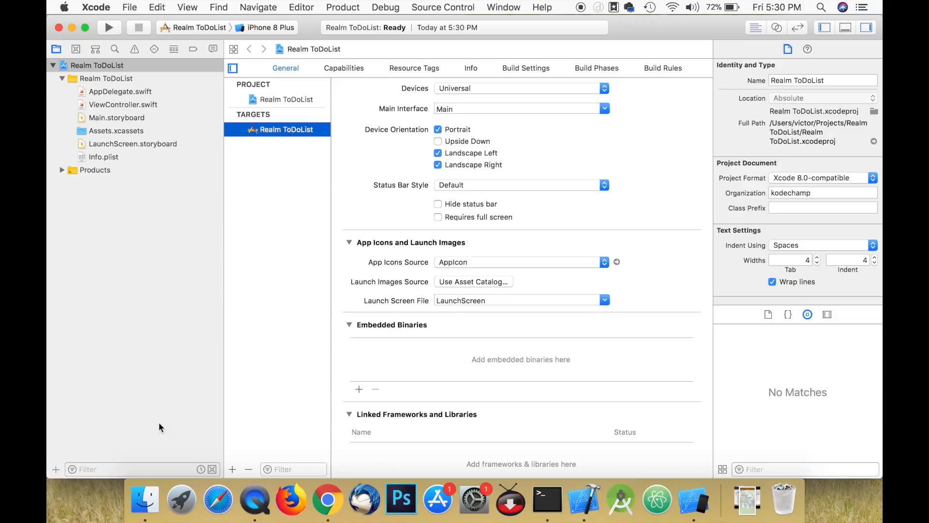
pyautogui.click(144, 499)
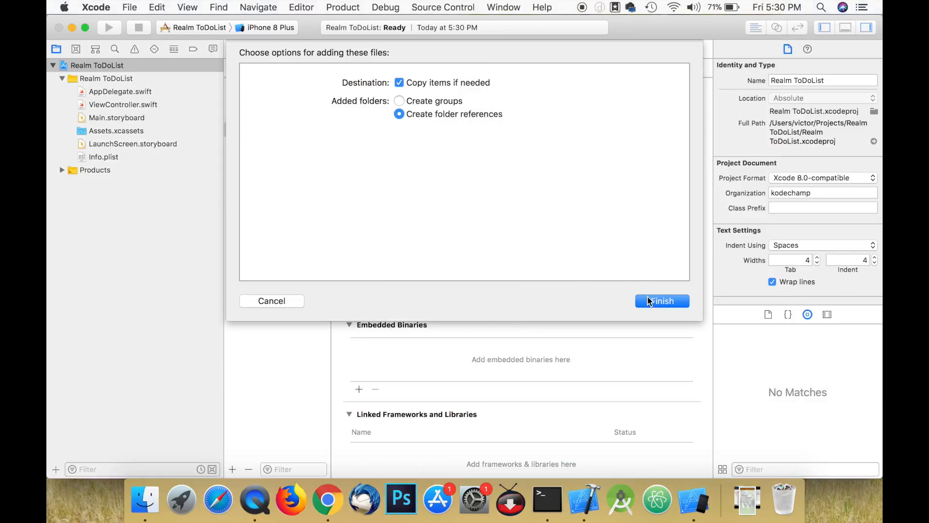
pyautogui.click(662, 300)
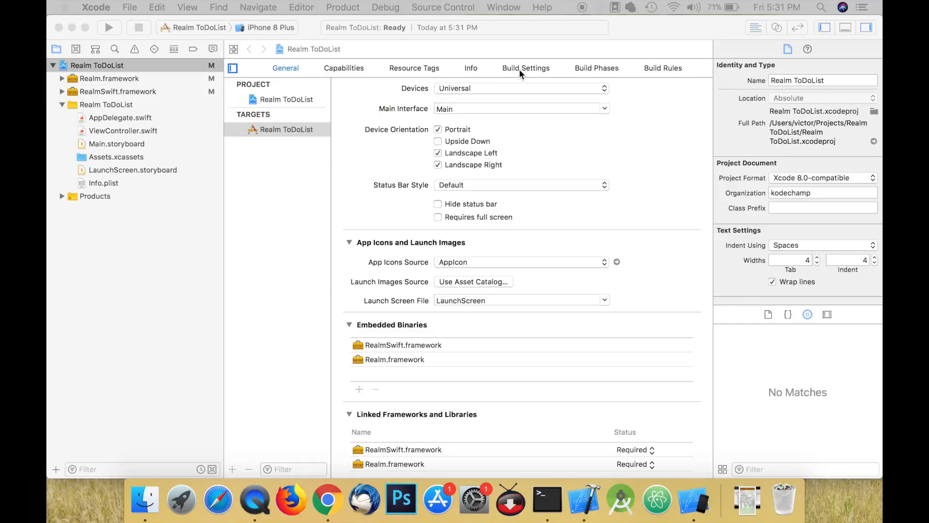
# Add a Run Script build phase calling Realm's strip-frameworks.sh, then open Main.storyboard.
pyautogui.click(596, 68)
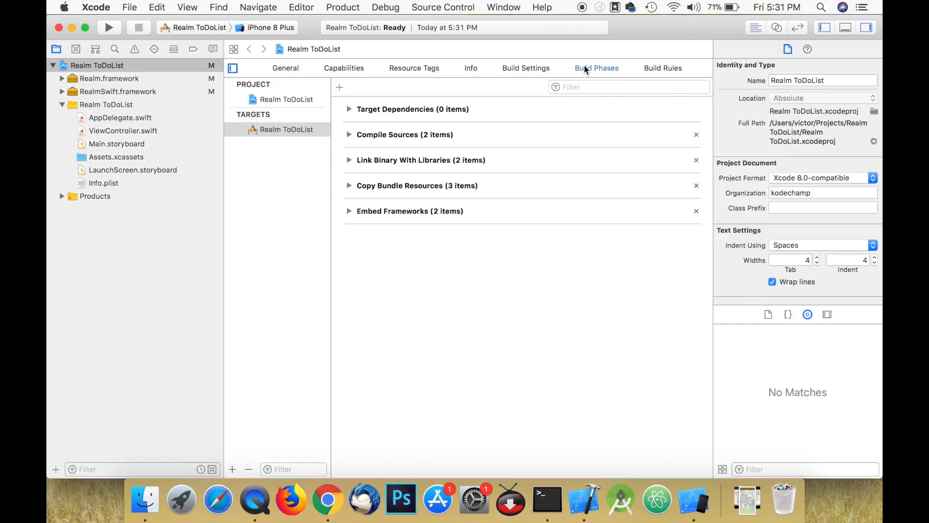
pyautogui.click(339, 88)
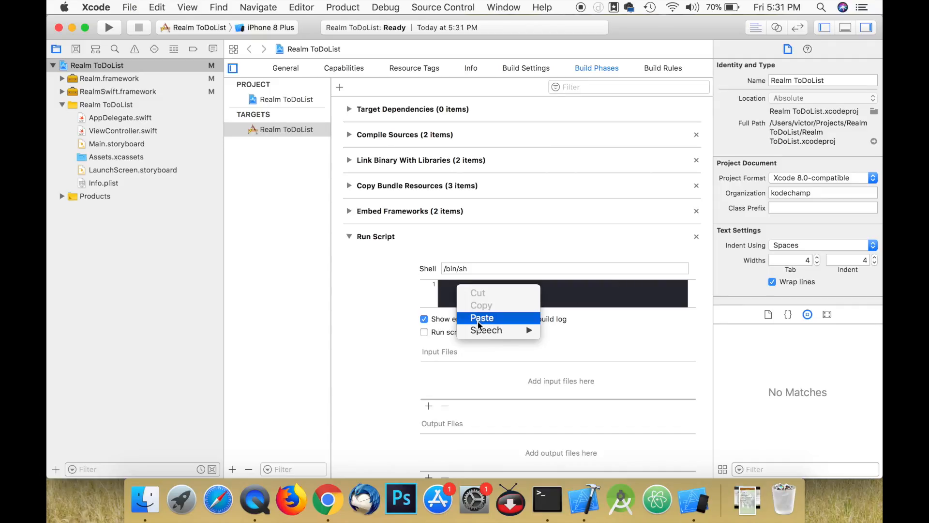
pyautogui.click(482, 318)
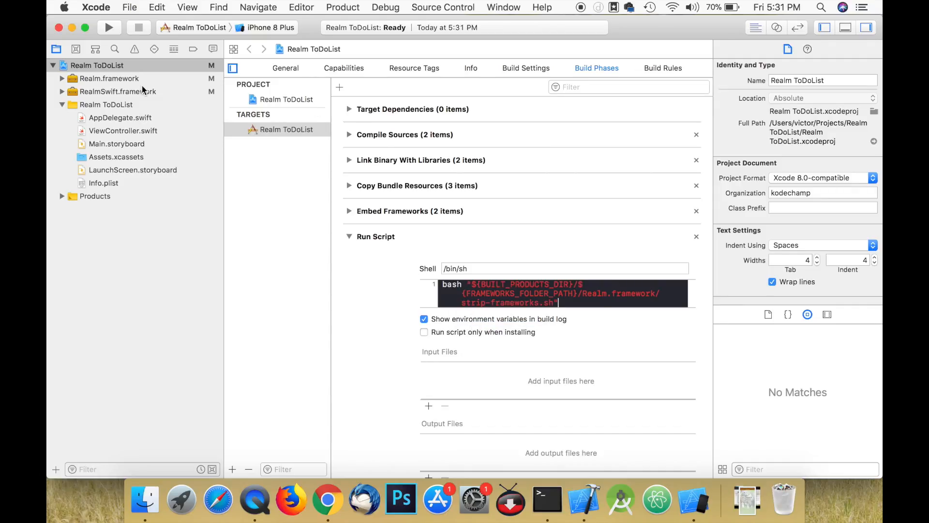
pyautogui.click(116, 144)
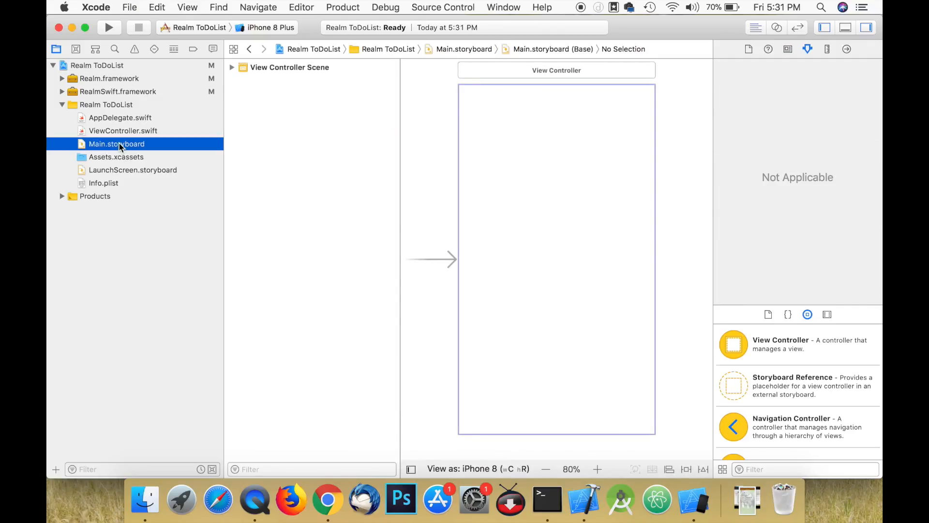
# Replace the View Controller with a Navigation-embedded Table View Controller, then open ViewController.swift.
pyautogui.click(109, 27)
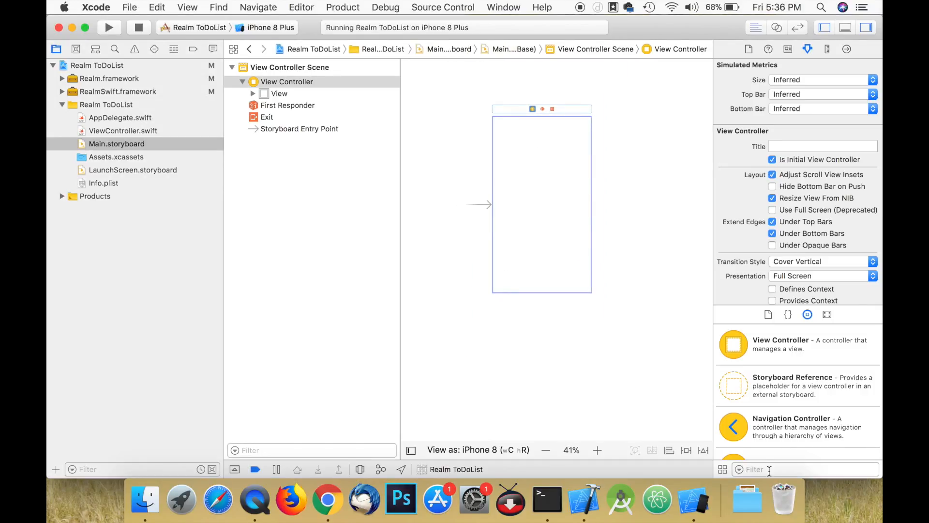
pyautogui.write('table')
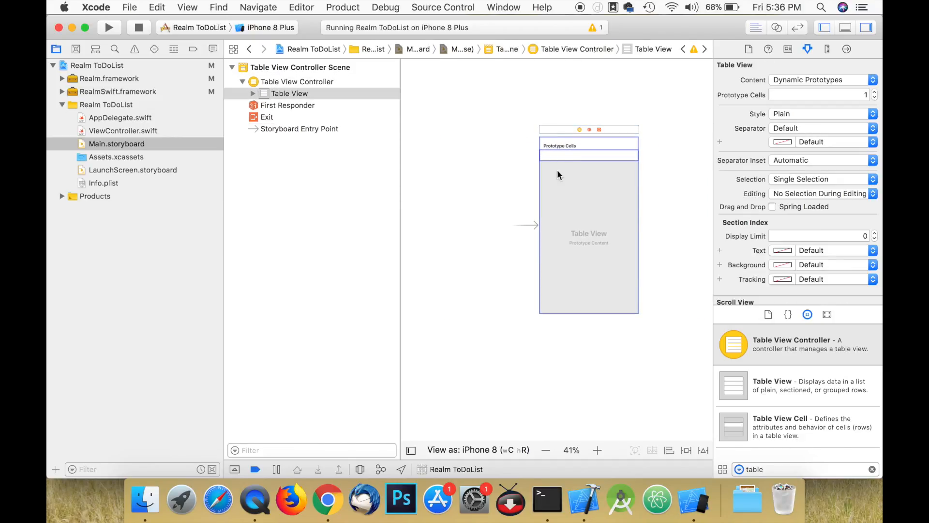
pyautogui.moveTo(401, 78)
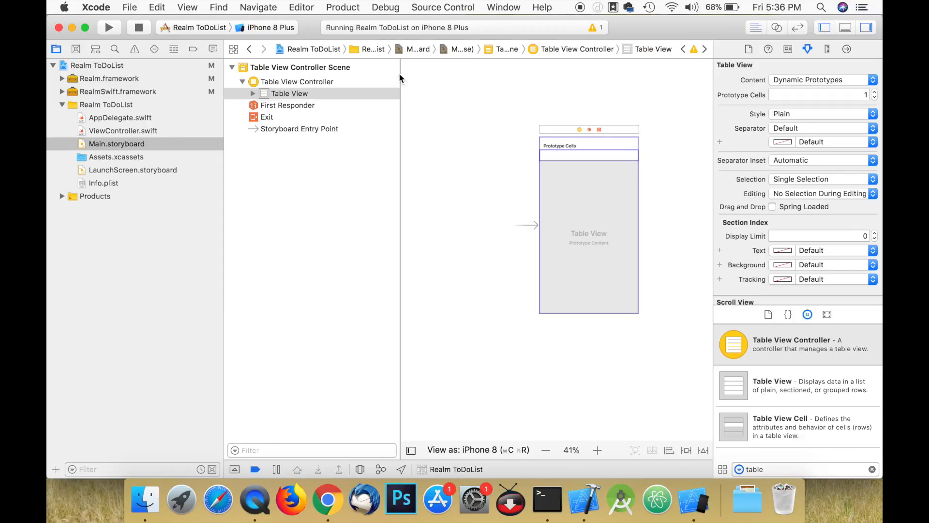
pyautogui.moveTo(494, 228)
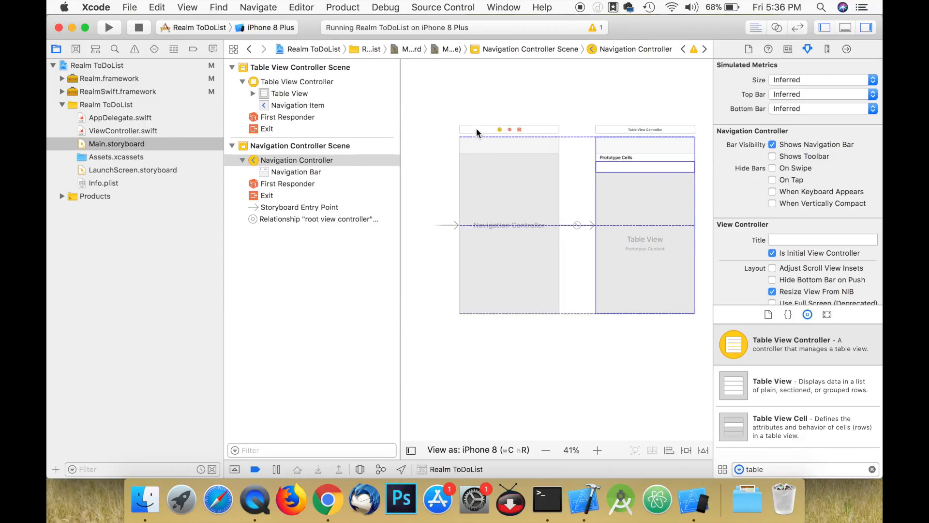
pyautogui.click(123, 130)
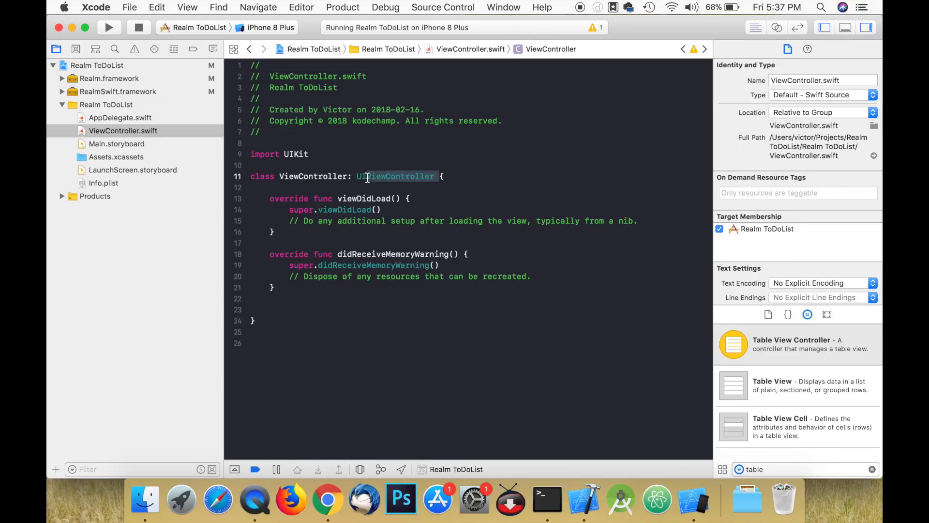
# Subclass UITableViewController and rename the file to MainViewController.swift.
pyautogui.write('UITableViewController')
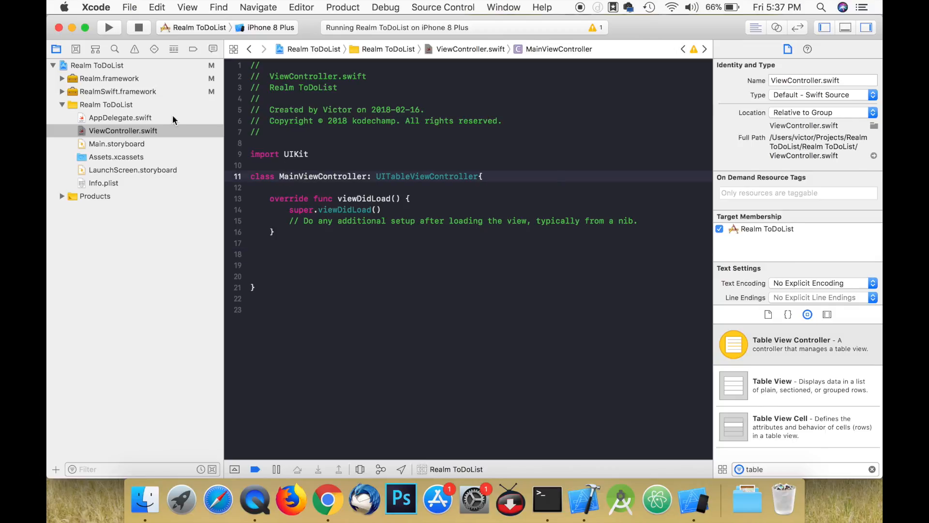
pyautogui.doubleClick(123, 131)
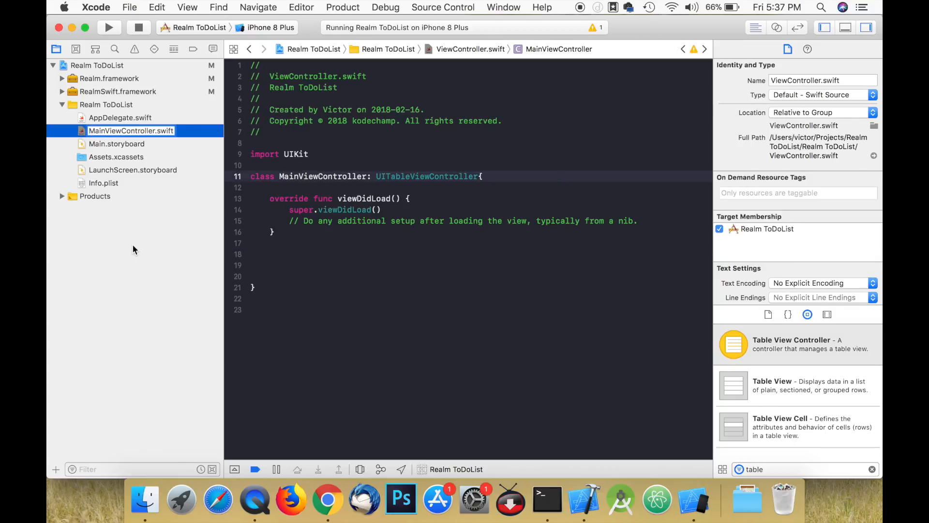
pyautogui.click(117, 144)
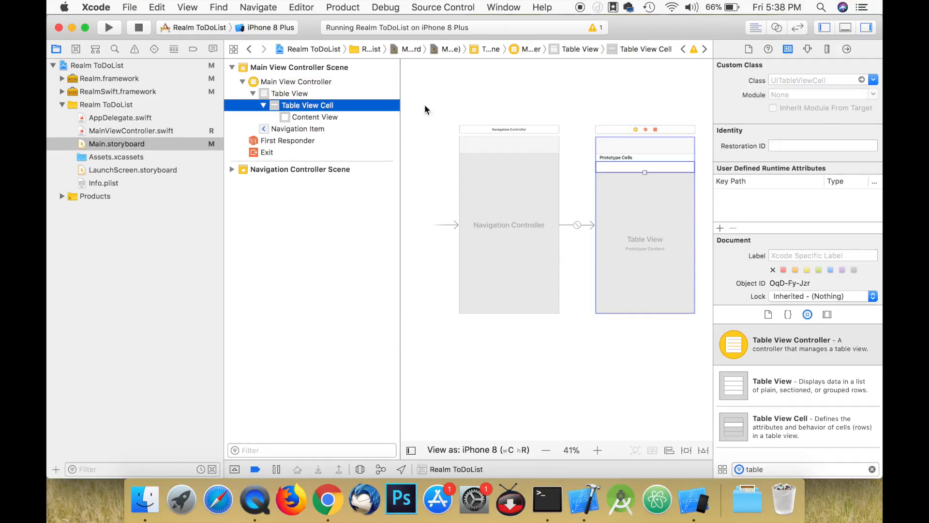
# Set the prototype cell identifier to 'Cell' and the navigation title to 'Things To Do'.
pyautogui.click(807, 49)
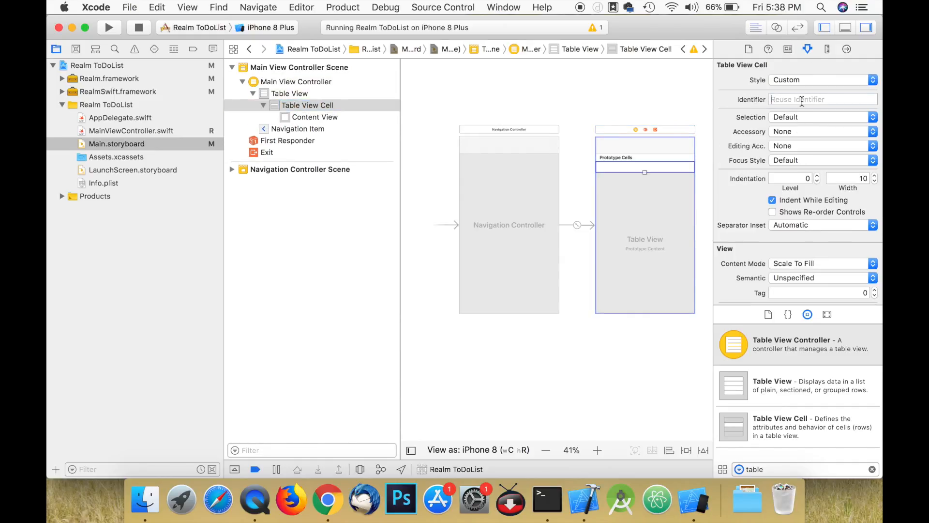
pyautogui.write('Cell')
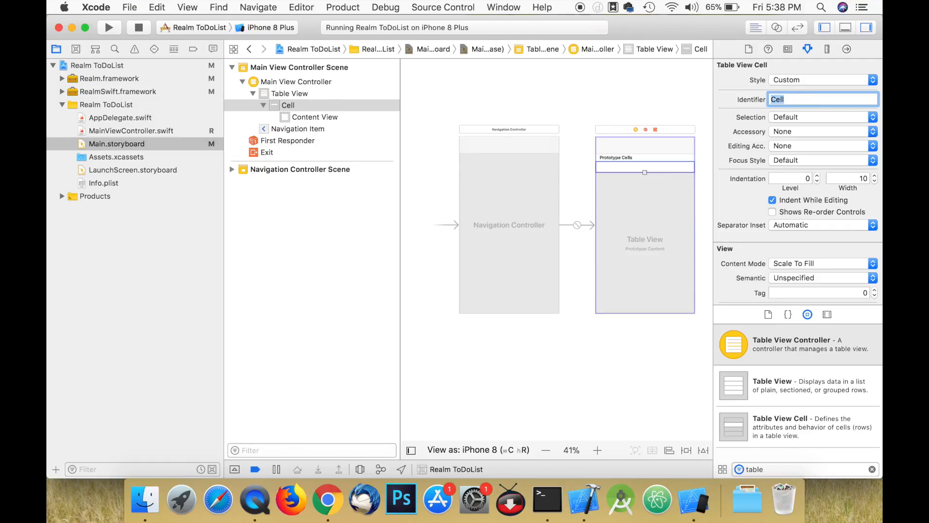
pyautogui.click(232, 169)
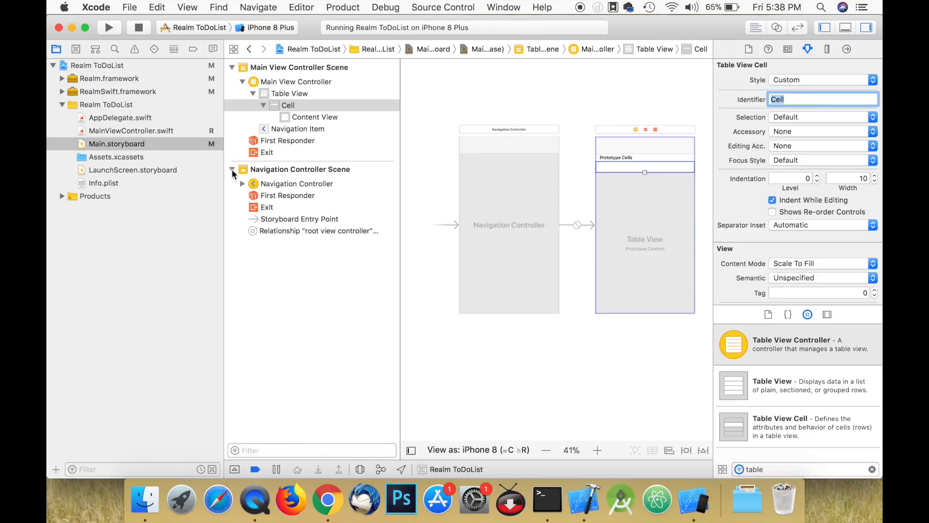
pyautogui.click(296, 195)
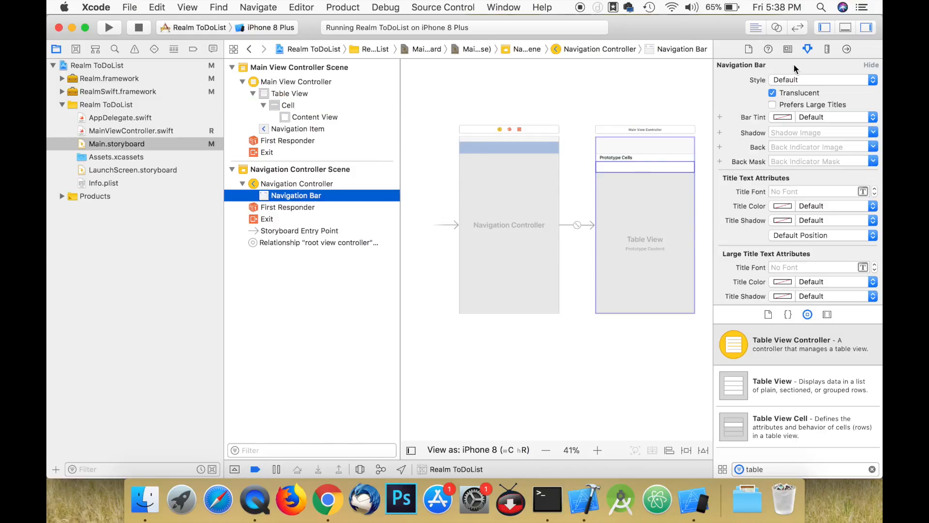
pyautogui.click(298, 129)
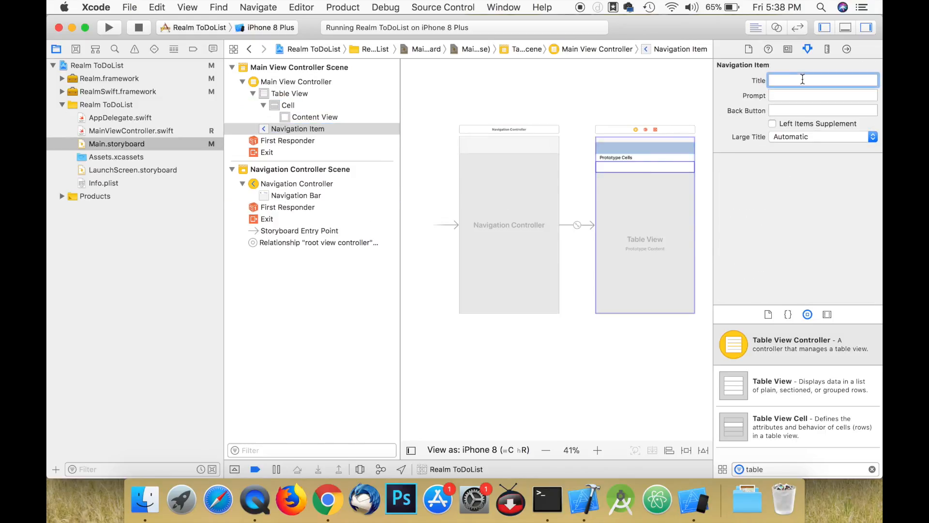
pyautogui.write('Things To Do')
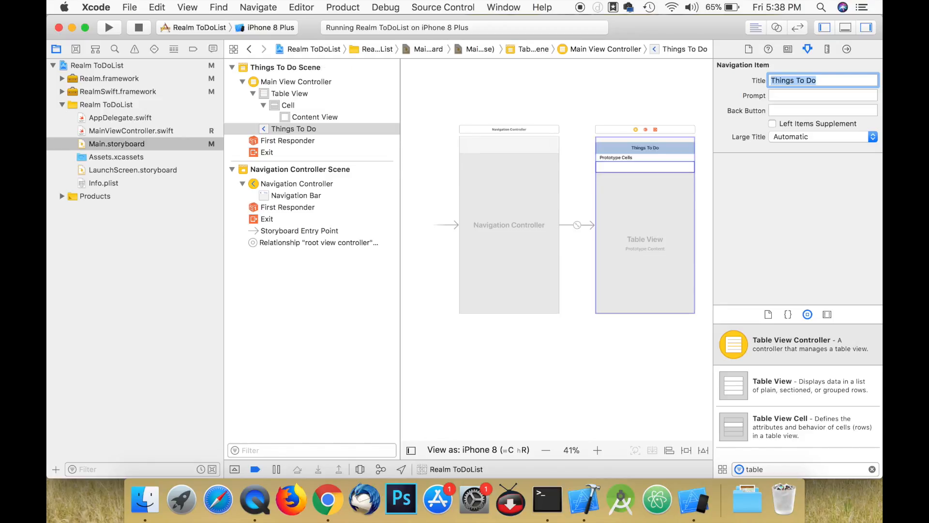
pyautogui.moveTo(671, 155)
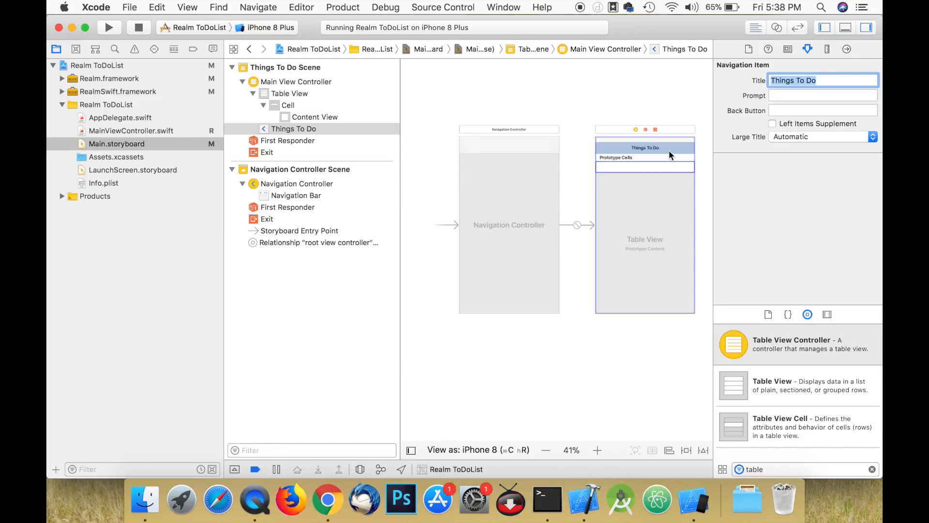
pyautogui.moveTo(633, 227)
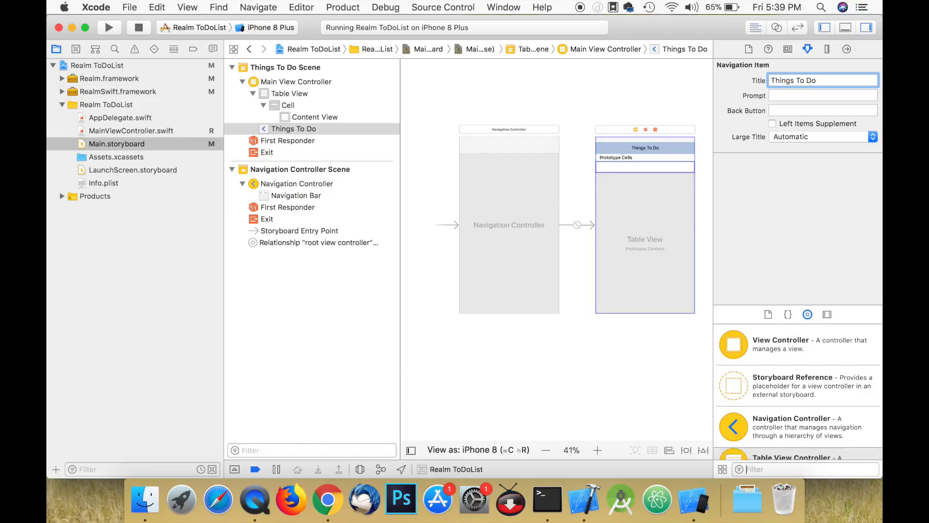
# Place an Add Bar Button Item on the navigation bar and tint the bar purple.
pyautogui.write('bar button')
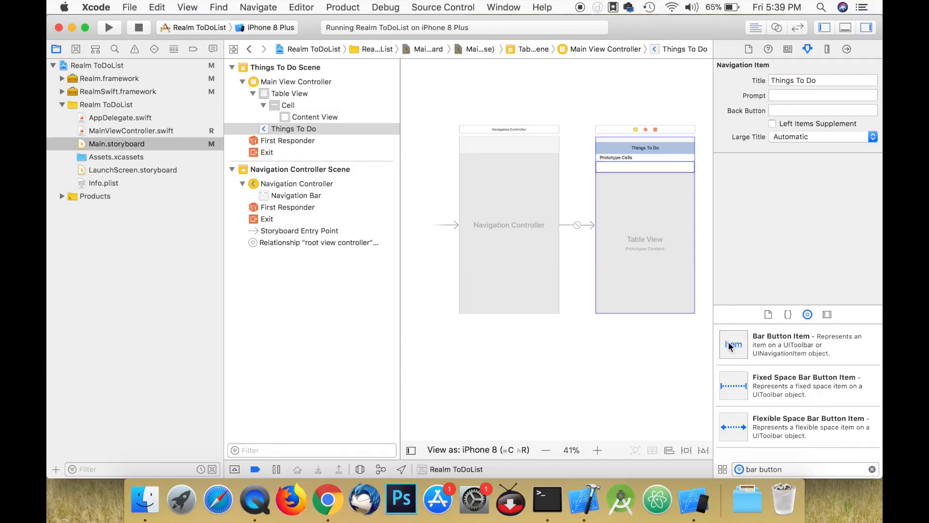
pyautogui.moveTo(734, 344); pyautogui.dragTo(686, 148)
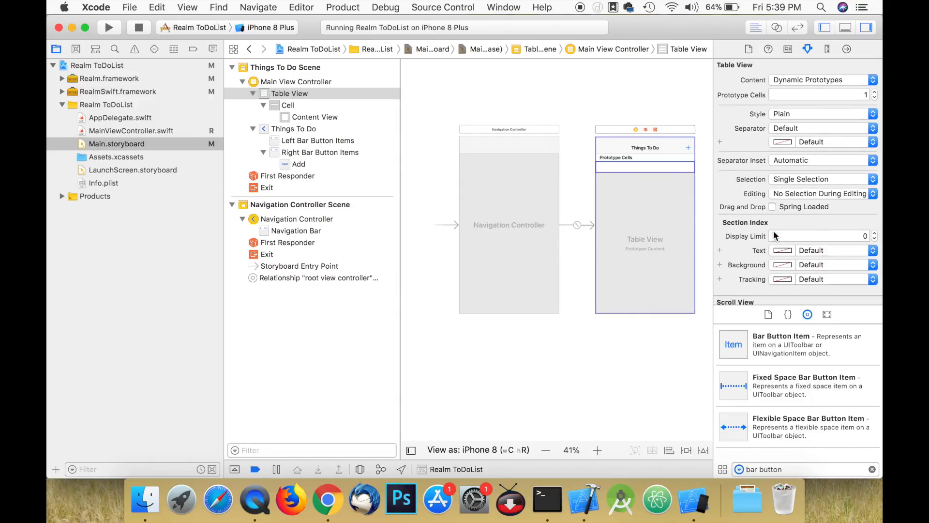
pyautogui.click(295, 231)
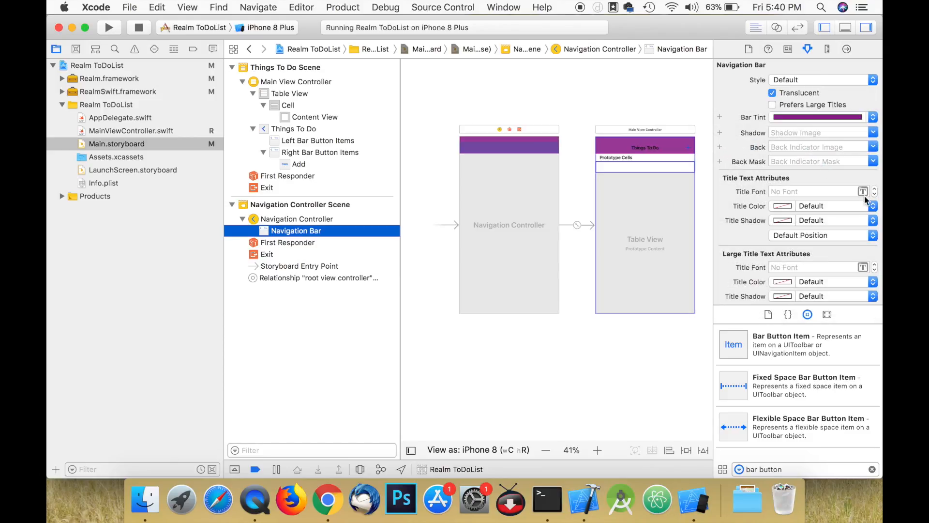
pyautogui.click(863, 192)
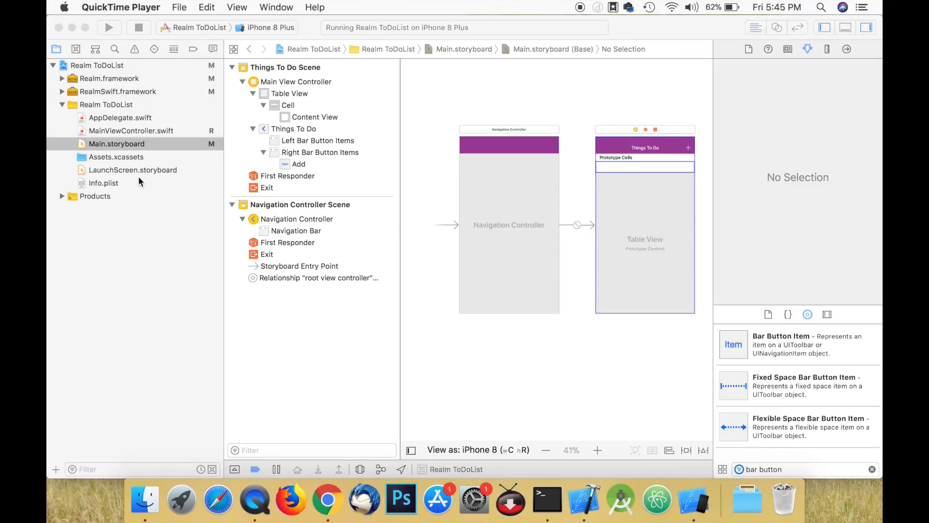
pyautogui.moveTo(123, 159)
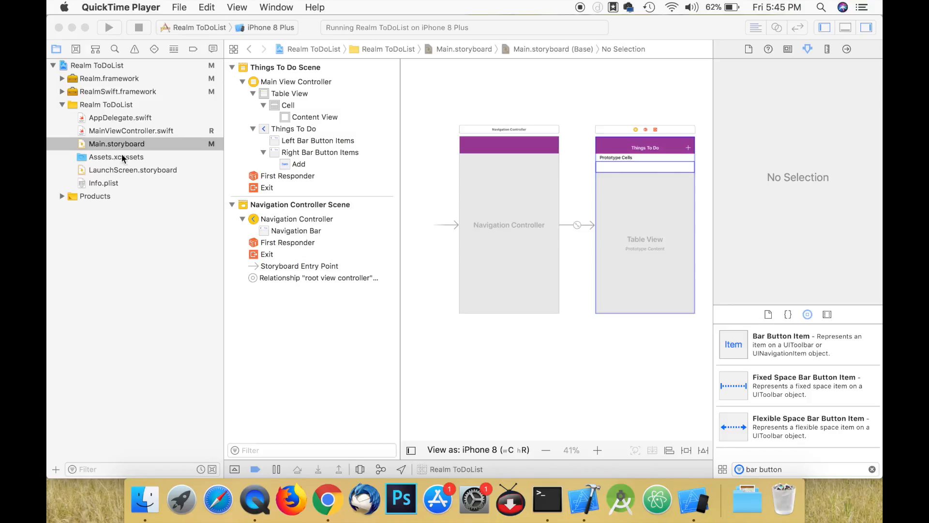
# Group storyboards, assets and app delegate files into View, Supporting Files and Controller groups.
pyautogui.click(134, 170)
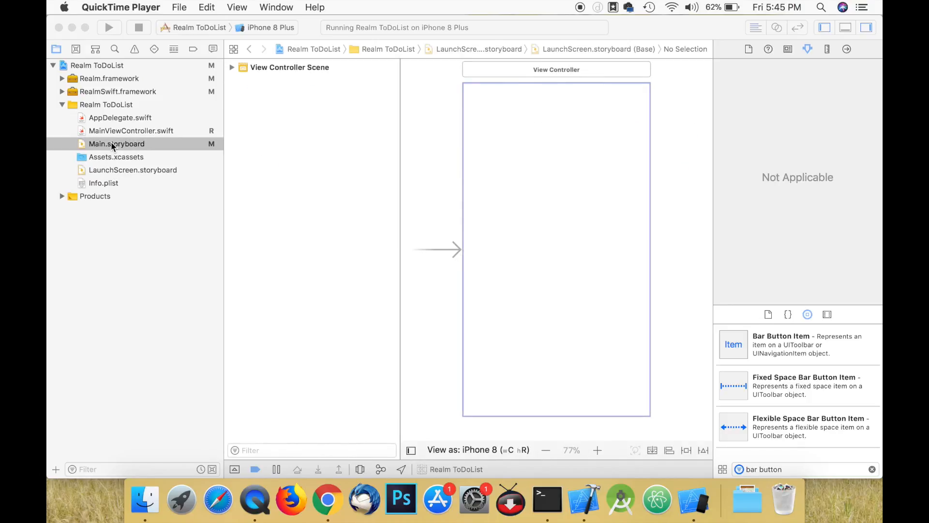
pyautogui.click(116, 144)
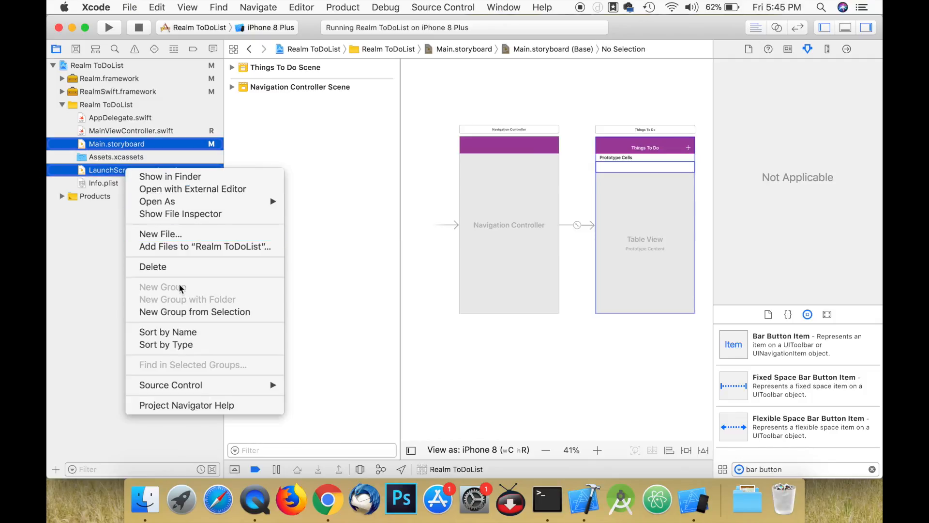
pyautogui.click(163, 287)
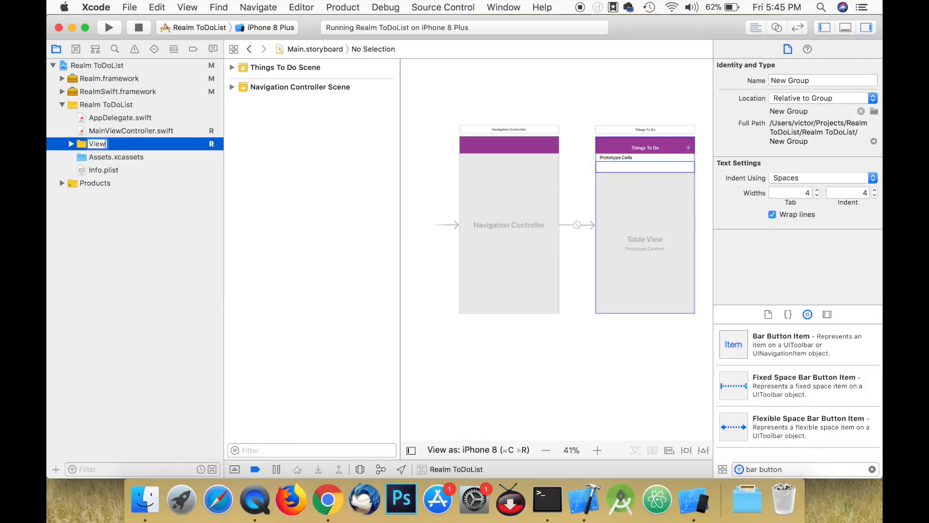
pyautogui.click(116, 157)
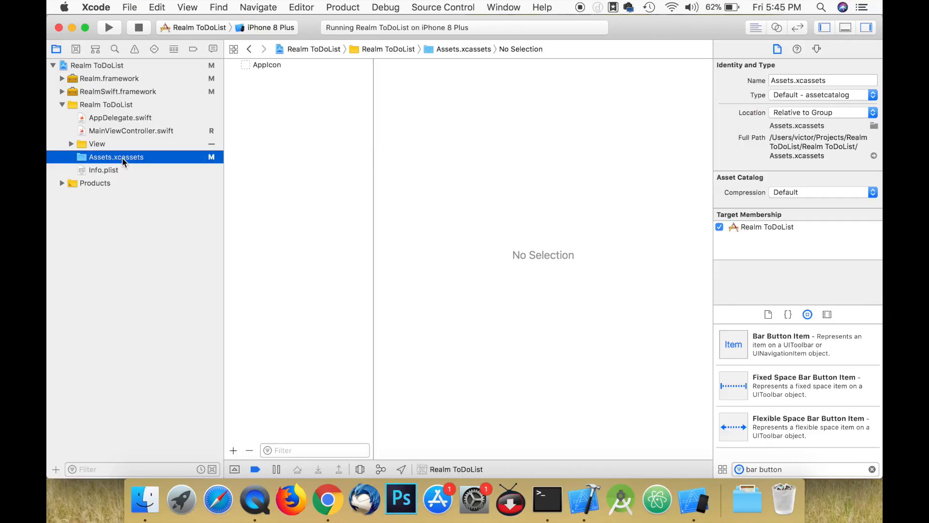
pyautogui.rightClick(102, 170)
pyautogui.write('Supporting Files')
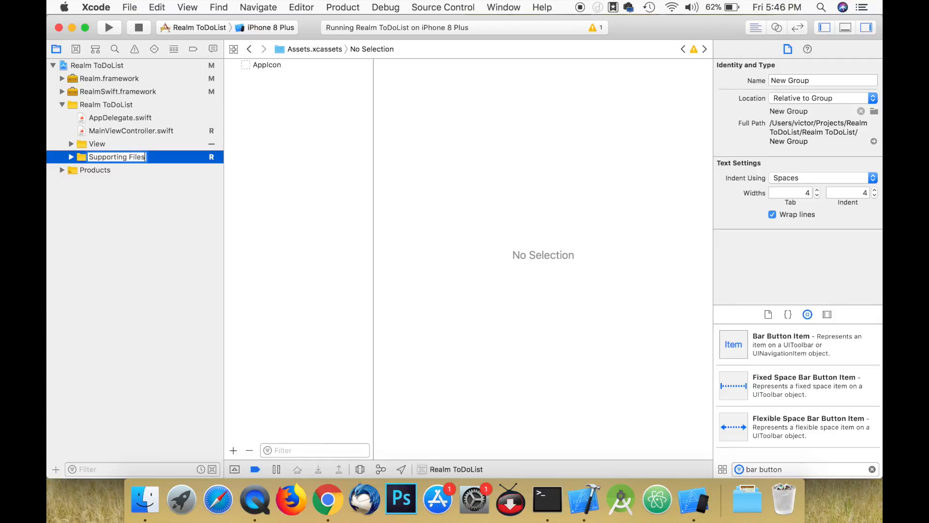
pyautogui.click(121, 117)
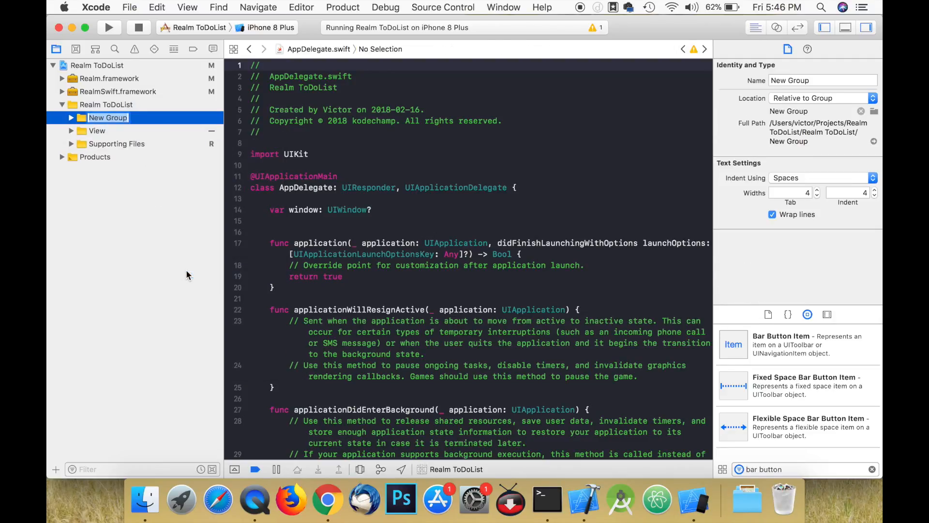
pyautogui.write('Controller')
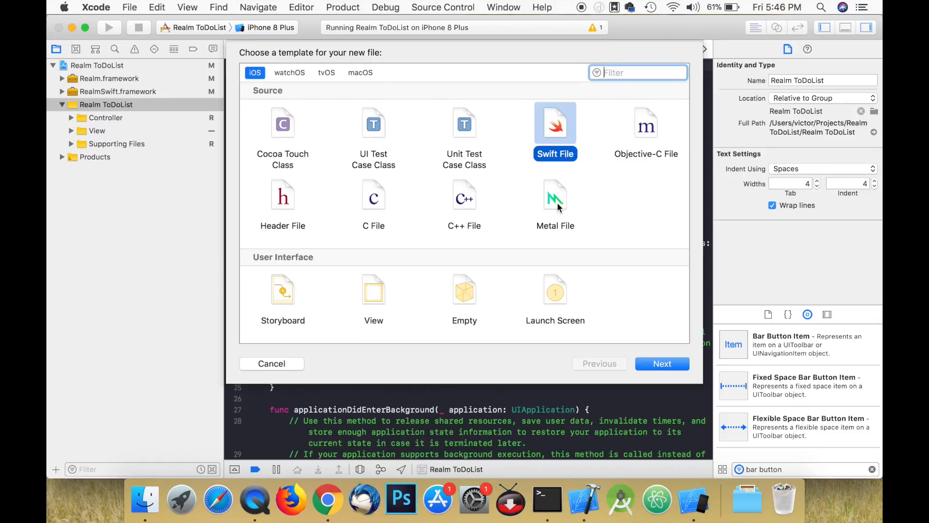
pyautogui.click(662, 364)
pyautogui.write('import')
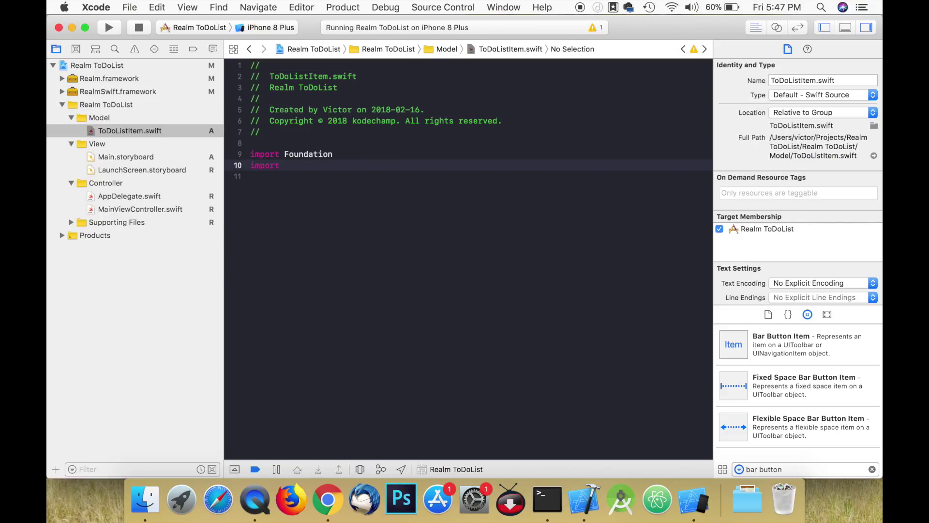
pyautogui.write('RealmSwift')
pyautogui.write('class ToDoListItem:')
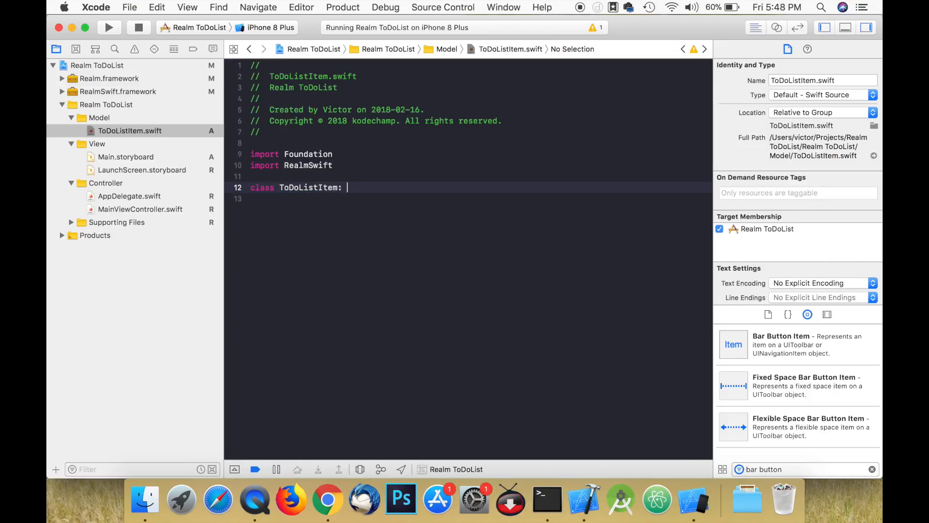
pyautogui.write('Object {')
pyautogui.click(480, 198)
pyautogui.write('@objc')
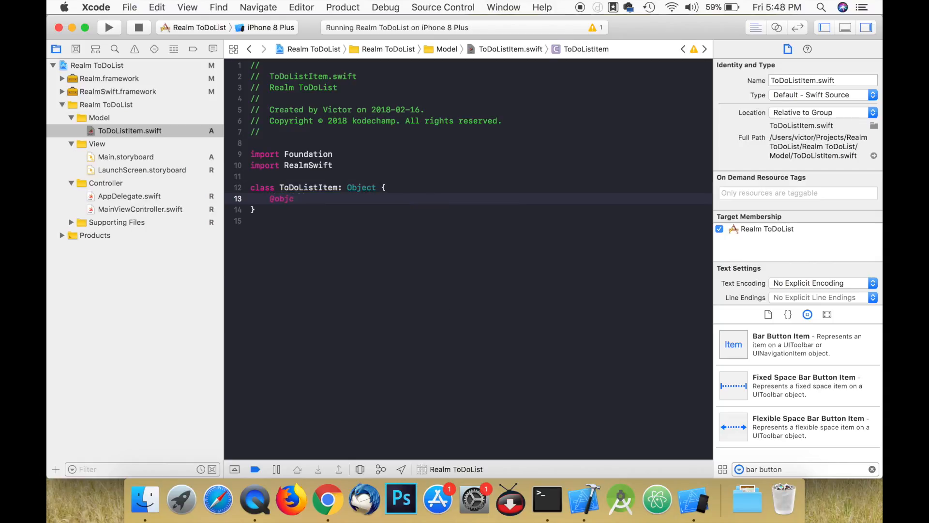
pyautogui.write('dynamic var name = ""')
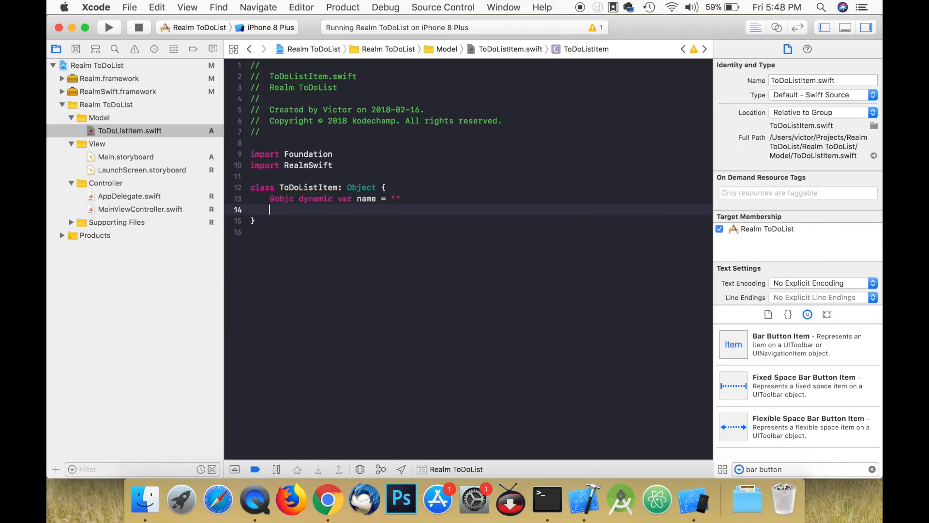
pyautogui.write('@objc dynamic var done = false')
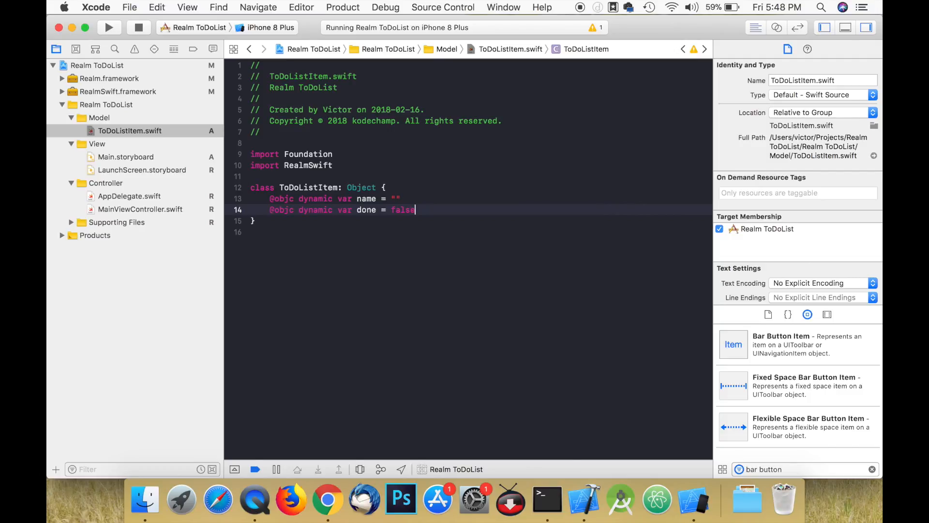
# Connect the storyboard's Add button to a new addButtonPressed action and run the app.
pyautogui.click(125, 157)
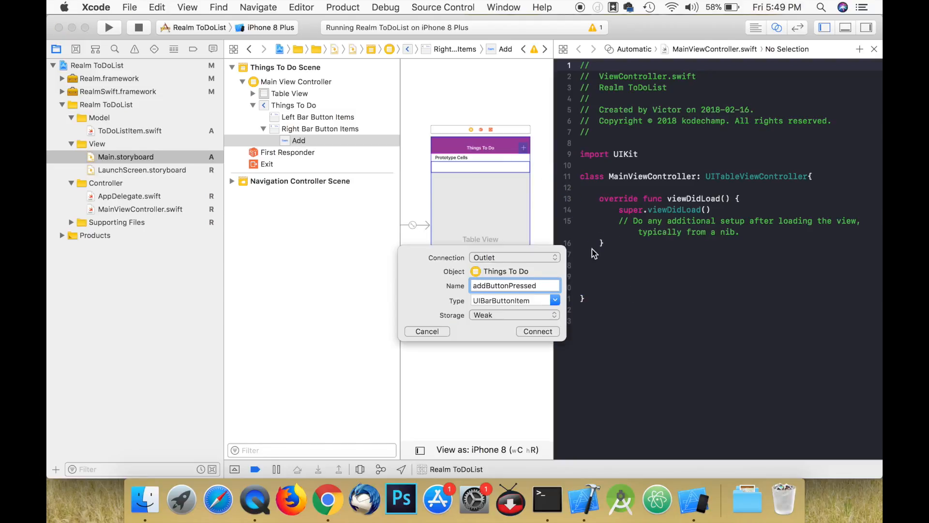
pyautogui.click(538, 331)
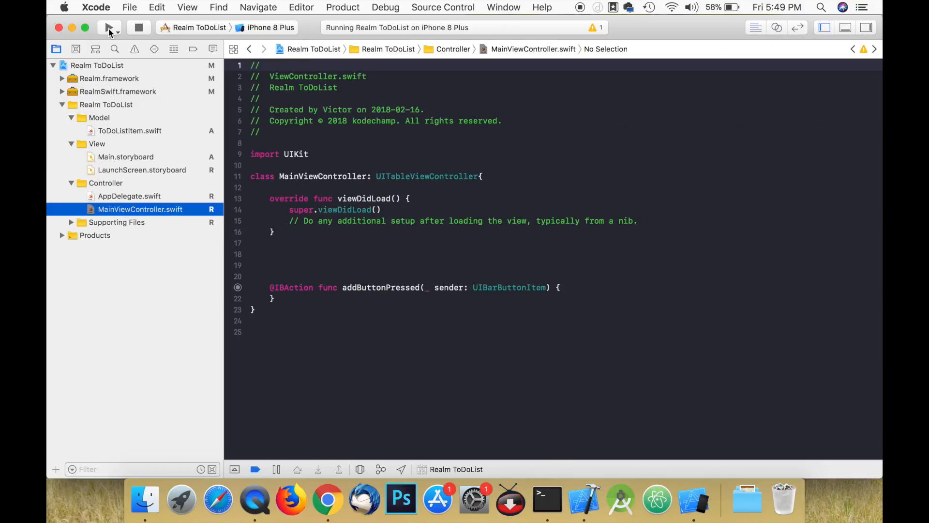
pyautogui.click(109, 28)
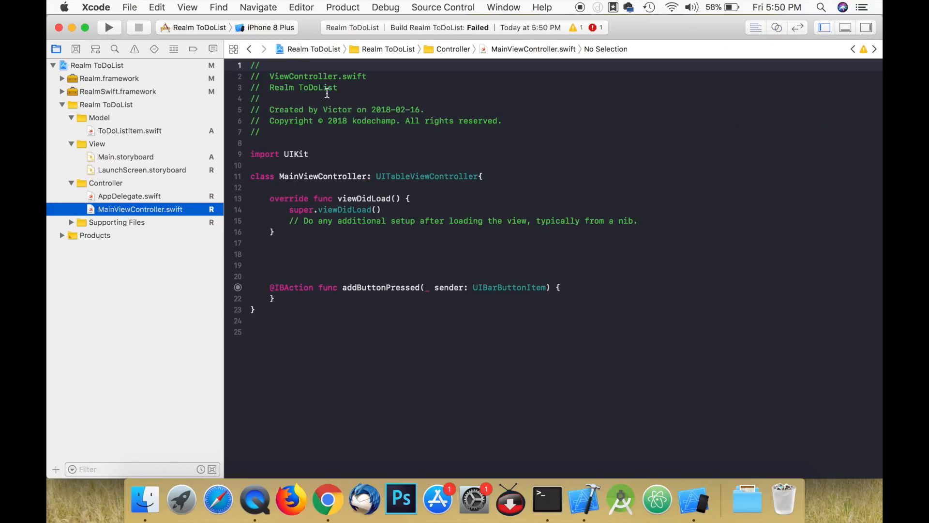
# Review the target's general settings, then return to MainViewController.swift.
pyautogui.click(134, 49)
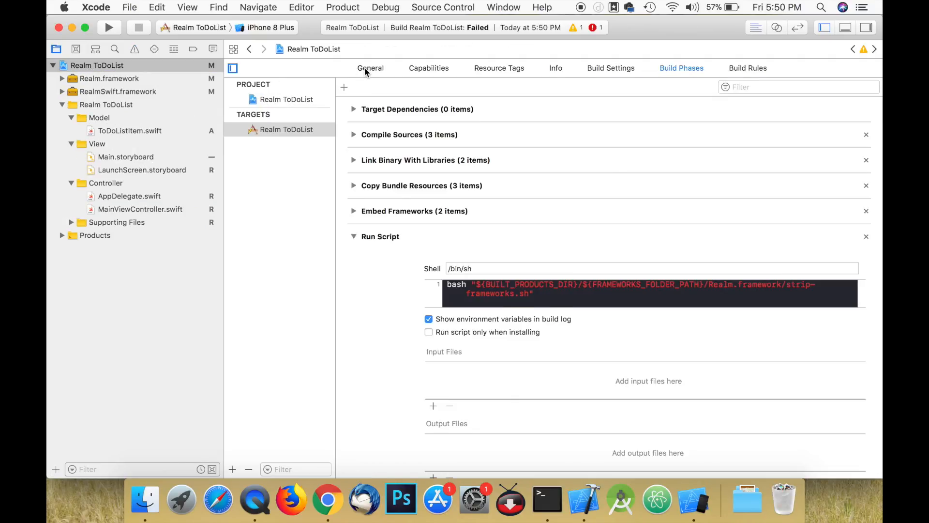
pyautogui.click(370, 67)
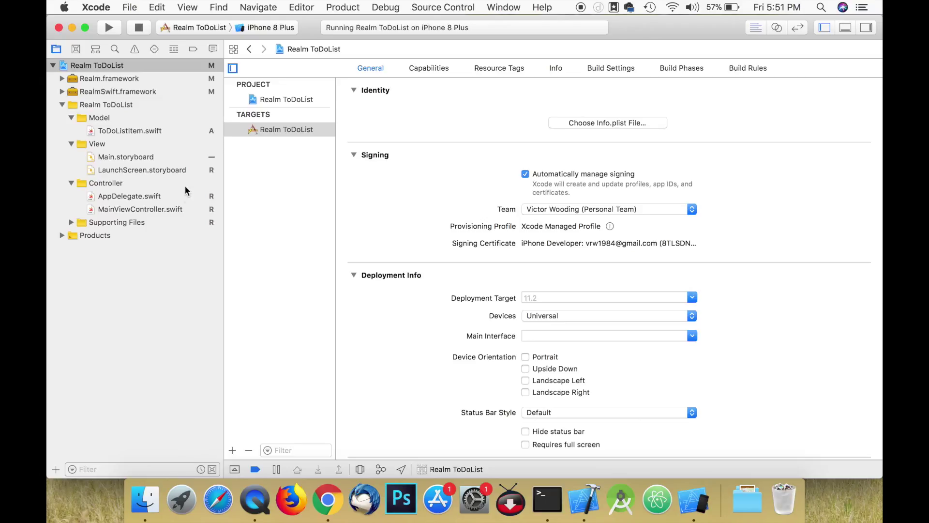
pyautogui.click(139, 209)
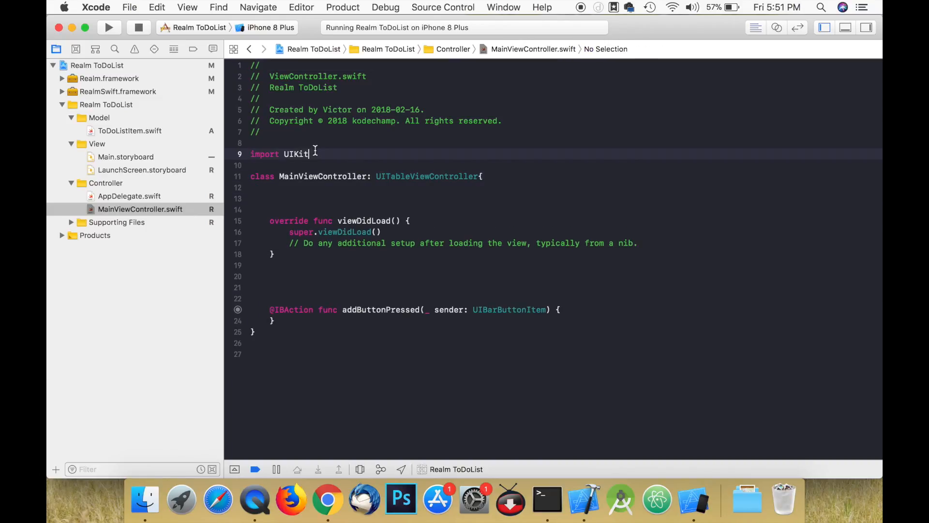
# Import RealmSwift and declare an implicitly unwrapped realm: Realm! property.
pyautogui.write('import RealmSwift')
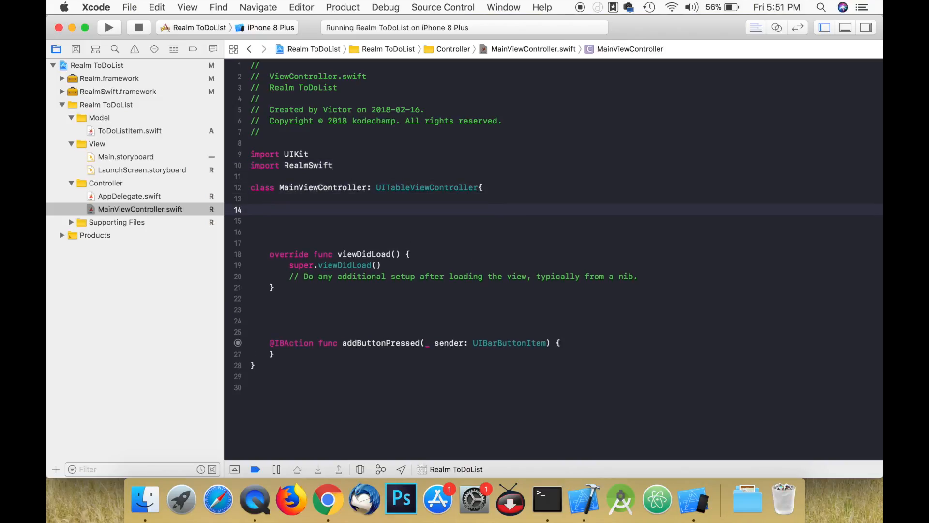
pyautogui.write('var Realm: R')
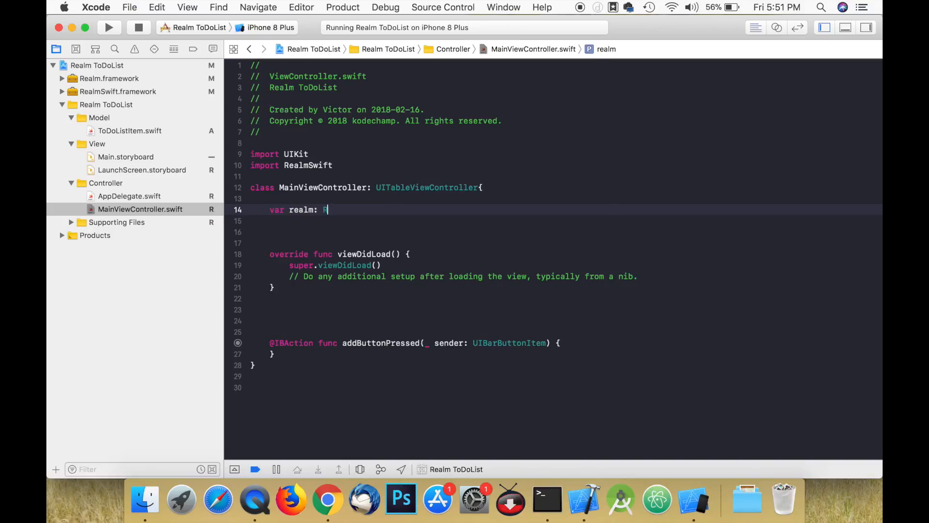
pyautogui.write('ealm!')
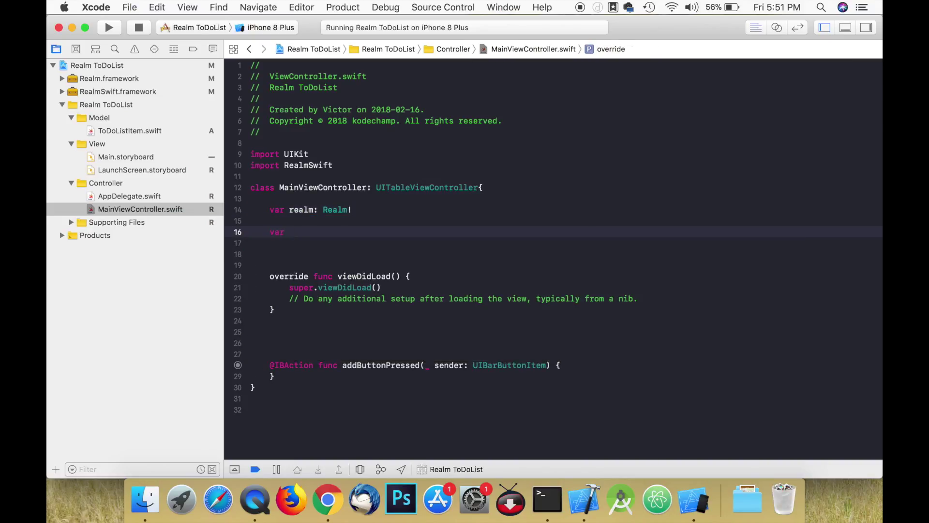
# Make toDoList a getter returning realm.objects(ToDoListItem.self), and set realm = try! Realm() in viewDidLoad.
pyautogui.write('toDoList: Results<')
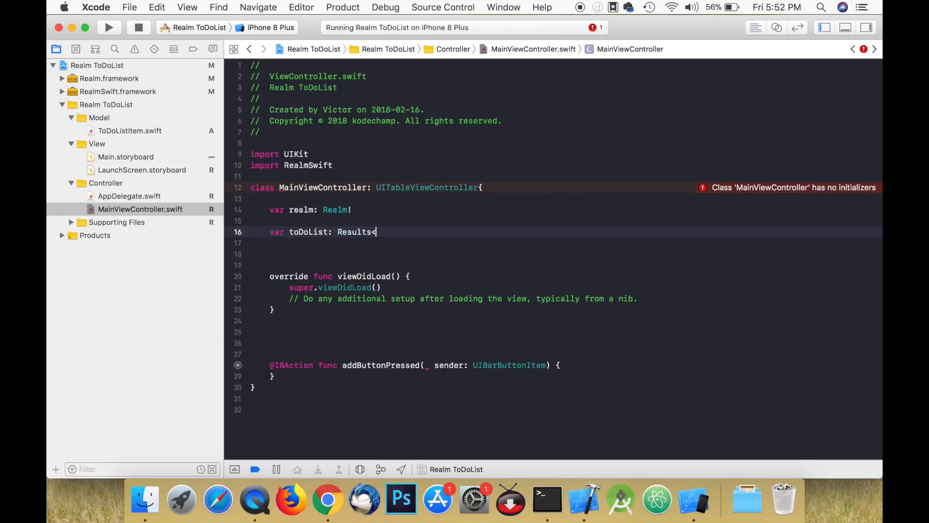
pyautogui.write('ToDoListItem>{')
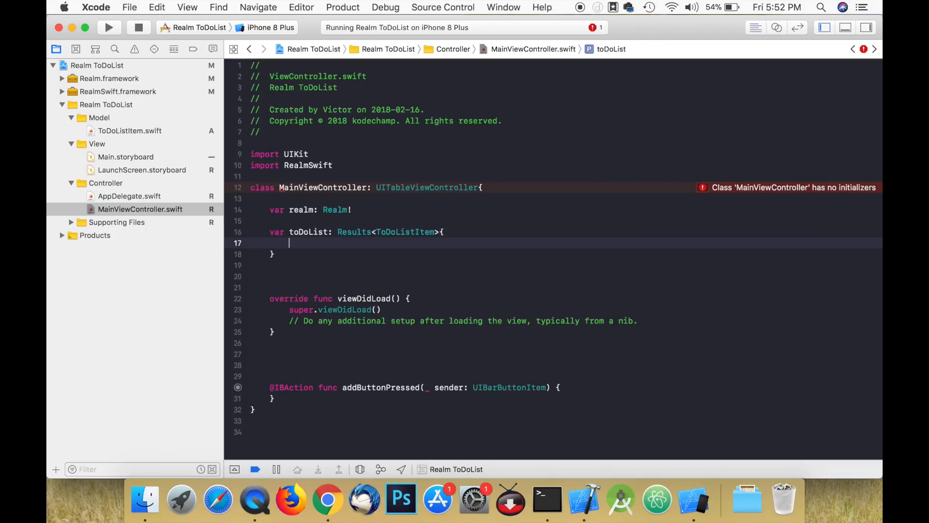
pyautogui.write('get {')
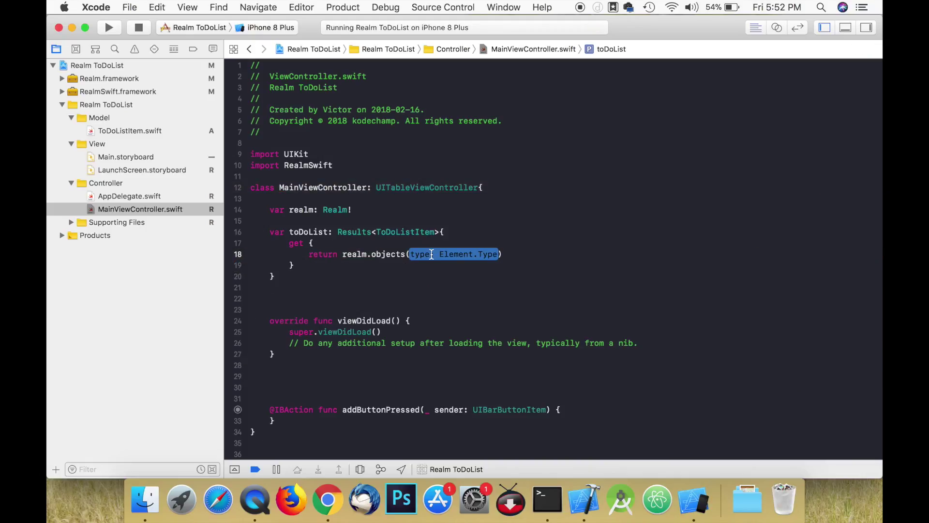
pyautogui.write('ToDoListItem.self')
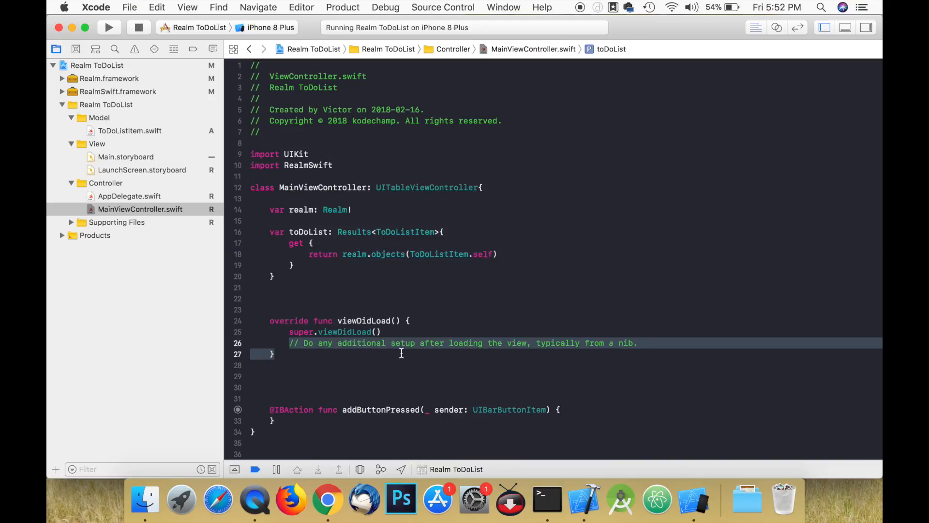
pyautogui.write('realm = try!')
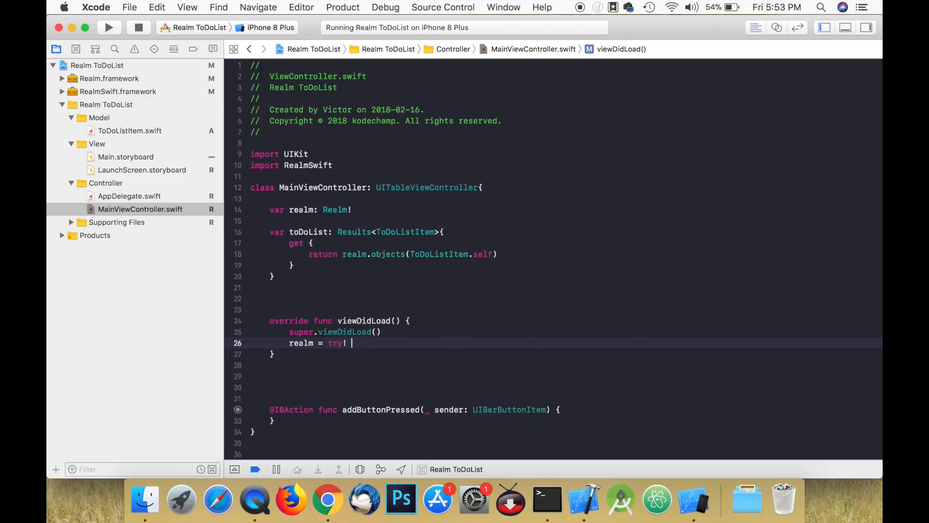
pyautogui.write('Realm()')
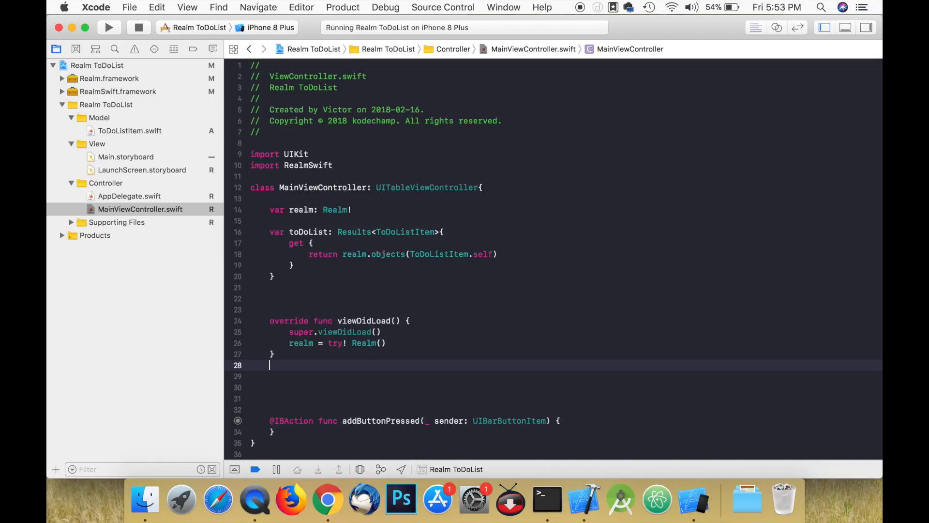
# Add a '//MARK - Add DataSource Methods' comment and make numberOfRowsInSection return toDoList.count.
pyautogui.write('//MARK - Add Data')
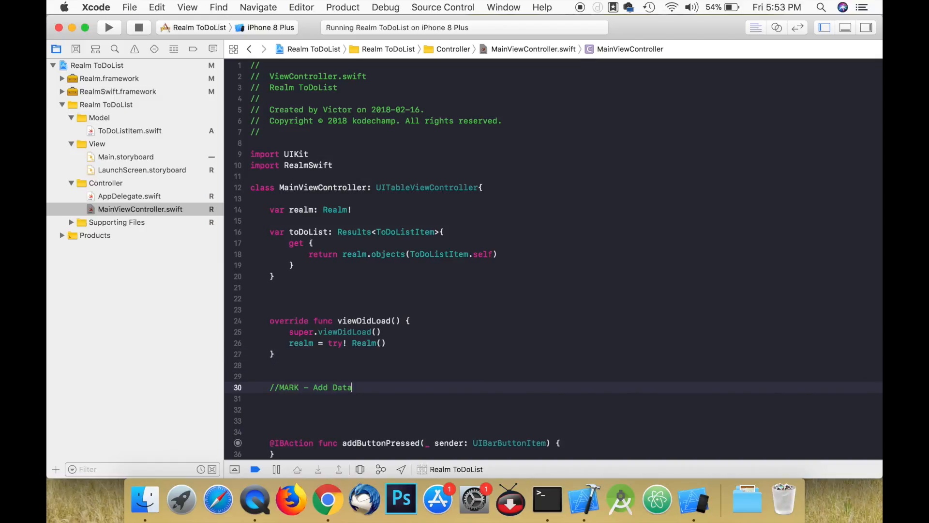
pyautogui.write('Source Methods')
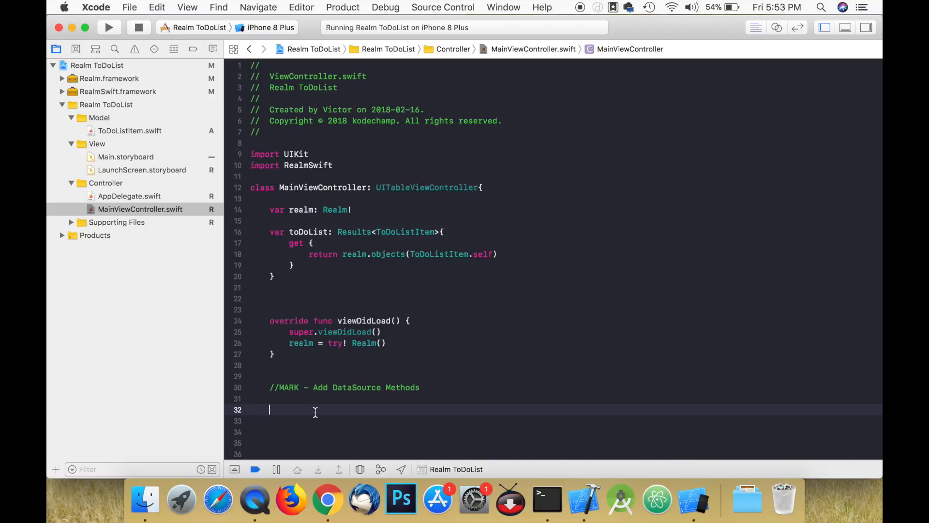
pyautogui.write('numberOfRowsInSection section: Int) -> Int {')
pyautogui.click(565, 421)
pyautogui.write('retrun')
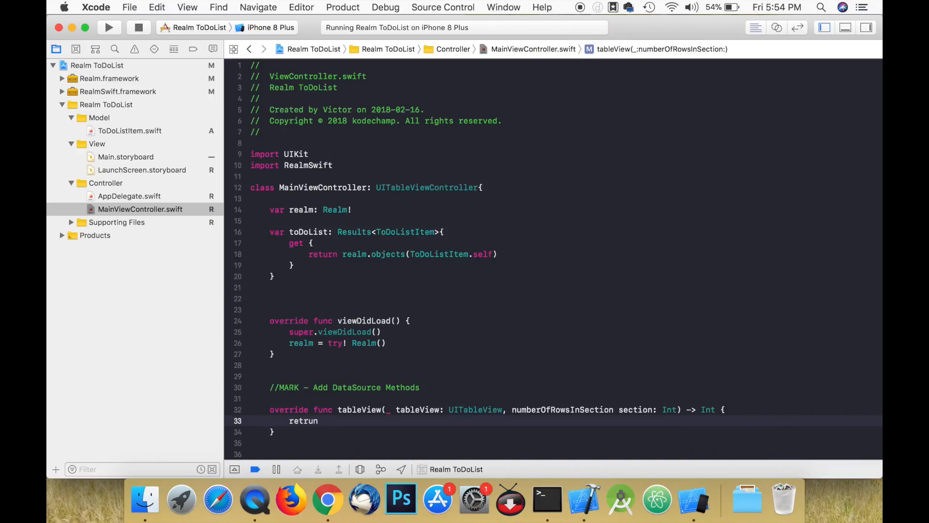
pyautogui.write('toDoList.c')
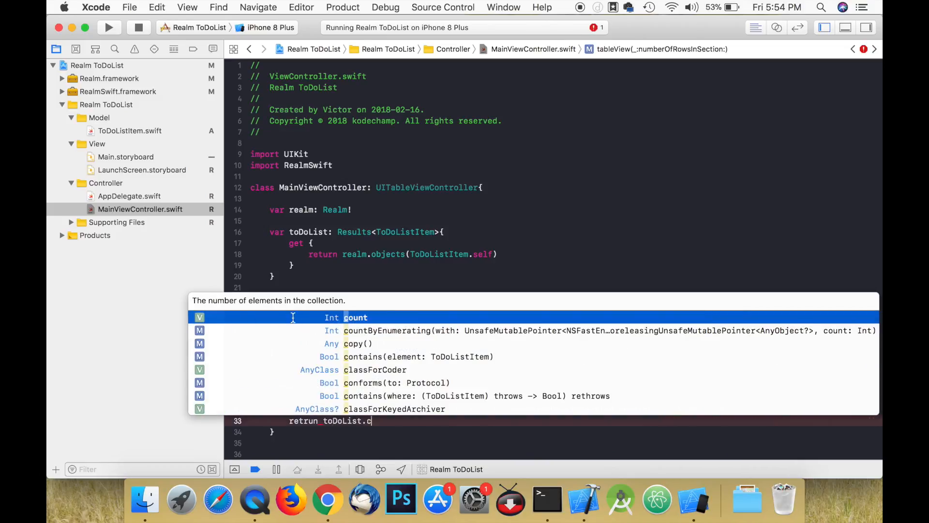
pyautogui.press('Return')
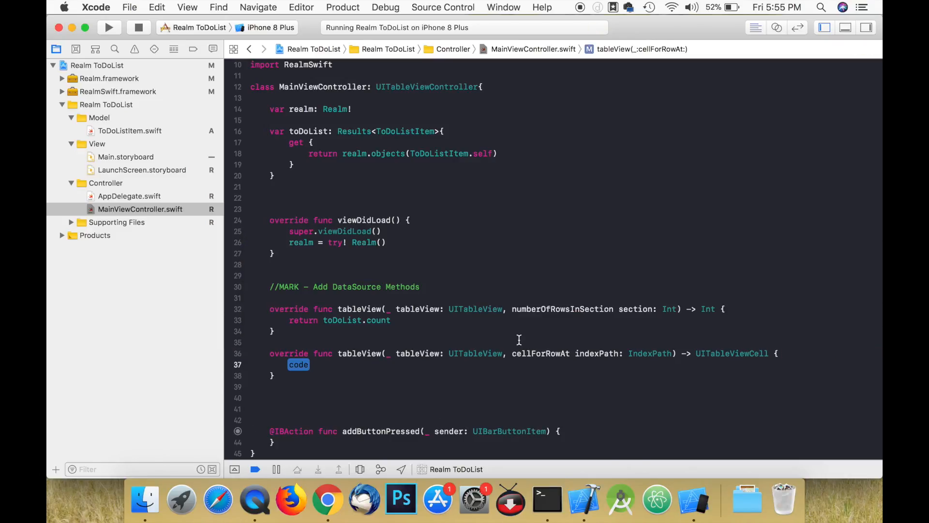
pyautogui.moveTo(502, 186)
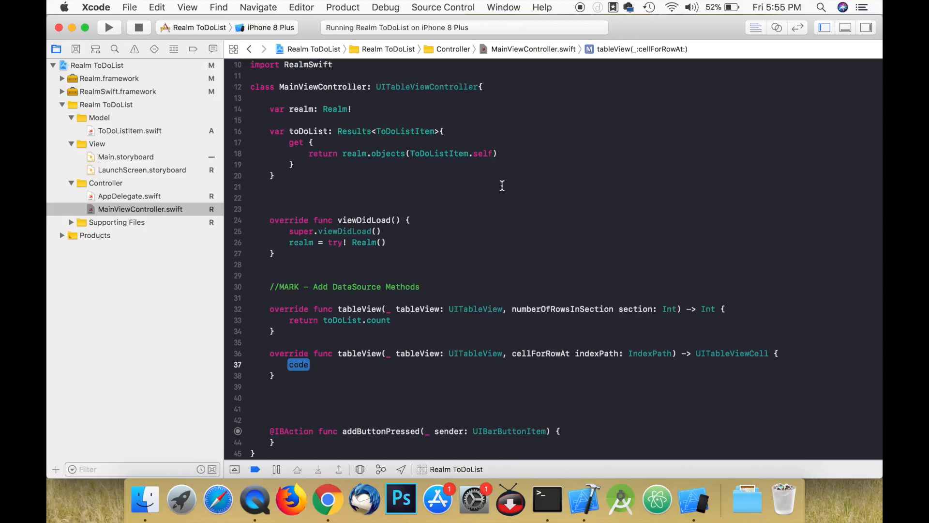
# In cellForRowAt, dequeue the cell, get toDoList[indexPath.row], and set the cell text.
pyautogui.write('let cell = tableView.dequeueReusableCell(withIdentifier: "Cell", for: IndexPath')
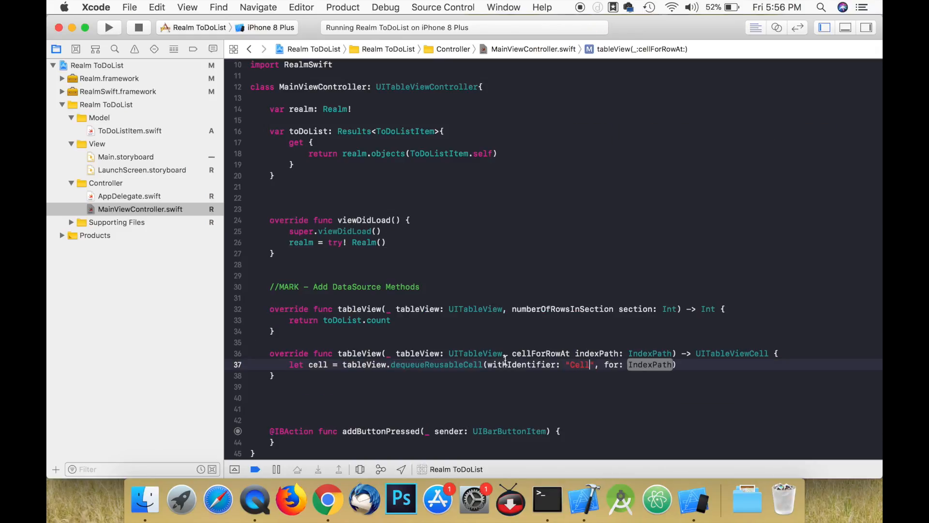
pyautogui.click(127, 156)
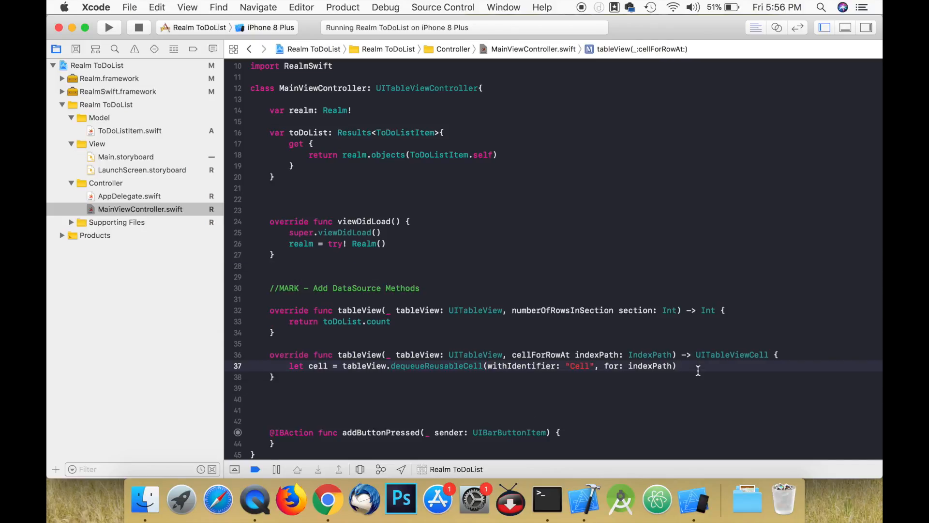
pyautogui.write('let ite')
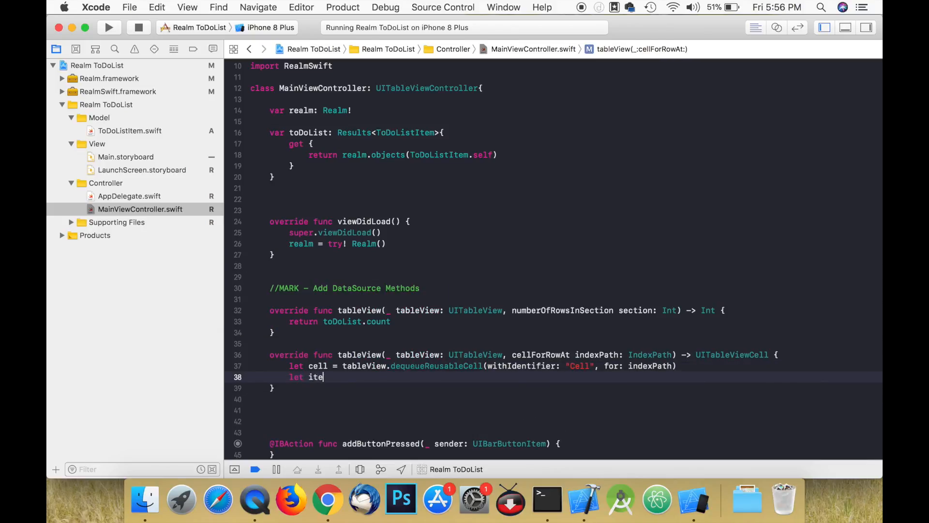
pyautogui.write('m')
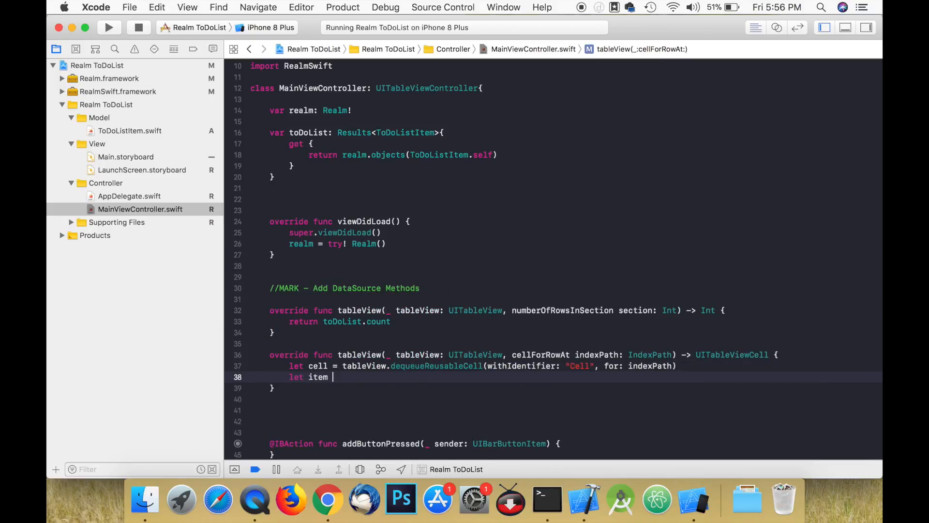
pyautogui.write('=')
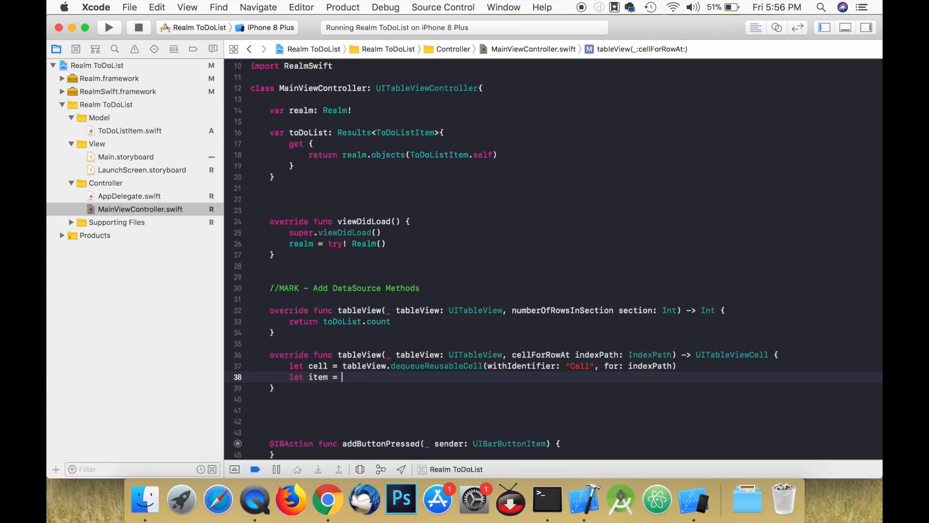
pyautogui.write('tod')
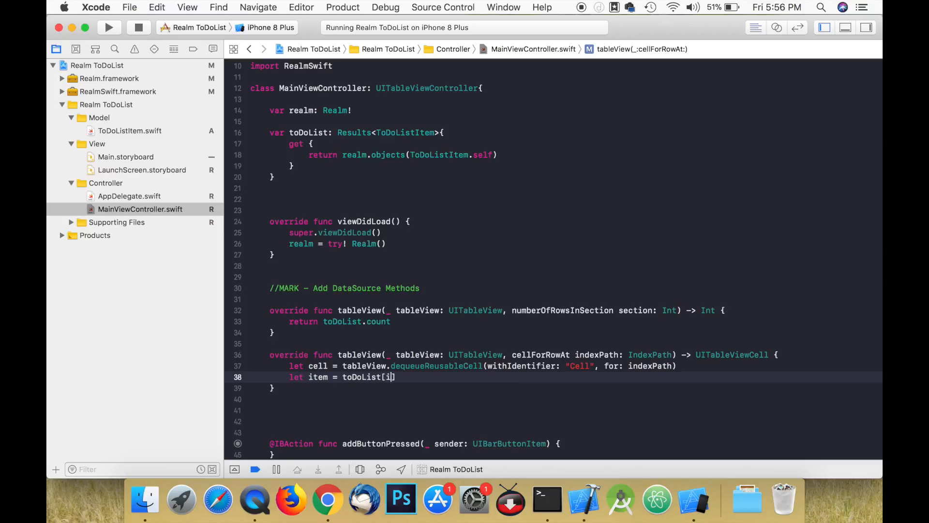
pyautogui.write('ndexPath.row')
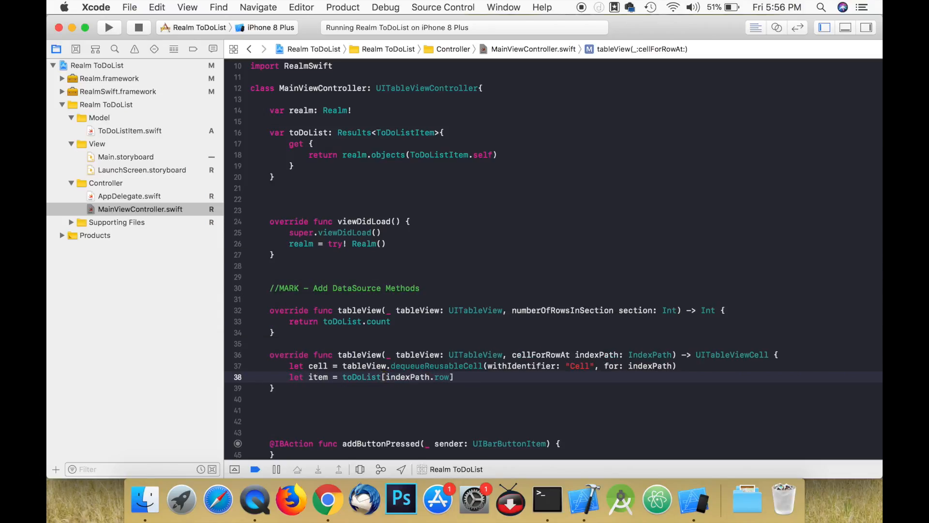
pyautogui.write('cell.textLabel!.text = item.name')
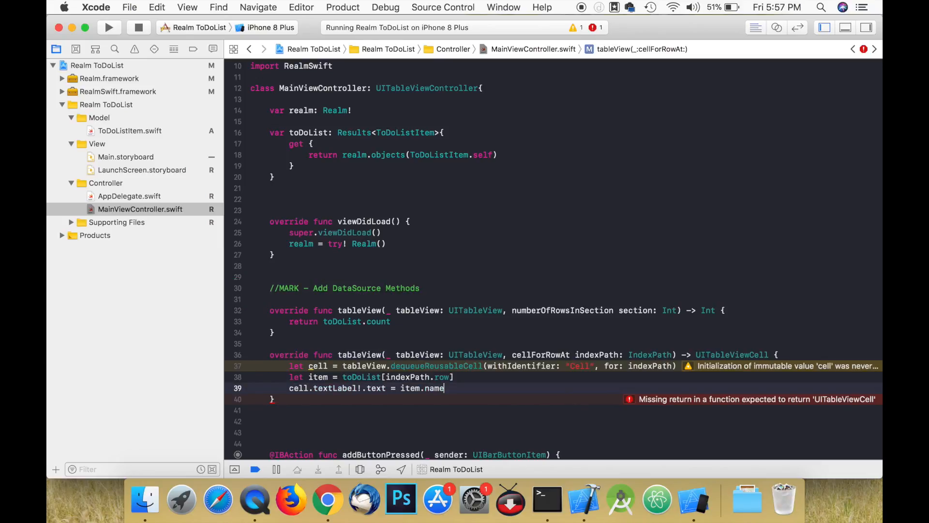
# Set the cell accessory with a ternary: item.done == true ? .checkmark : .none.
pyautogui.write('cell.accessoryType =')
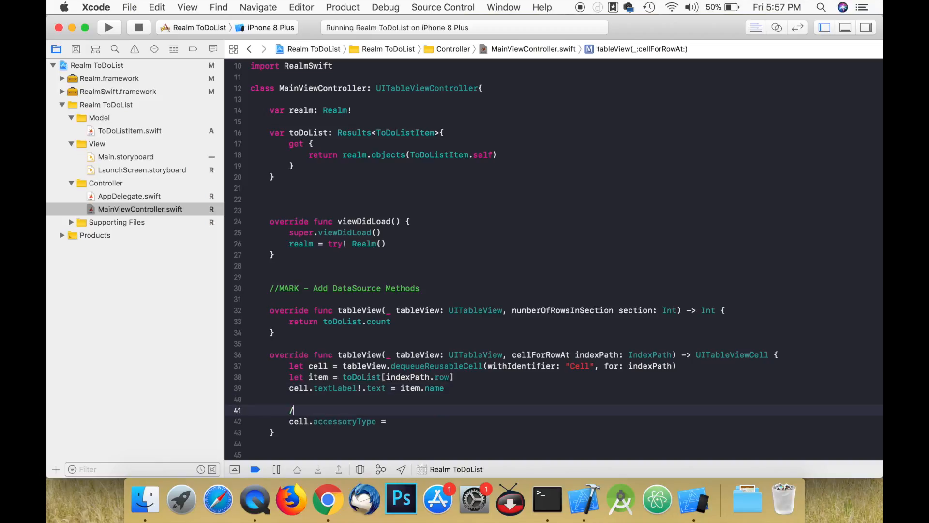
pyautogui.write('/Ternary operator....ba')
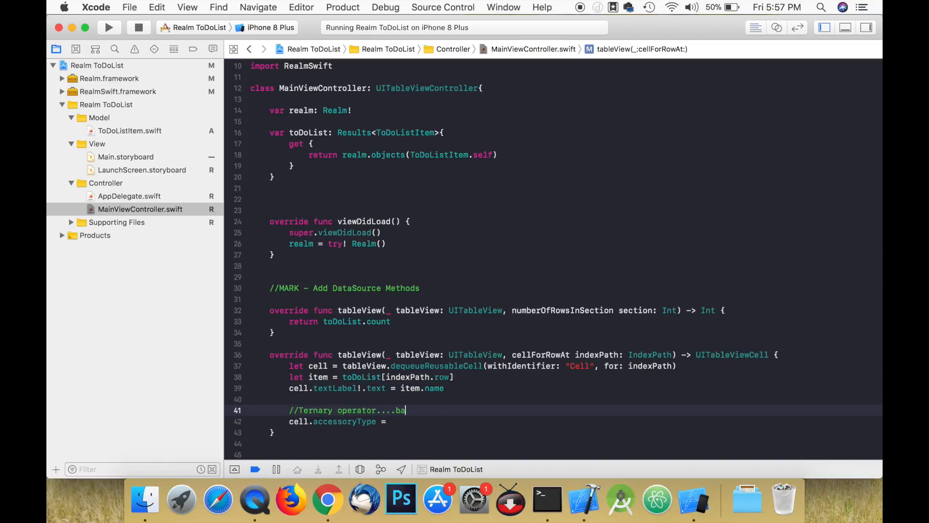
pyautogui.write('sically an if else statement on')
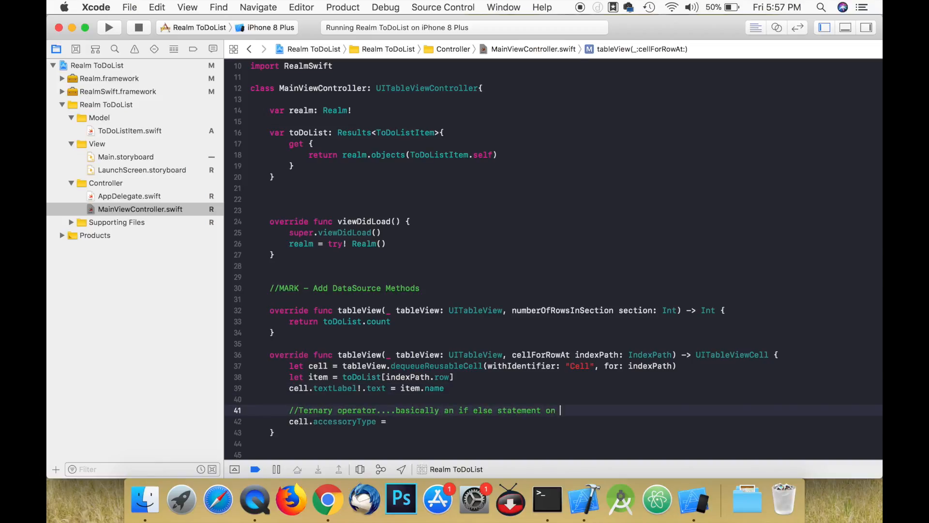
pyautogui.write('item.don')
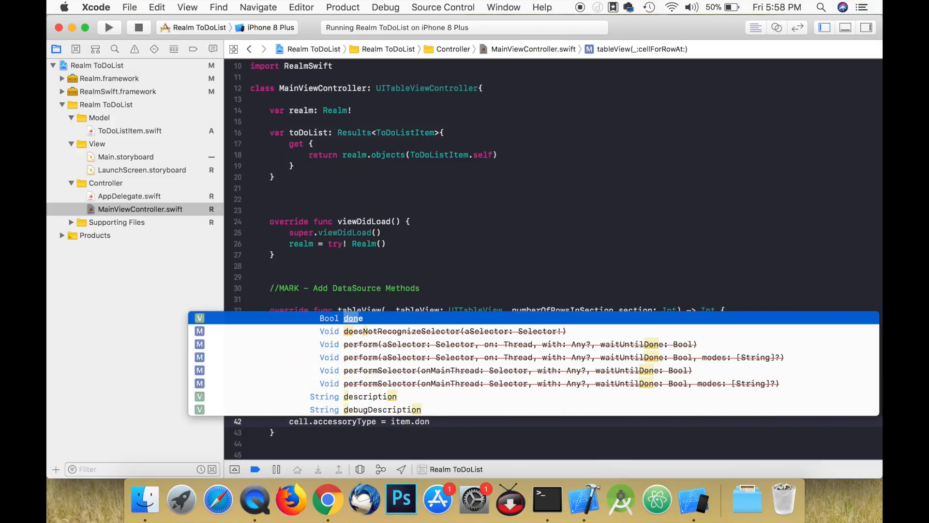
pyautogui.write('== true ?')
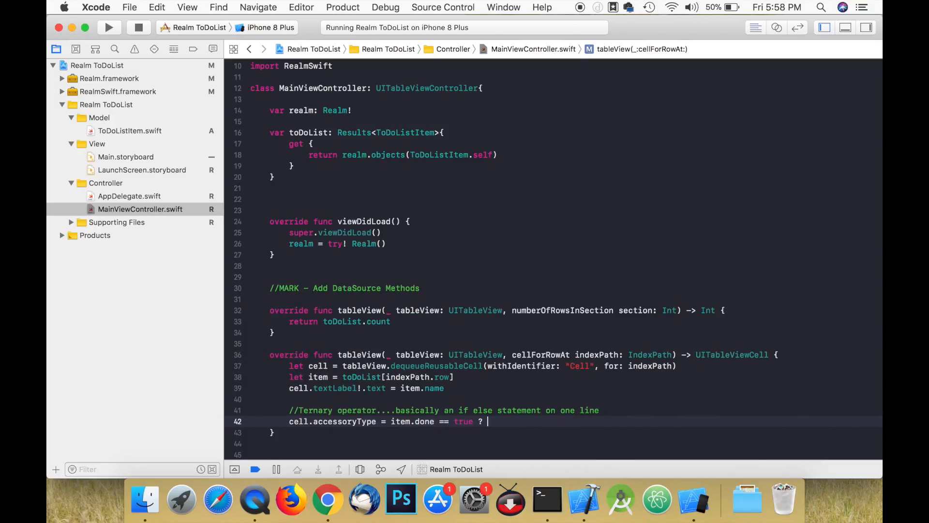
pyautogui.write('.checkmark : .none')
pyautogui.write('//')
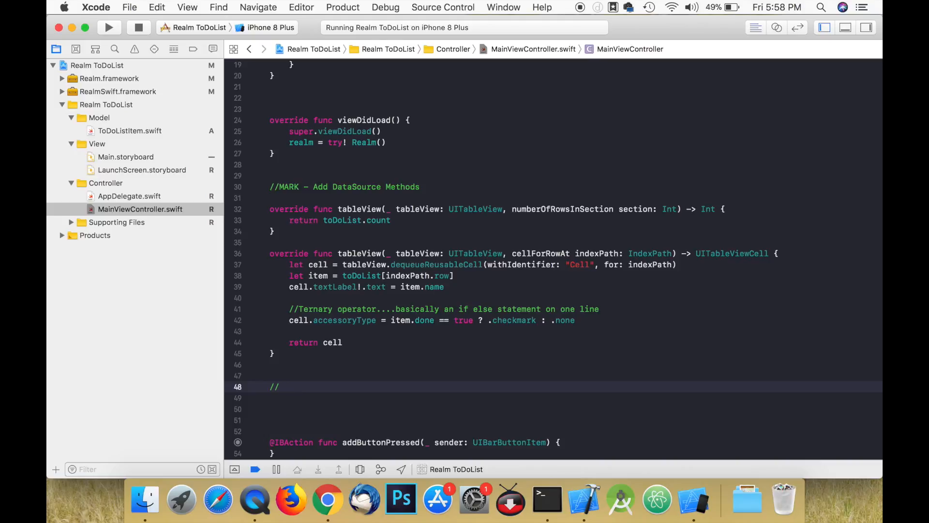
# Add a 'MARK - Add Delegate Methods' comment and a didSelectRowAt fetching toDoList[indexPath.row].
pyautogui.write('MARK - Add Delegate')
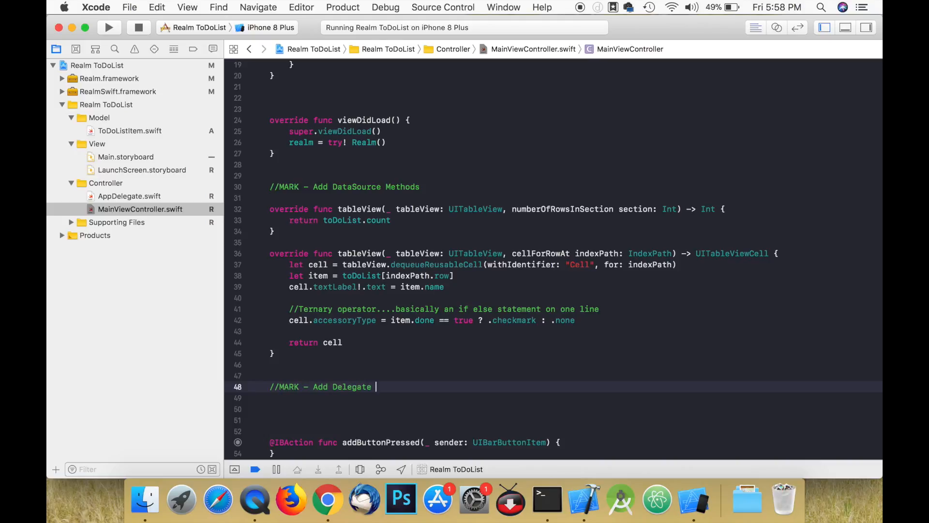
pyautogui.write('Methods')
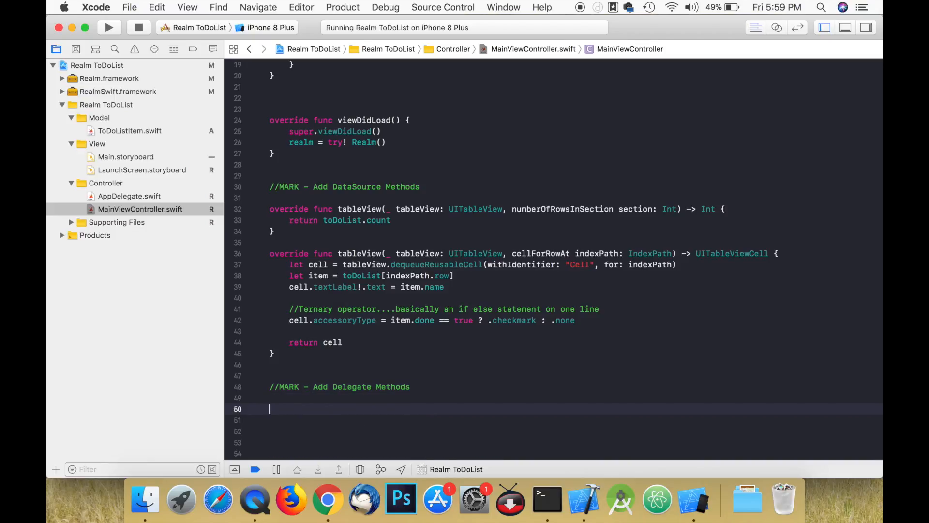
pyautogui.write('didSelectRowAt indexPath: IndexPath) {')
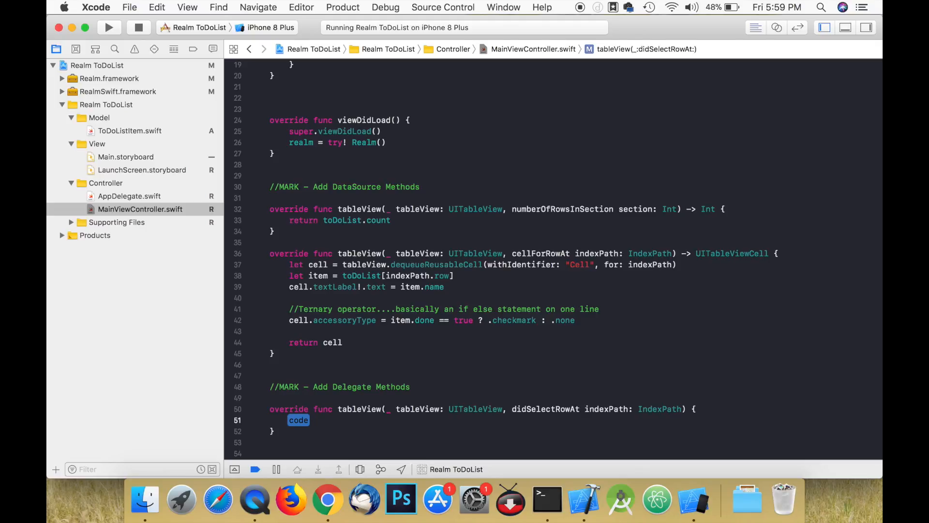
pyautogui.write('let item =')
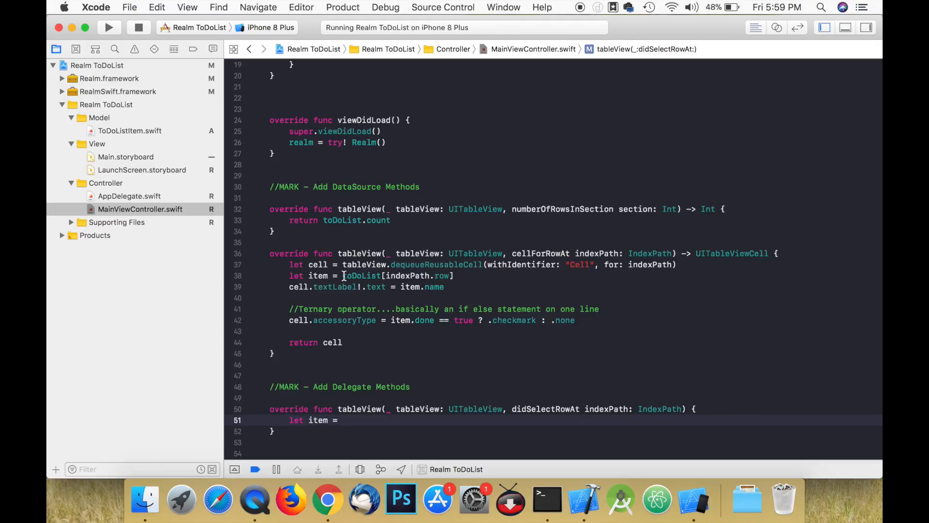
pyautogui.write('toDoList[indexPath.row]')
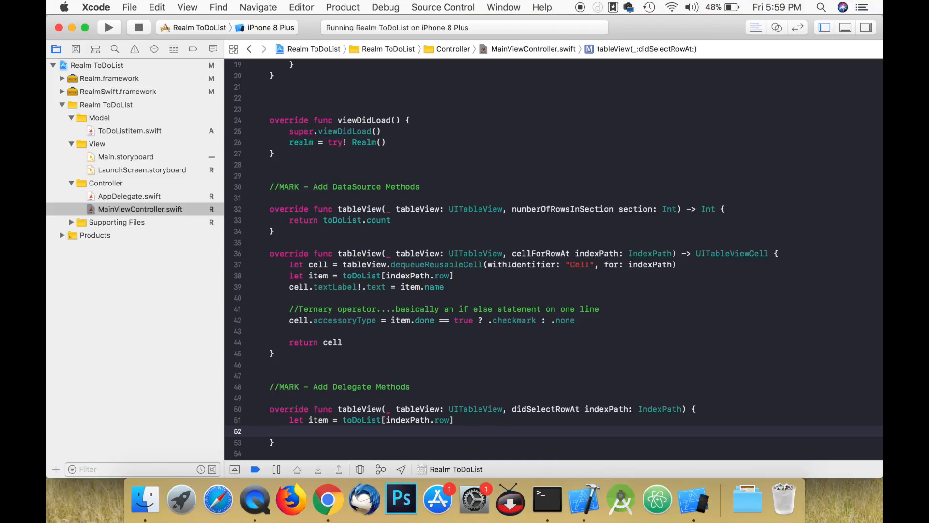
# Toggle item.done = !item.done inside try! self.realm.write and reload the tapped row.
pyautogui.write('try! self.realm.write({')
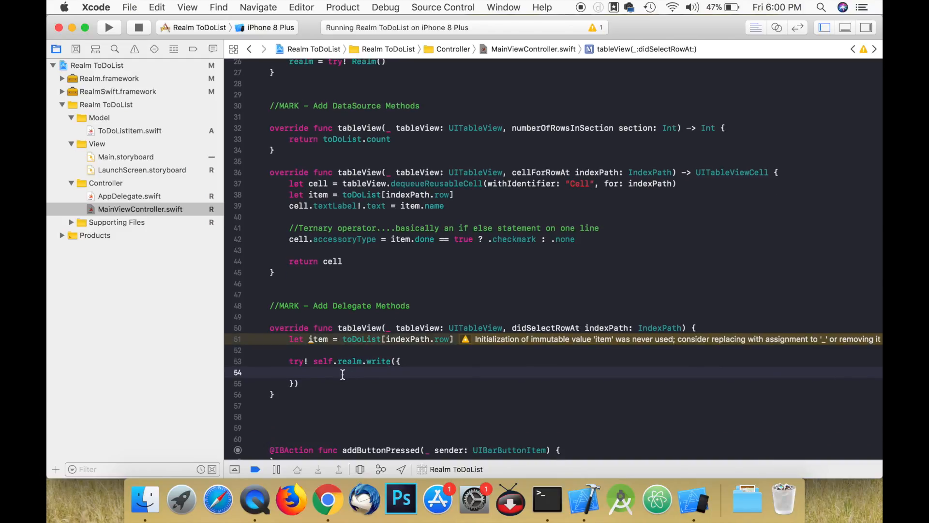
pyautogui.write('item.done = !')
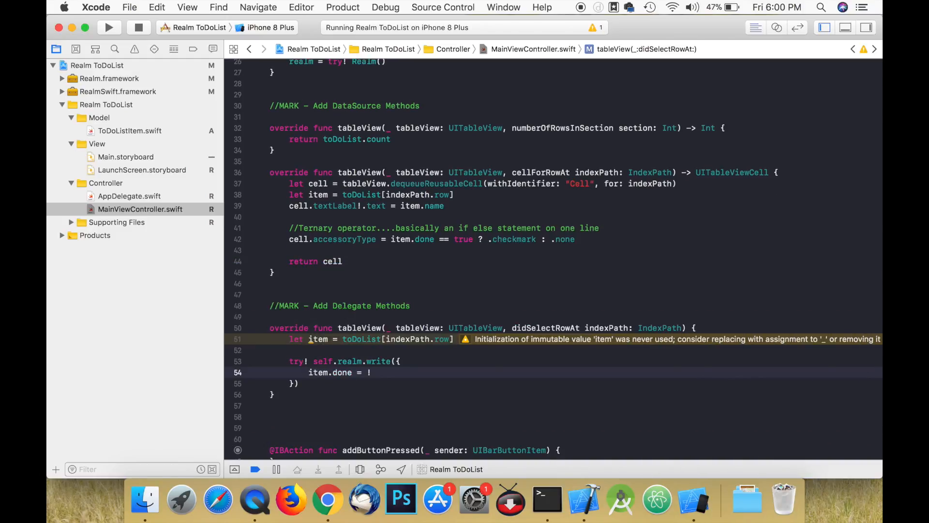
pyautogui.write('item.done')
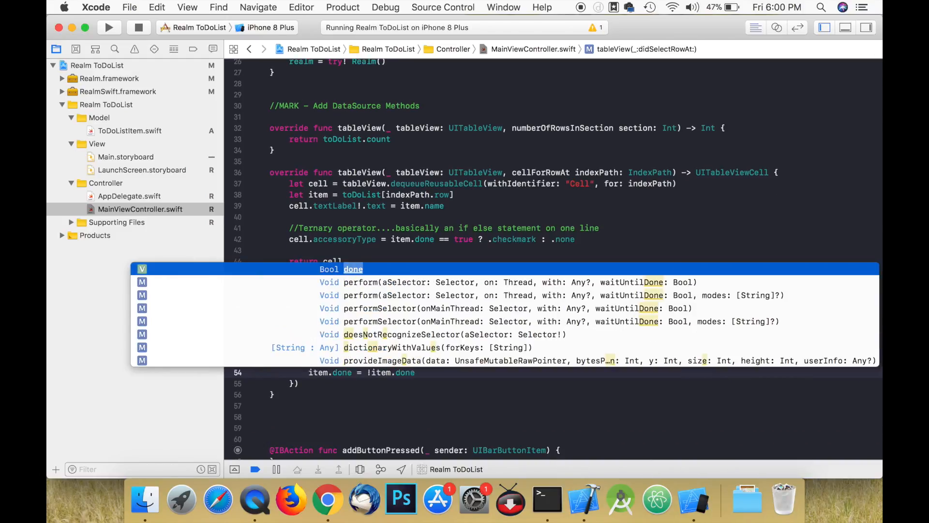
pyautogui.press('Escape')
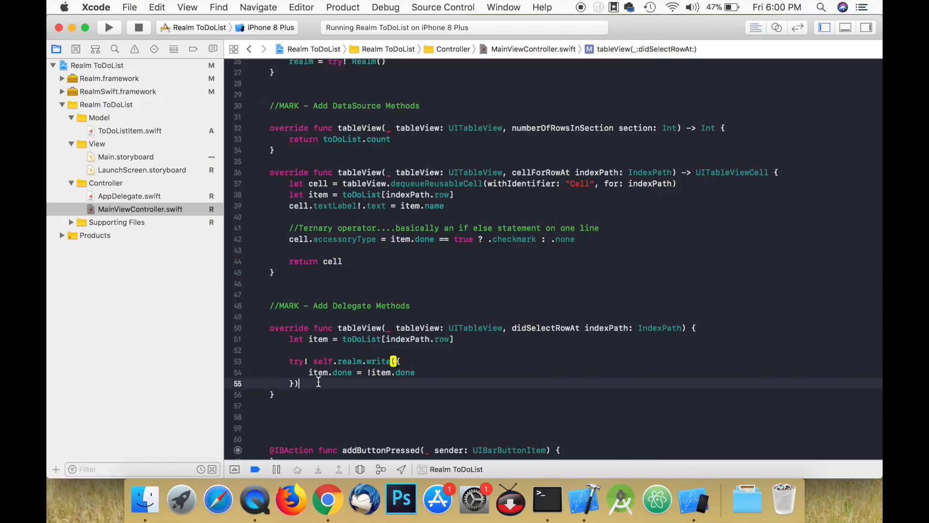
pyautogui.write('tableView.reloadRows(at: [indexPath], with: .automatic')
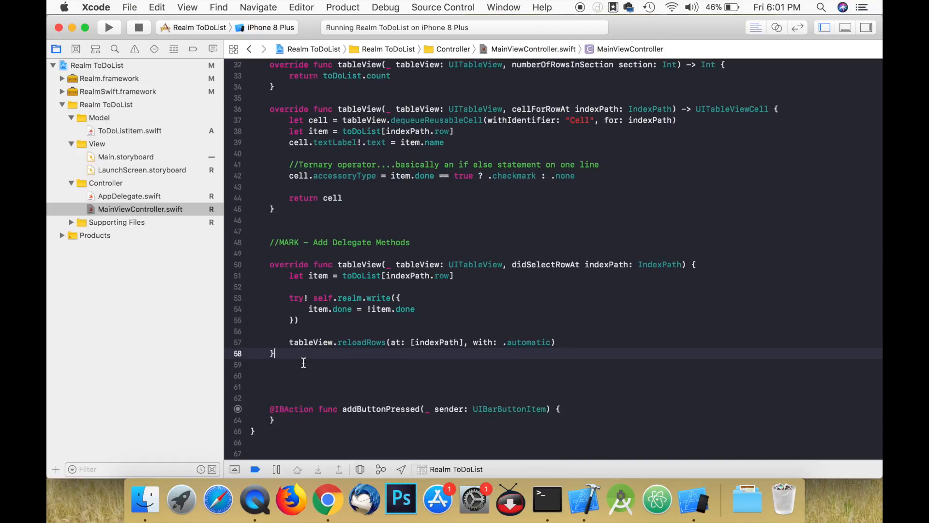
pyautogui.write('tab')
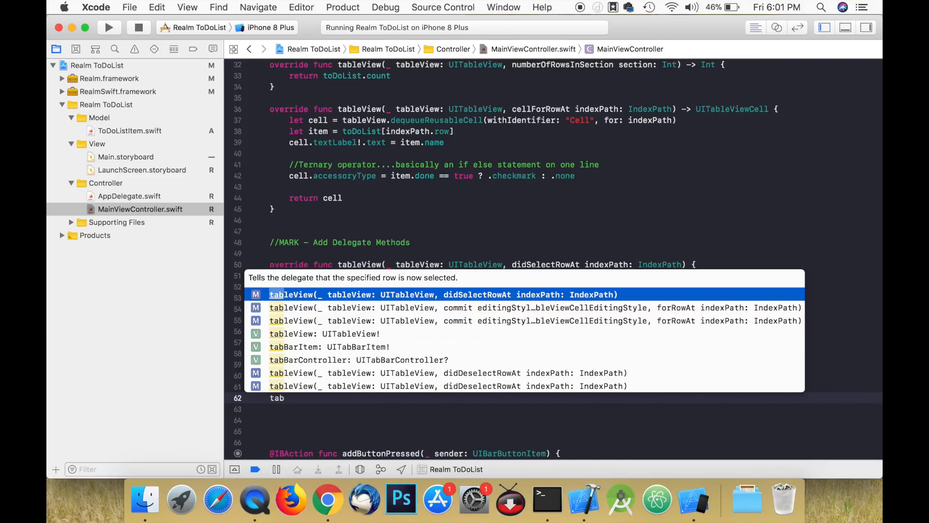
# Add canEditRowAt returning true and a .delete handler calling realm.delete(item) in a write block.
pyautogui.write('canEditRowAt indexPath: IndexPath) -> Bool {')
pyautogui.write('return true')
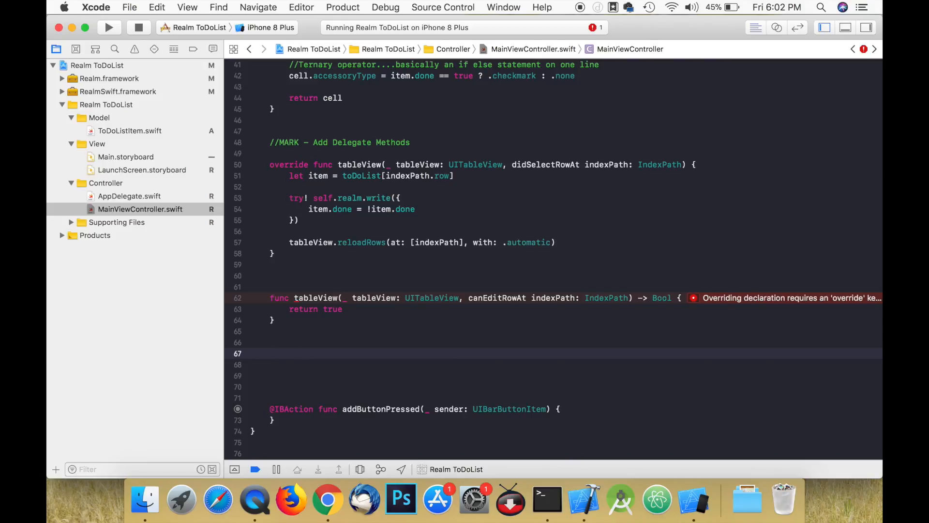
pyautogui.write('override')
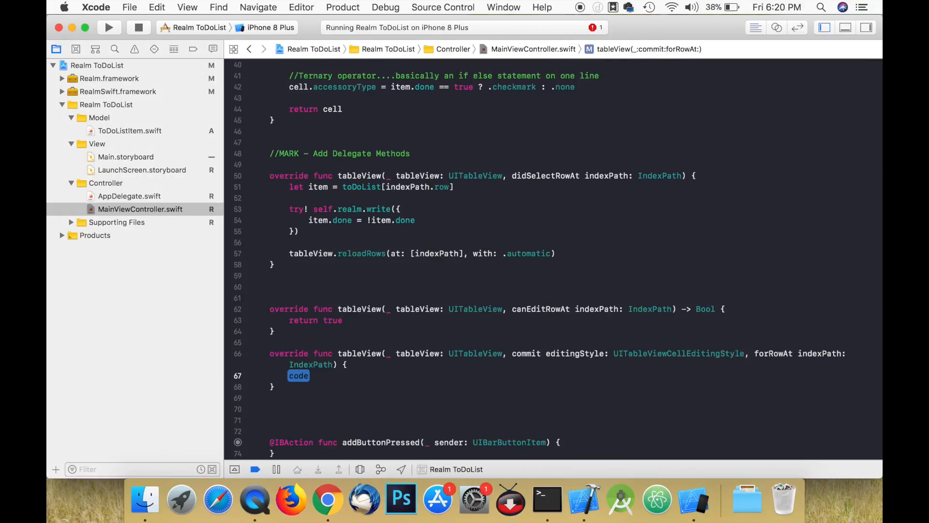
pyautogui.press('delete')
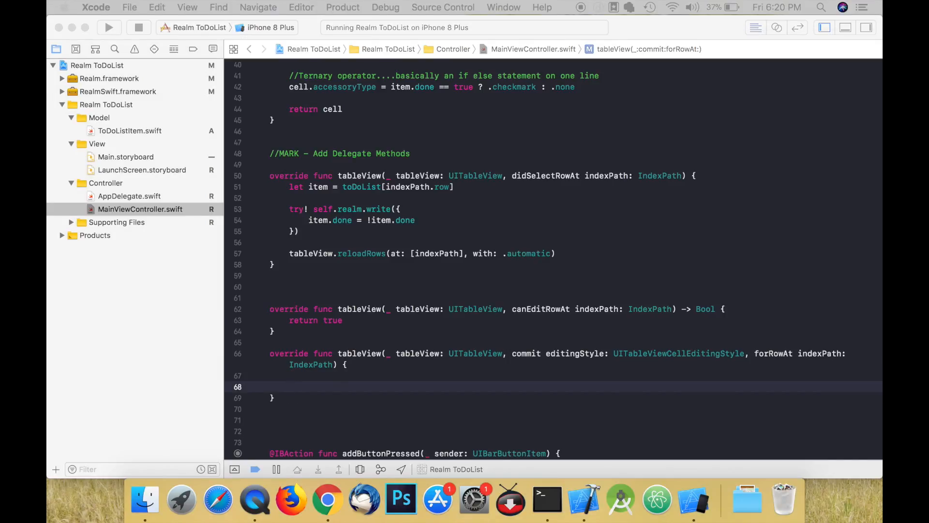
pyautogui.write('if (editingStyle == .delete) {')
pyautogui.write('let item = toDoList[indexPath')
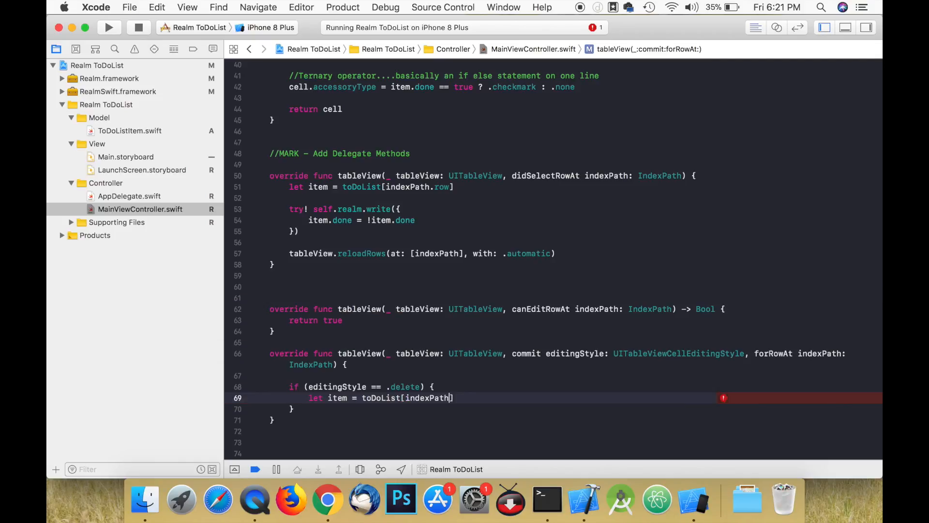
pyautogui.write('.row]')
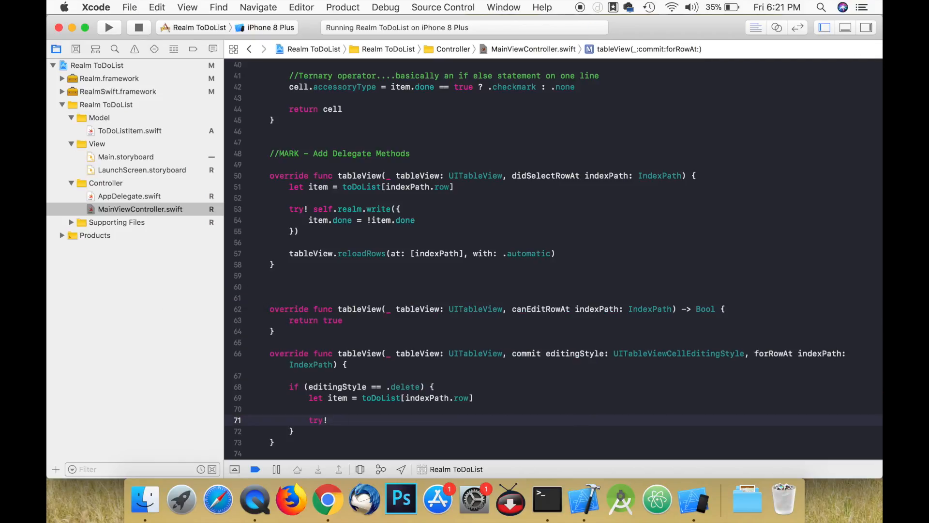
pyautogui.write('self.realm.write ({')
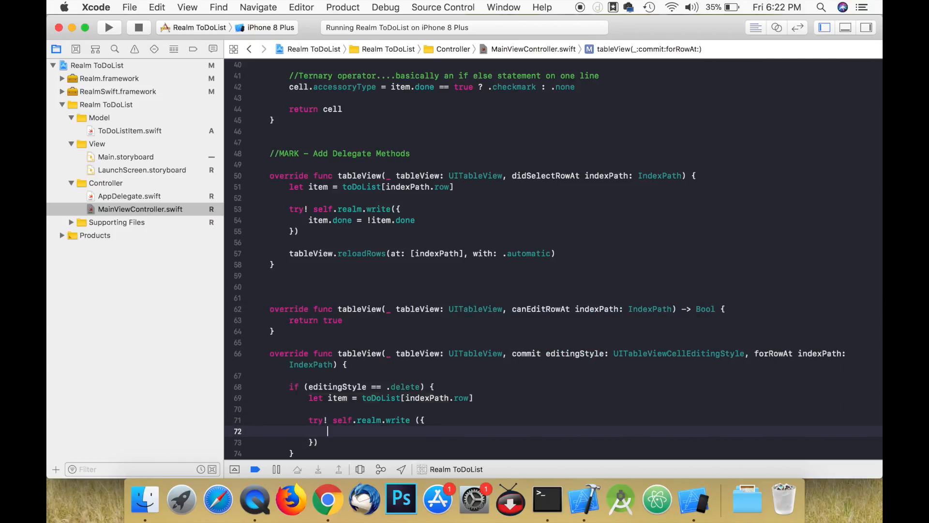
pyautogui.write('self.realm.deletet(item)')
pyautogui.write('tableView.deleteRows(at: [indexPath], with: .automatic)')
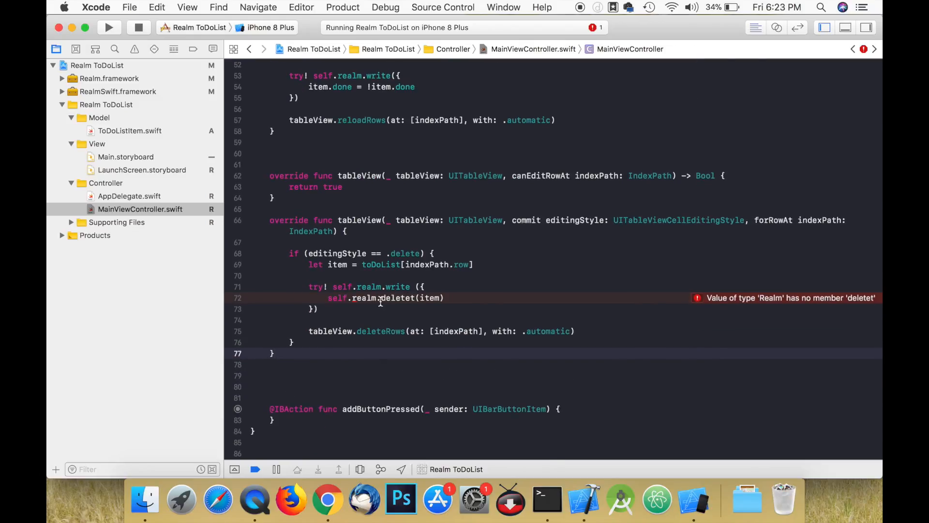
# In addButtonPressed, create alertVC as a 'New ToDo' UIAlertController and start adding a text field.
pyautogui.click(109, 27)
pyautogui.write('let')
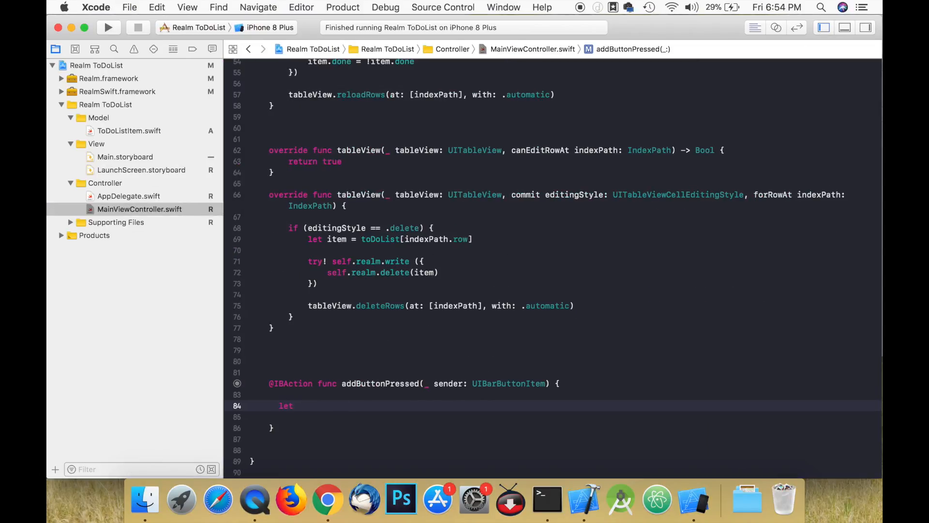
pyautogui.write('alertVC =')
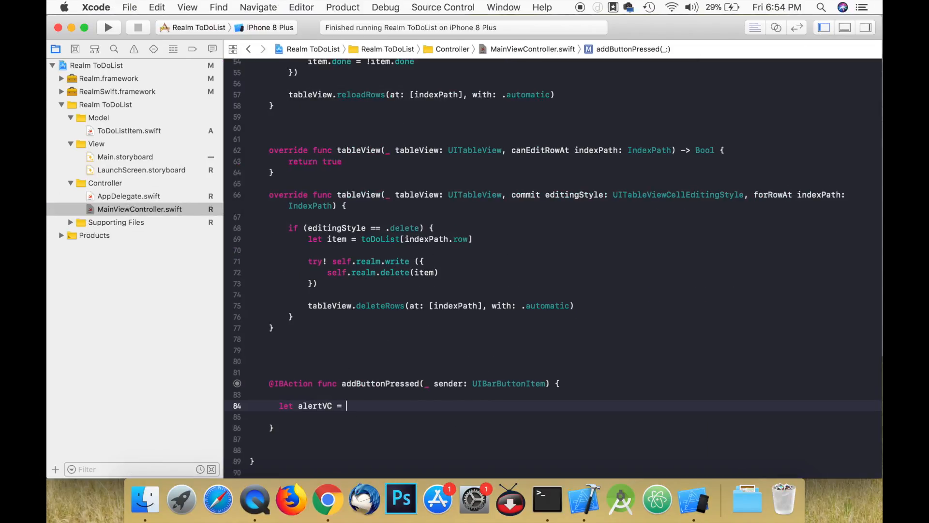
pyautogui.write('UIAlertController')
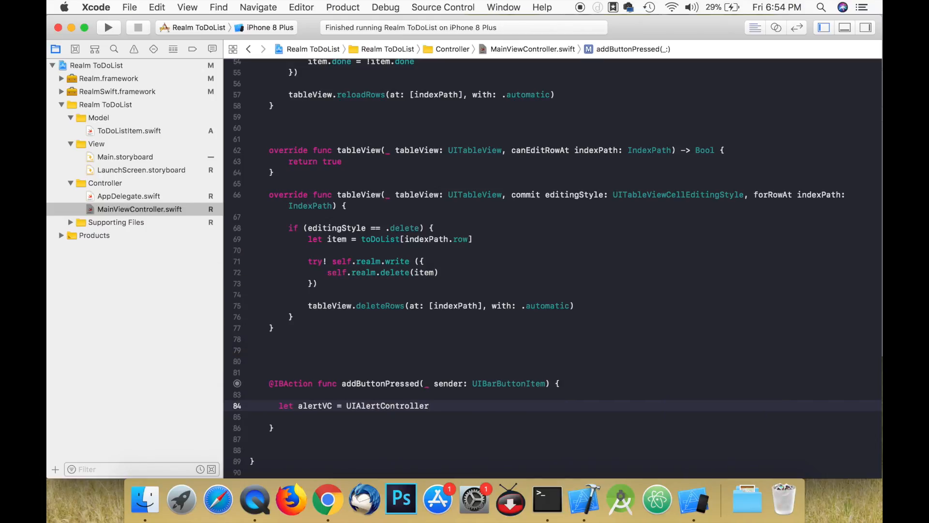
pyautogui.write('(title)')
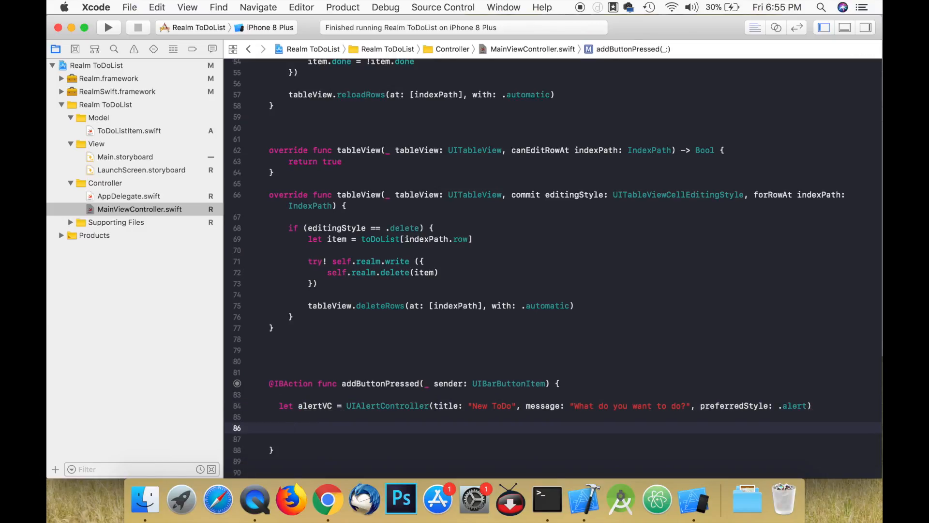
pyautogui.write('alert')
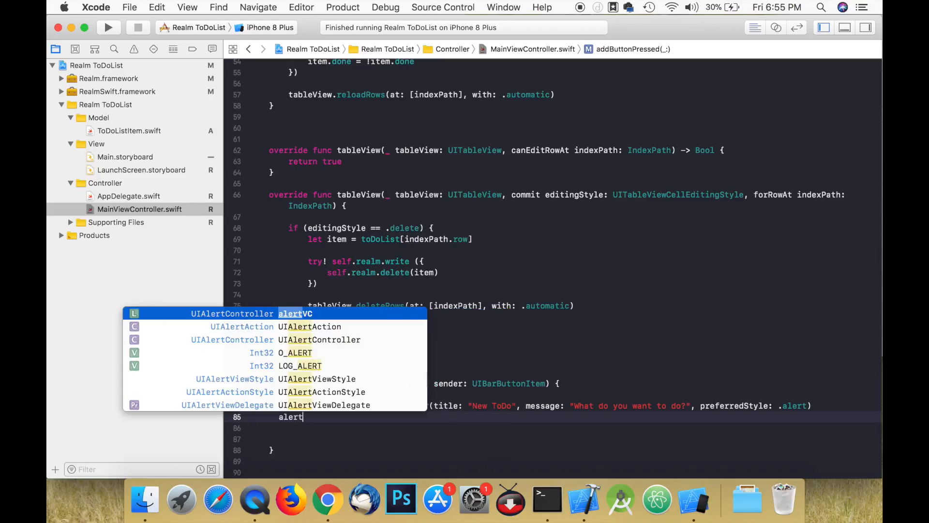
pyautogui.write('VC.addTextField { (UITextField) in')
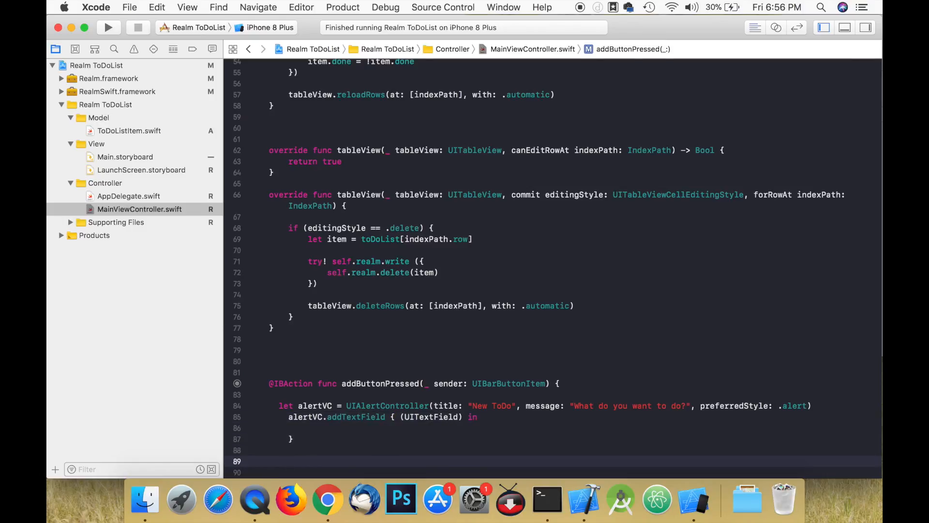
# Add a cancelAction to alertVC and begin declaring the addAction UIAlertAction.
pyautogui.write('let cancelAction = U')
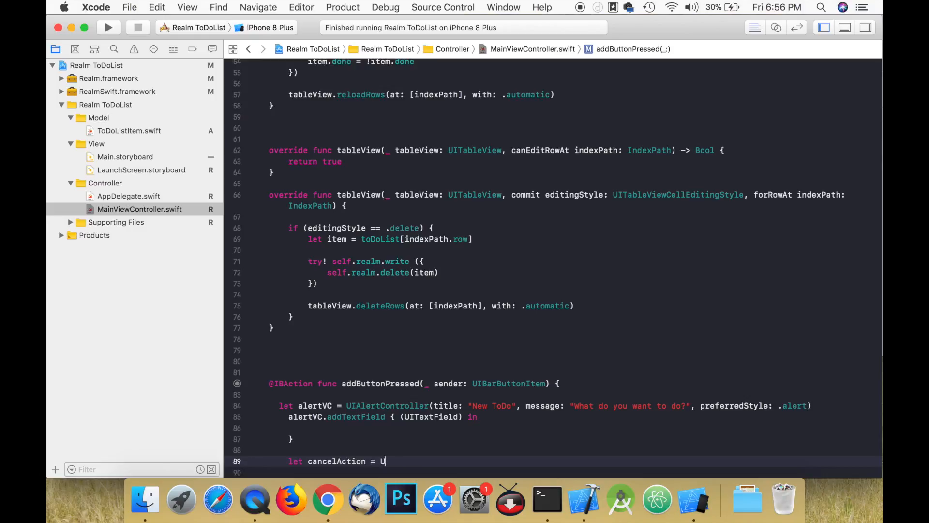
pyautogui.write('IAlertAction.init(title: "Cancel", style: .destructive, handler: nil')
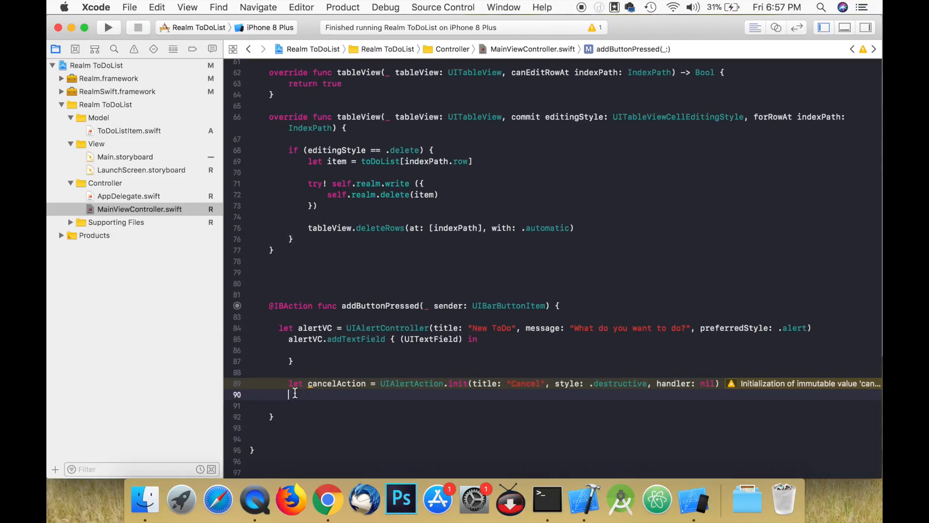
pyautogui.write('alertVC.addAction(cancelAction)')
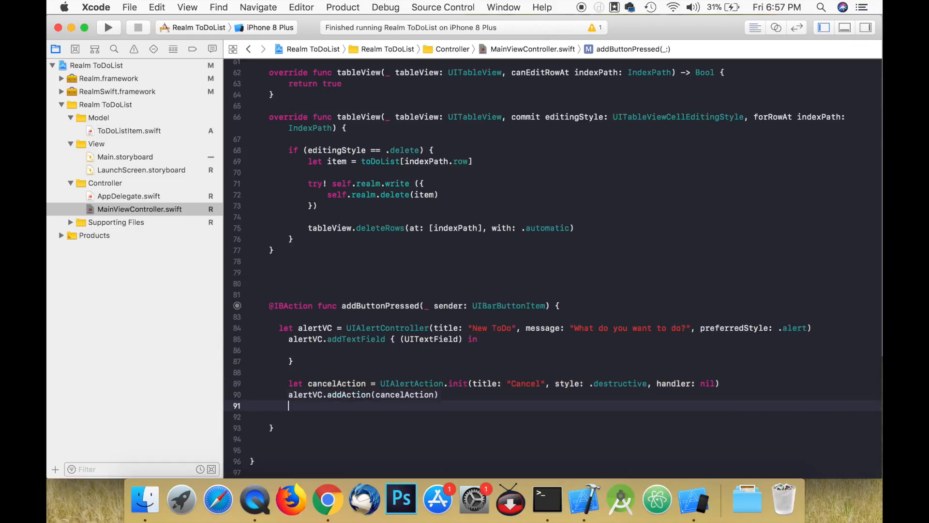
pyautogui.write('let add')
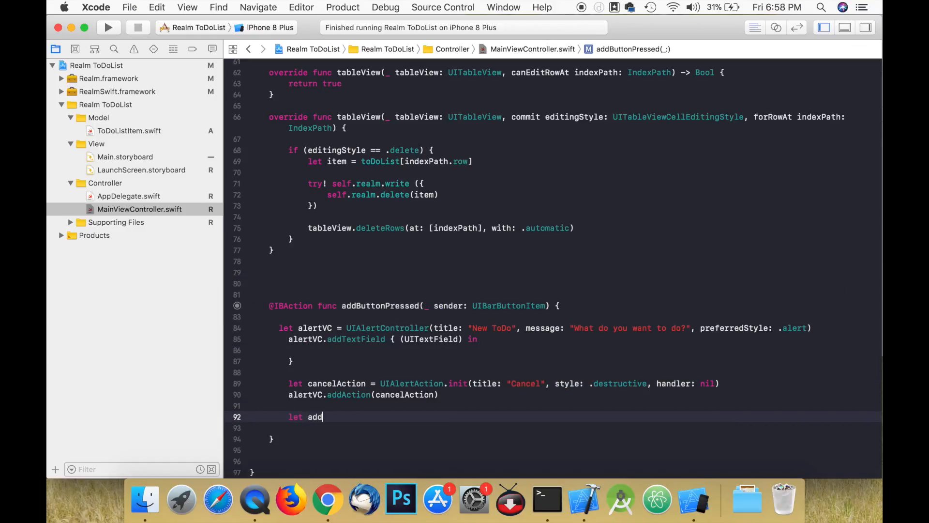
pyautogui.write('Action = UIAlertAction(title: "Add", style: .default) { (UIAlertAction) -> Void in')
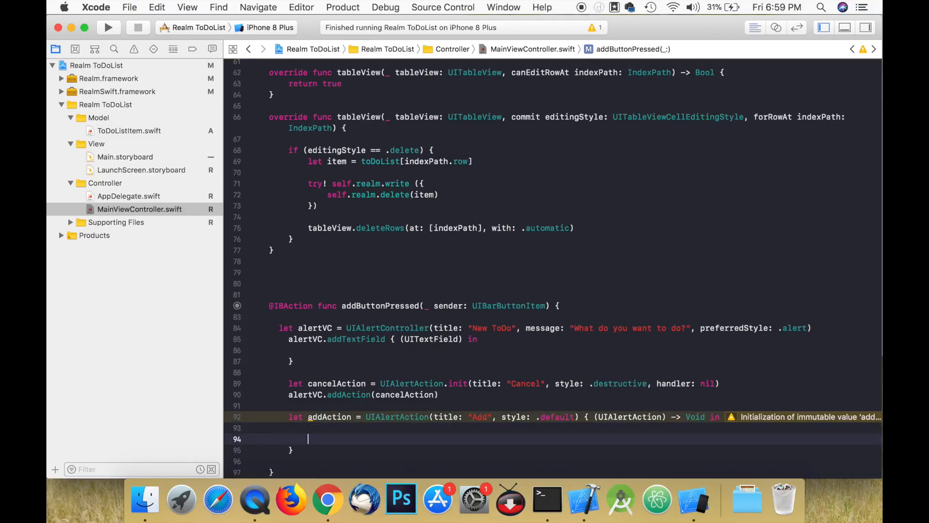
# Read the alert's first text field and build newToDoListItem from its text.
pyautogui.write('let todoItemTextField = (alertVC.textFields')
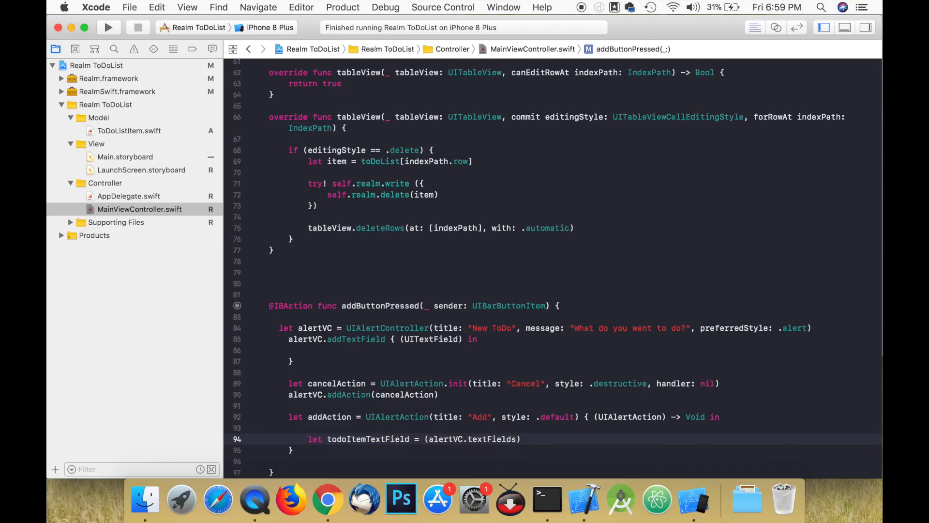
pyautogui.write('?.first')
pyautogui.write('le')
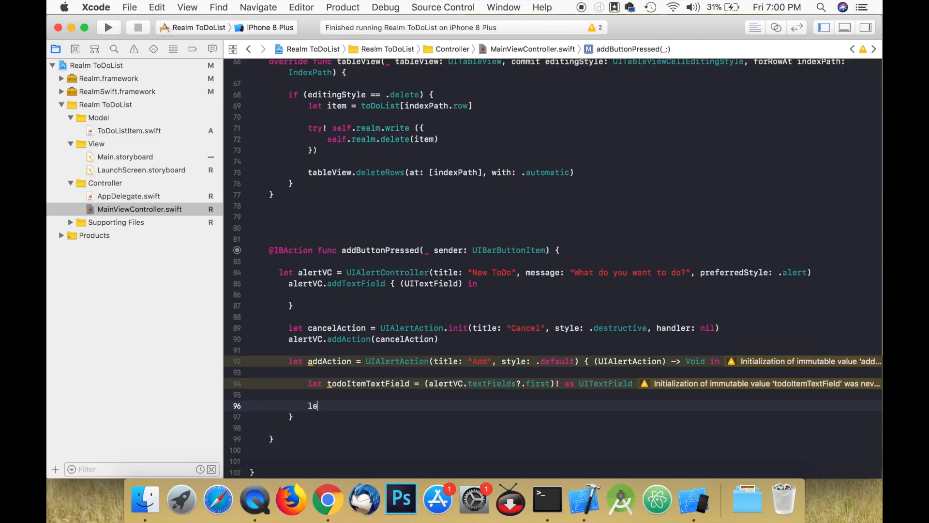
pyautogui.write('newToDoListItem')
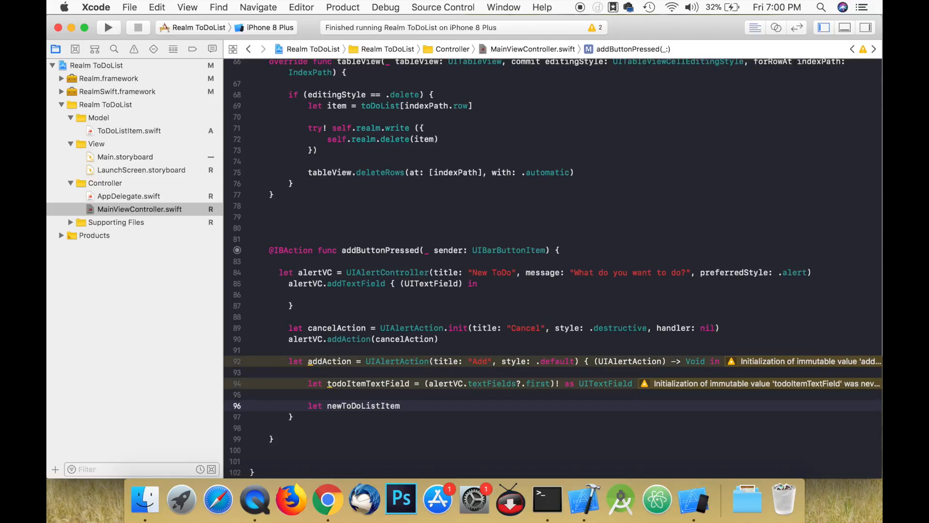
pyautogui.write('new')
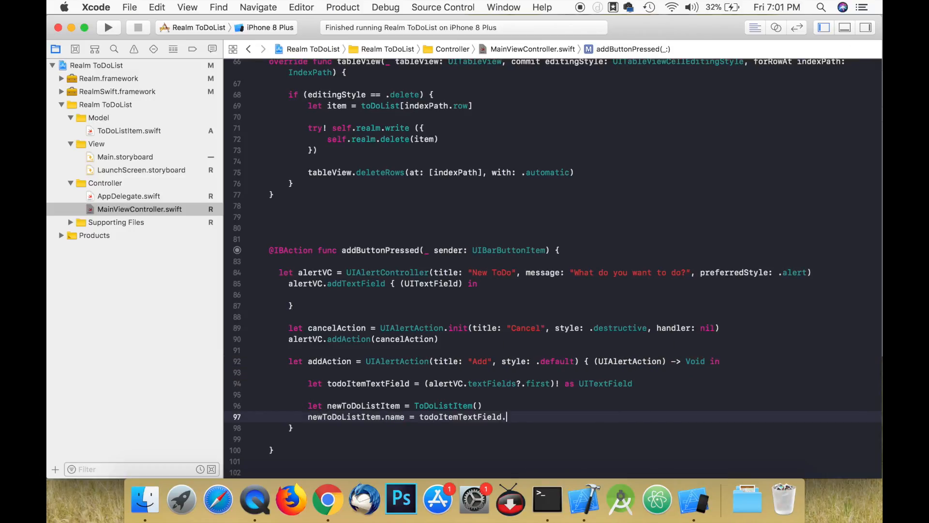
pyautogui.write('text!')
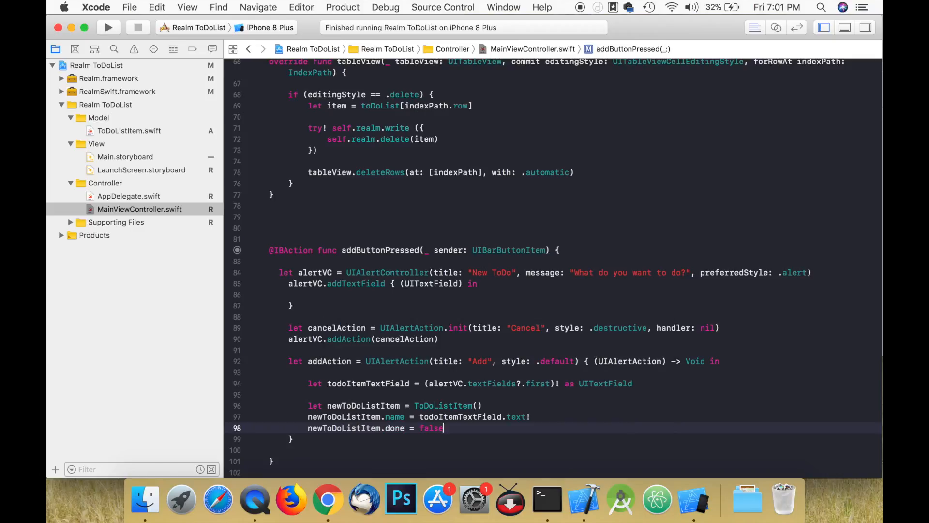
# Save newToDoListItem in a Realm write, insert its row, attach addAction, and run the app.
pyautogui.write('try! self.realm.write({}')
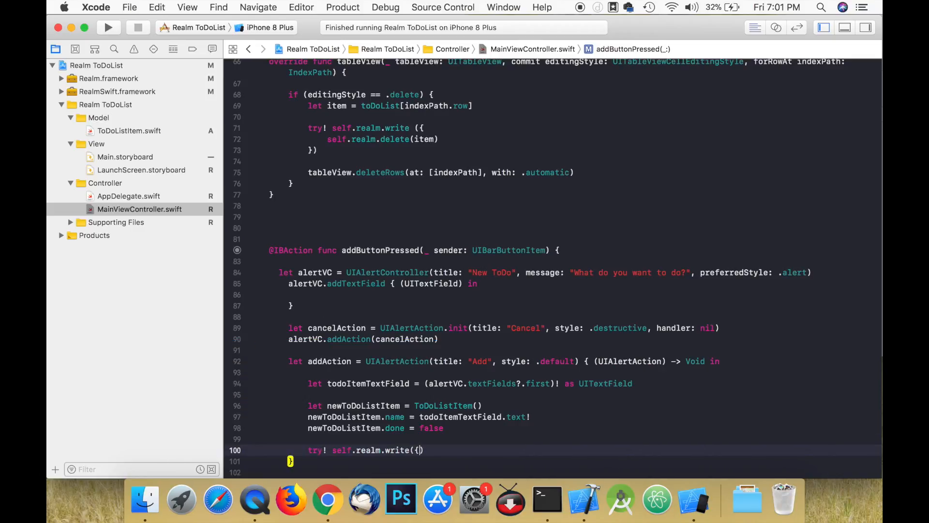
pyautogui.write('self.realm.add(')
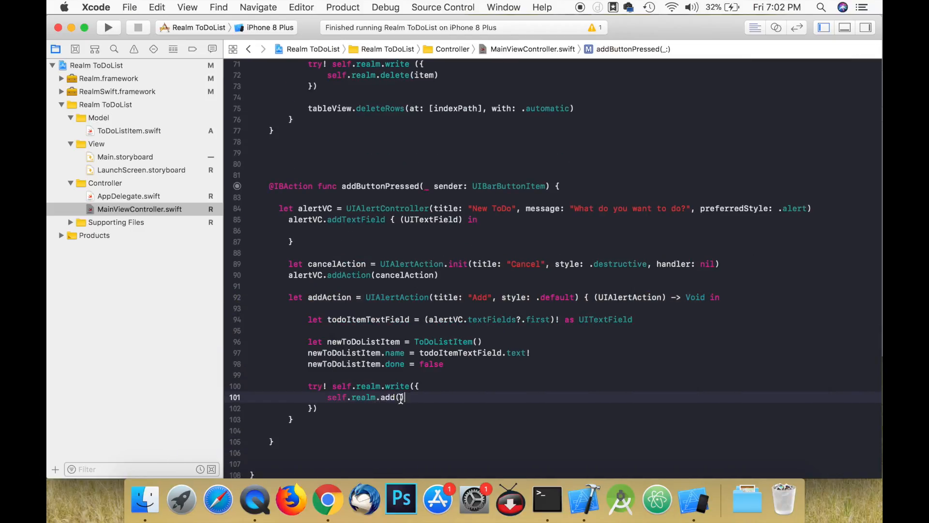
pyautogui.write('newToDoListItem')
pyautogui.write('tableView.insertRows(at: [], with: UITableViewRowAnimation')
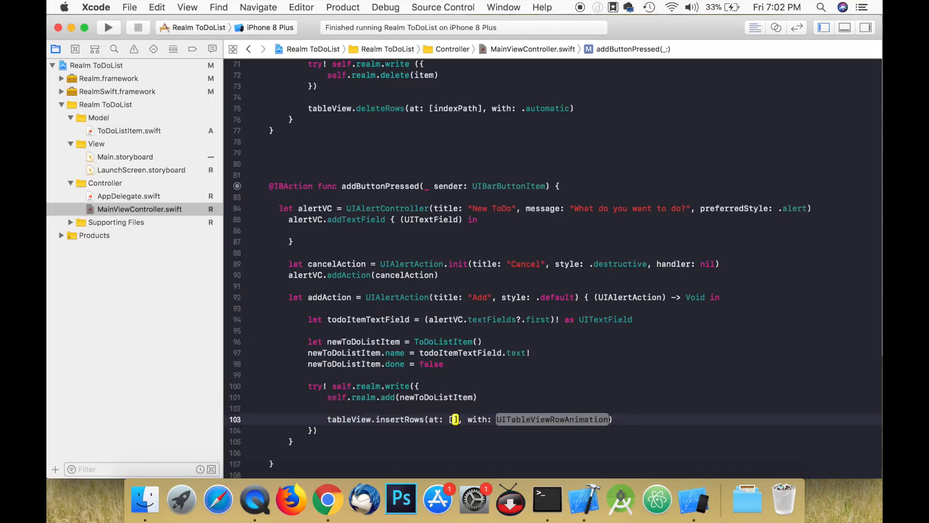
pyautogui.write('IndexPath.init(row: self.toDoList.count-1, section: 0')
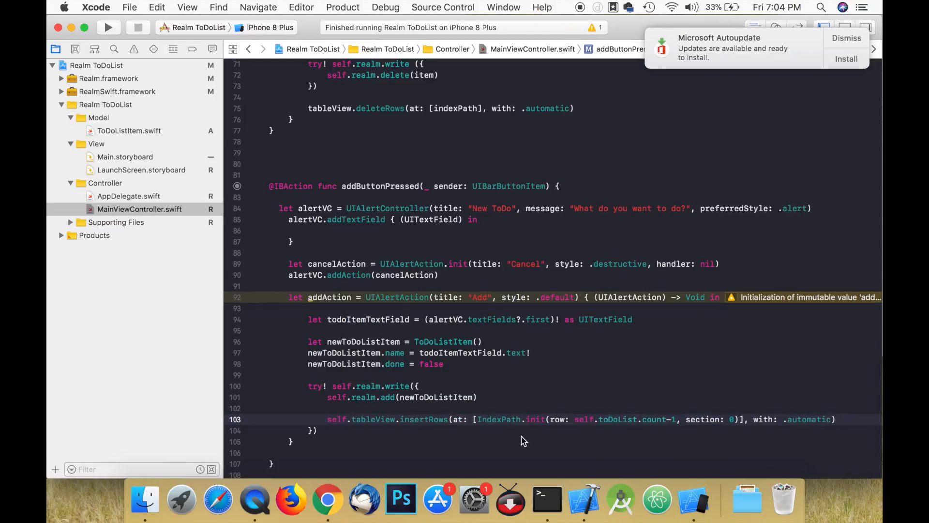
pyautogui.write('alertVC.addAction(addAction')
pyautogui.write('present(alertVC, animated: true, completion: nil)')
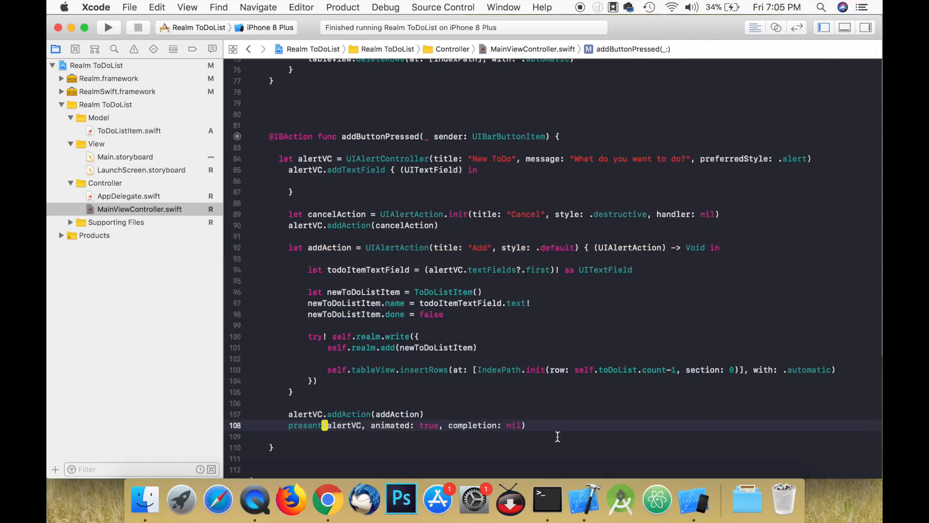
pyautogui.click(108, 27)
pyautogui.write('T')
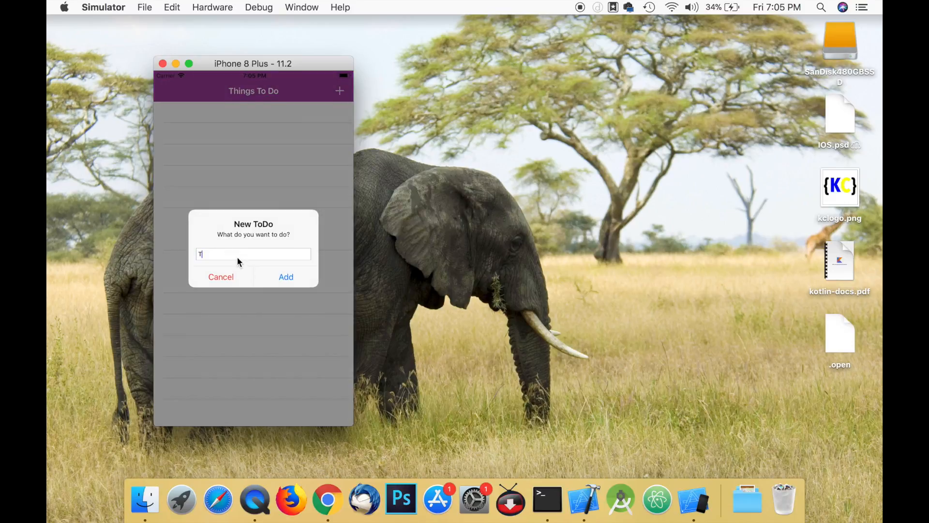
# Add 'Take a break', 'Update Ipad' and an 'Upload video to youtube' item to the list.
pyautogui.click(286, 277)
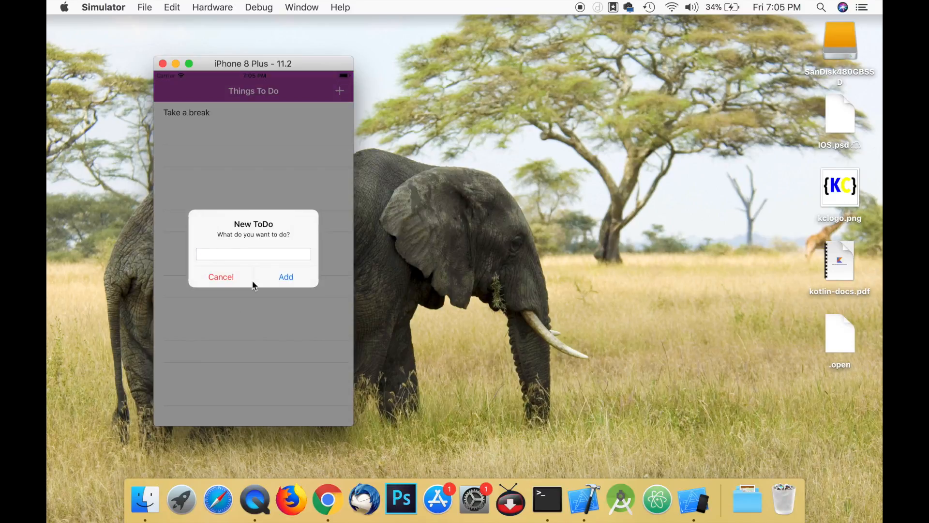
pyautogui.click(285, 277)
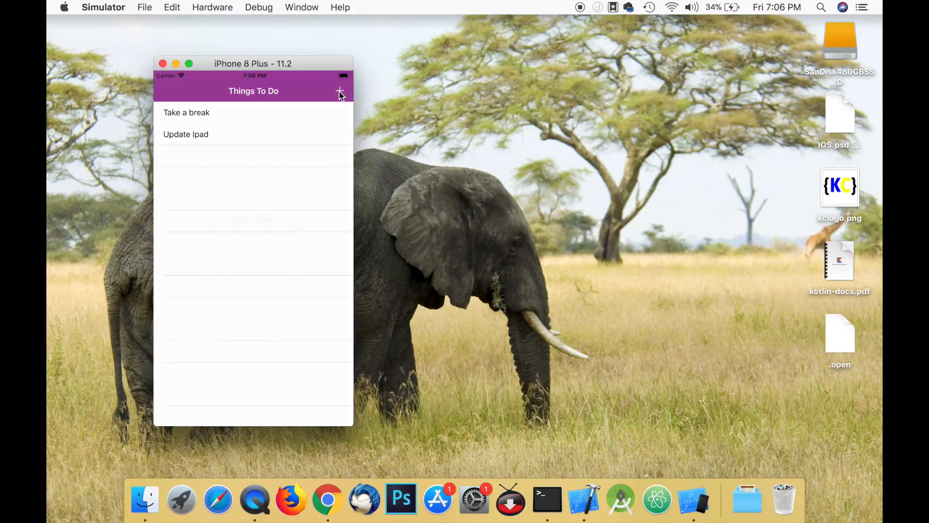
pyautogui.write('Upload video to youtu')
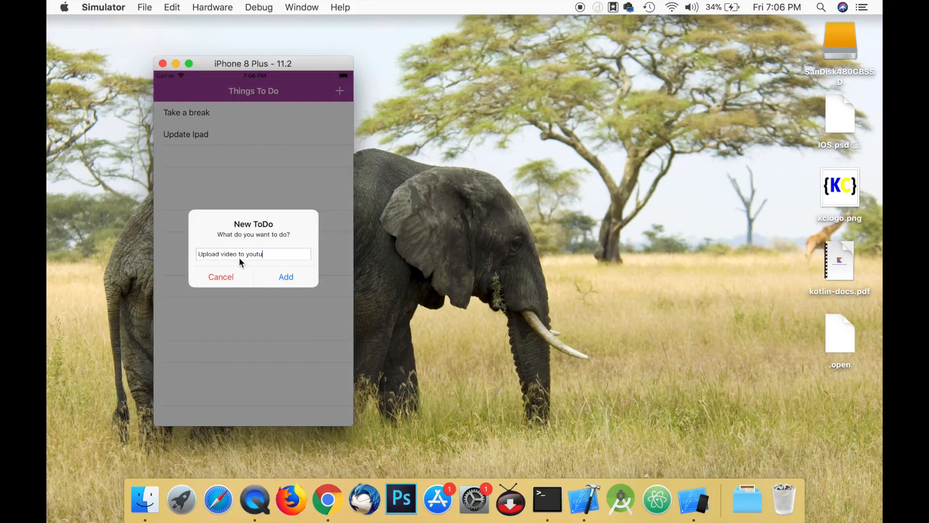
pyautogui.click(286, 277)
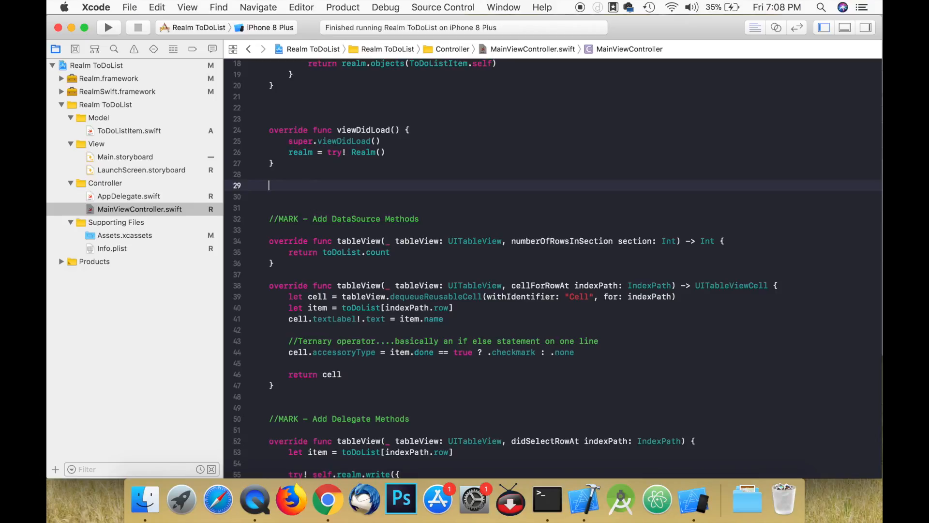
# Override viewWillAppear calling super, and load a backgroundImage from croppedKittens.png.
pyautogui.write('vie')
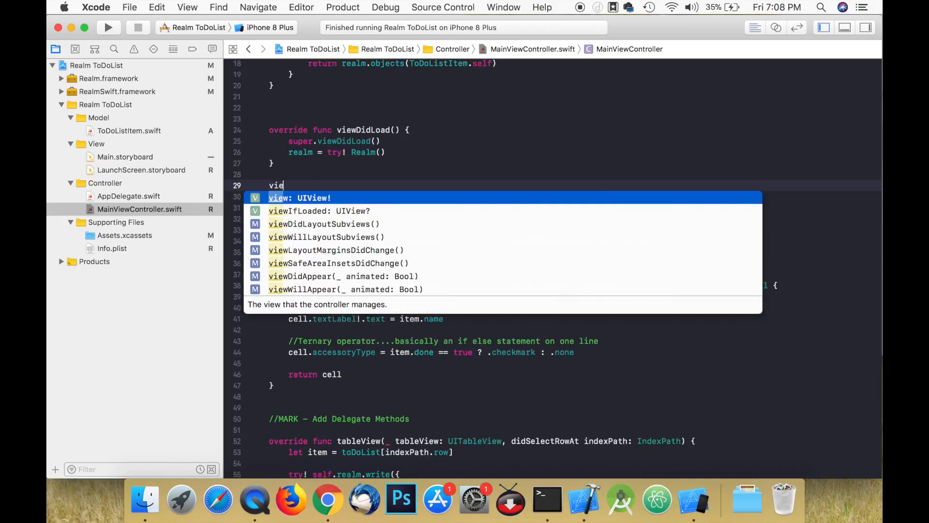
pyautogui.write('wWill')
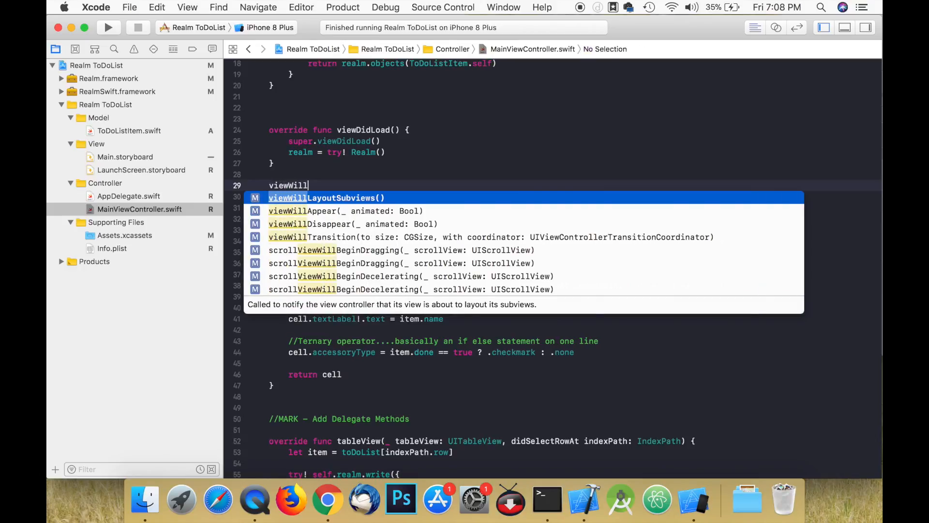
pyautogui.write('Appear(_ animated: Bool) {')
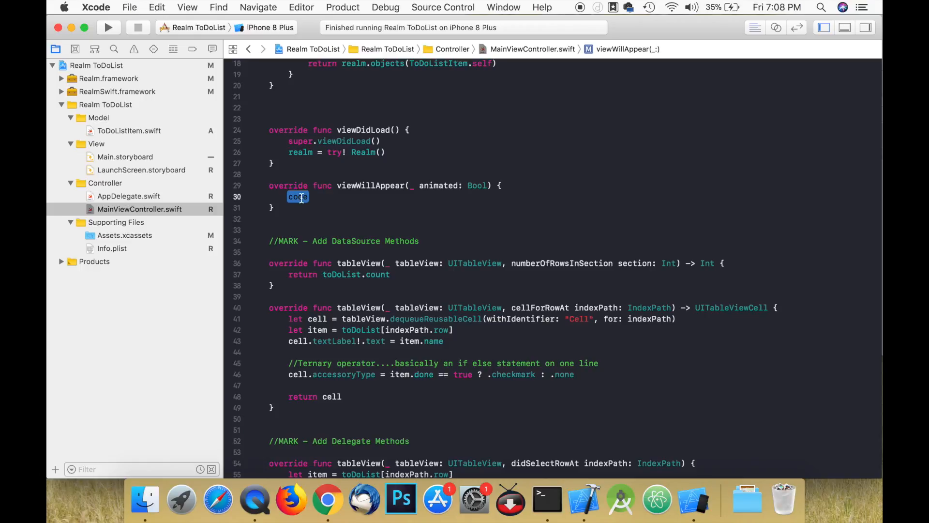
pyautogui.write('super.viewWillAppear(animated')
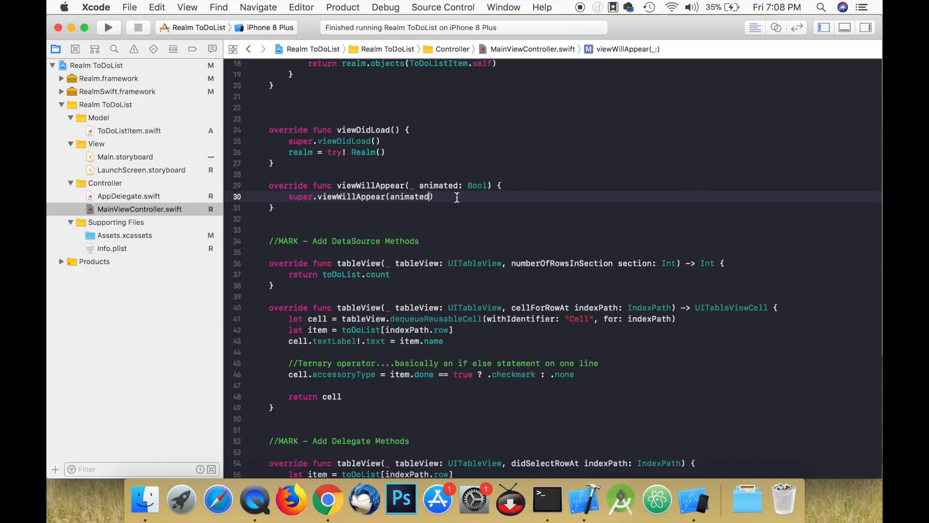
pyautogui.write('let backgroundImage = U')
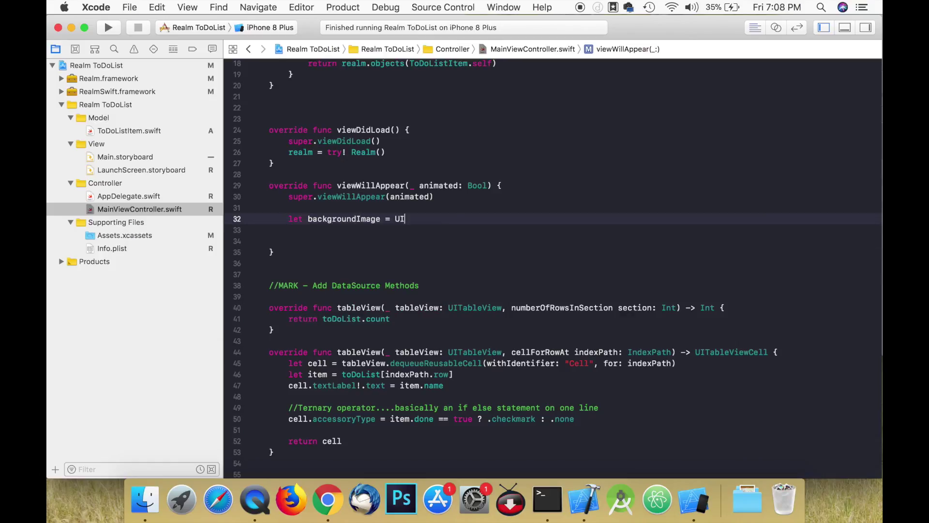
pyautogui.write('Image(named: "cr')
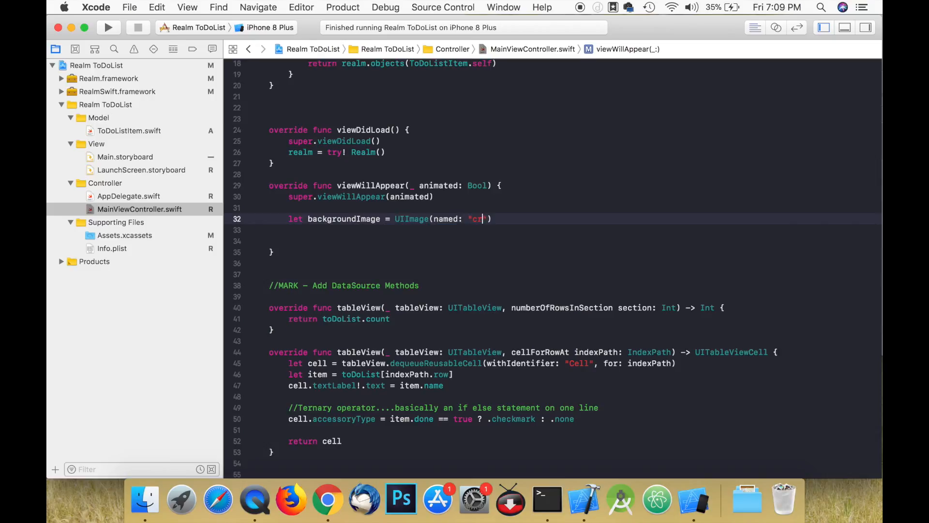
pyautogui.write('roppedKittens.png')
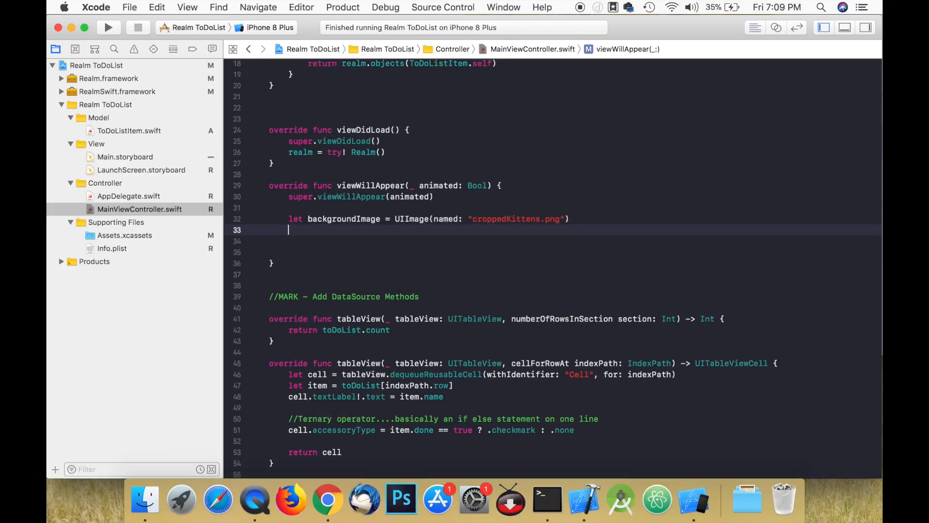
# Wrap the image in a UIImageView with alpha 0.3 and assign it to self.tableView.backgroundView.
pyautogui.write('let imageView =')
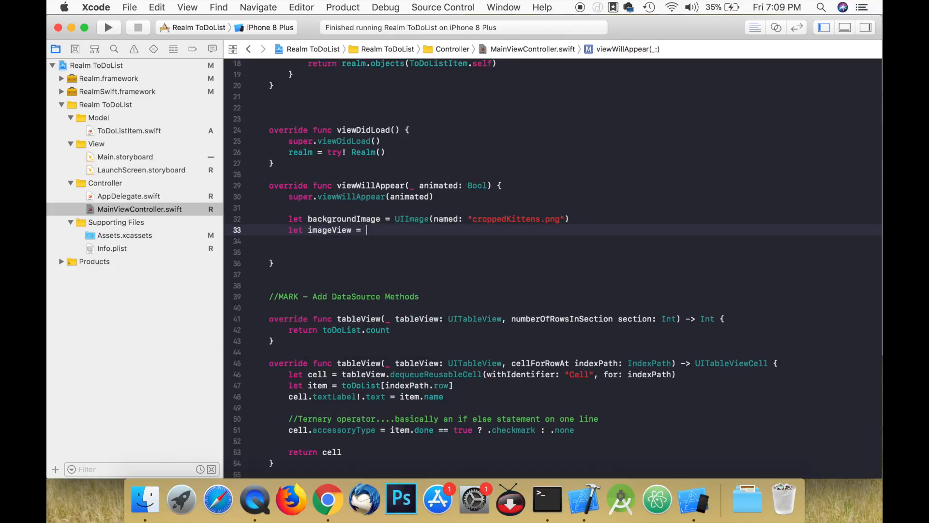
pyautogui.write('UIImageView(i')
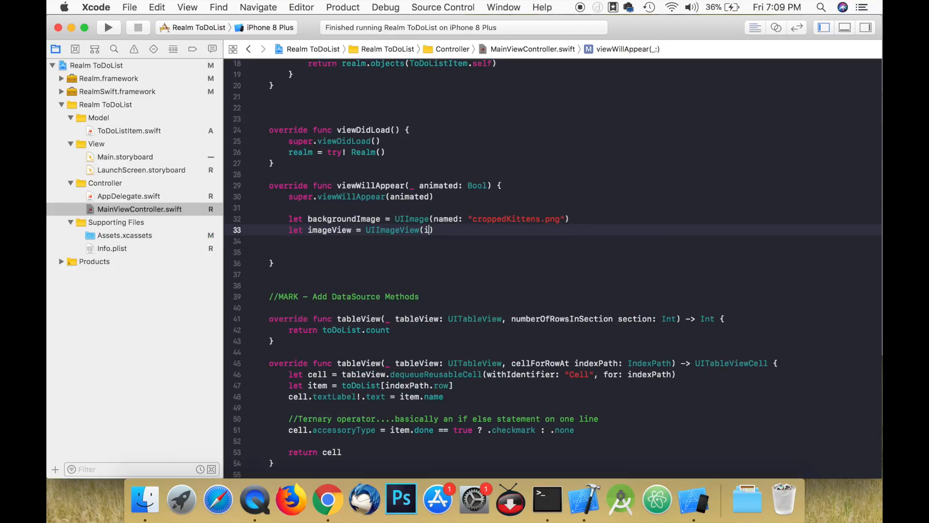
pyautogui.write('i')
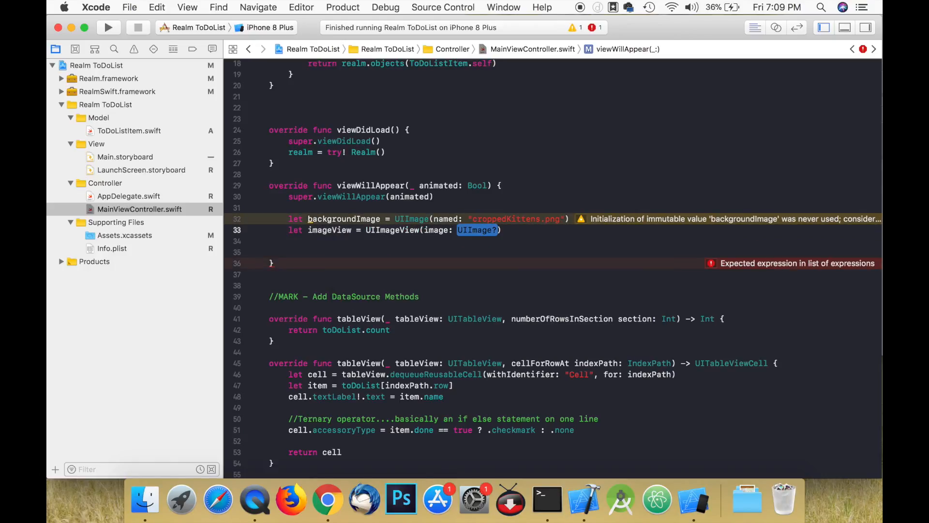
pyautogui.write('backgroundImage')
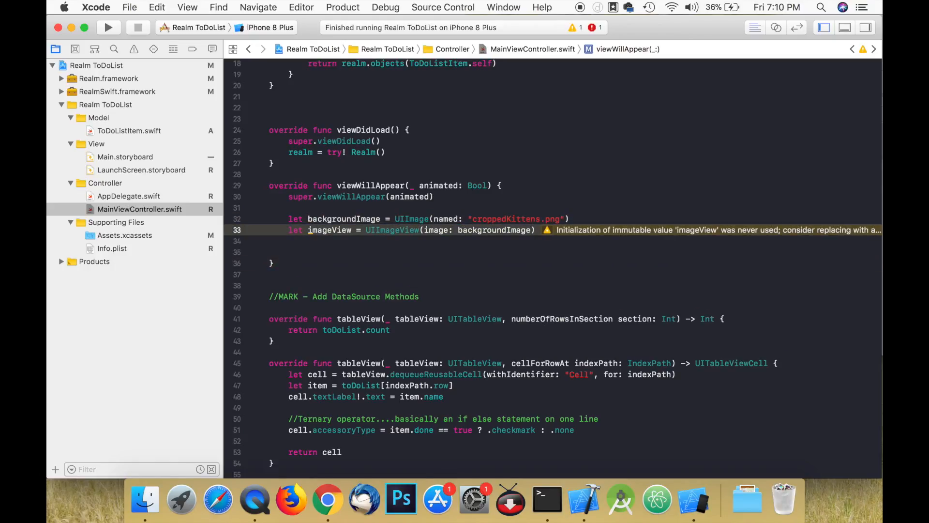
pyautogui.write('imageView.alpha = 0.3')
pyautogui.click(575, 252)
pyautogui.write('se')
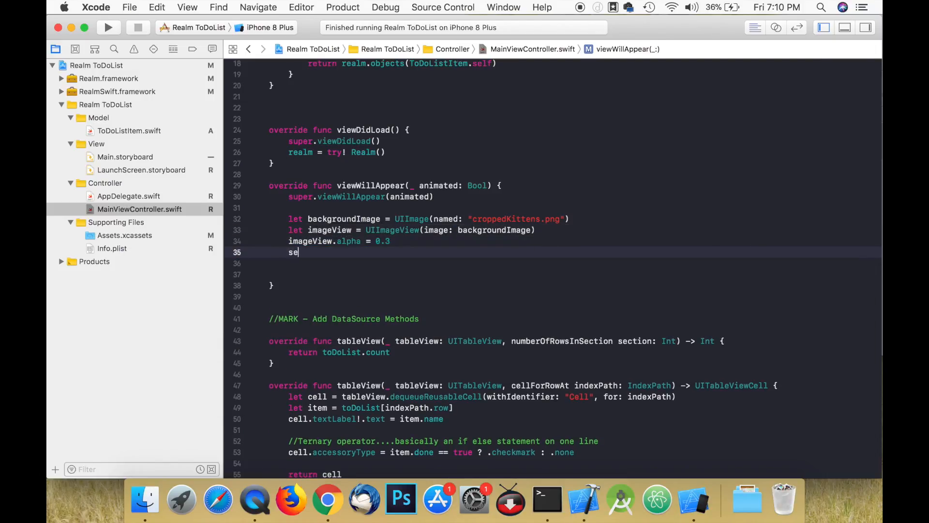
pyautogui.write('lf.tableView.')
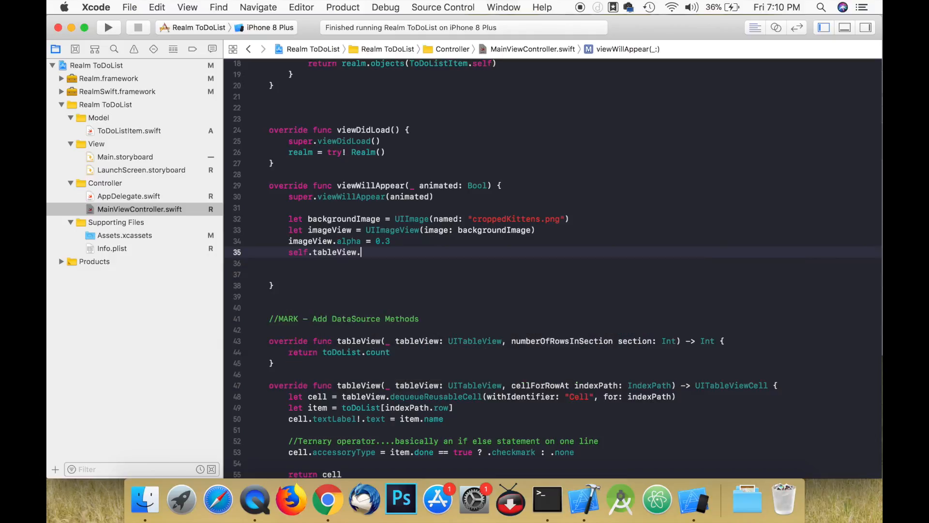
pyautogui.write('backgroundView =')
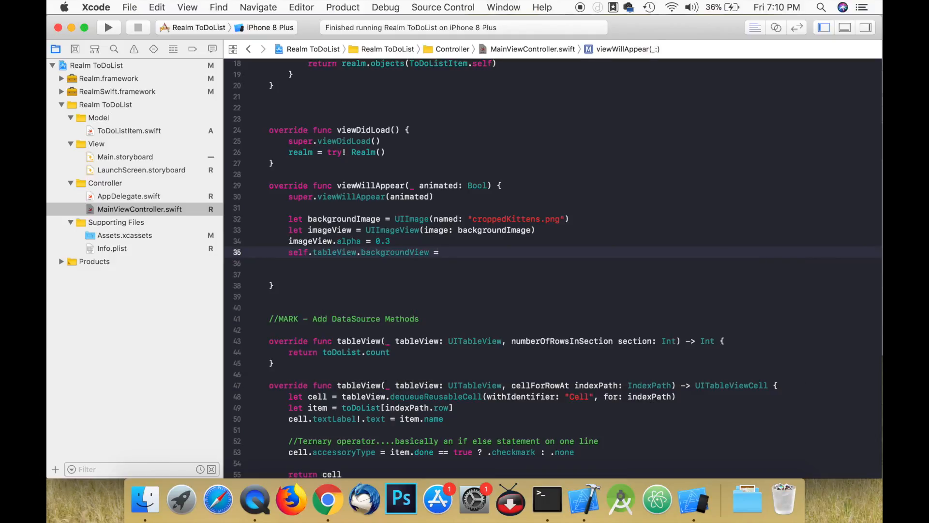
pyautogui.write('imageView')
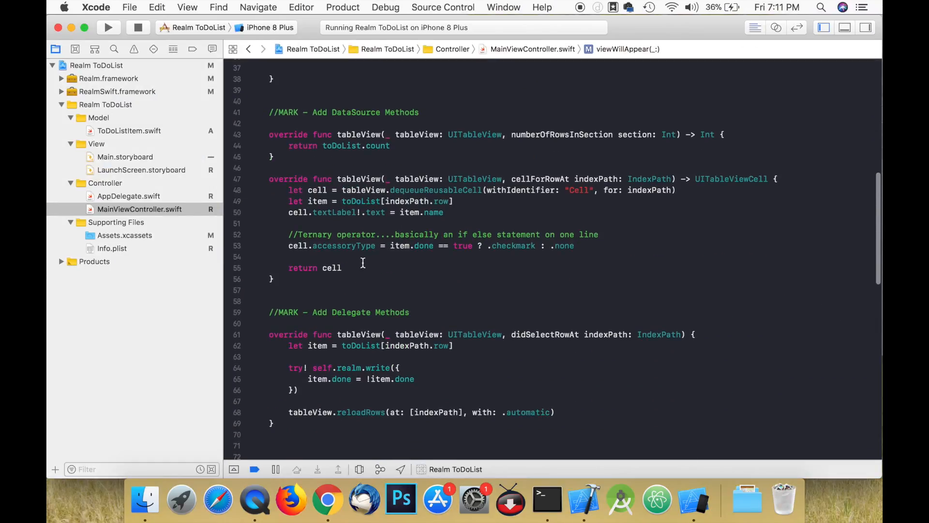
# Set cell.backgroundColor to .clear in cellForRowAt and relaunch the app.
pyautogui.write('cell.backgroundColor = .clear')
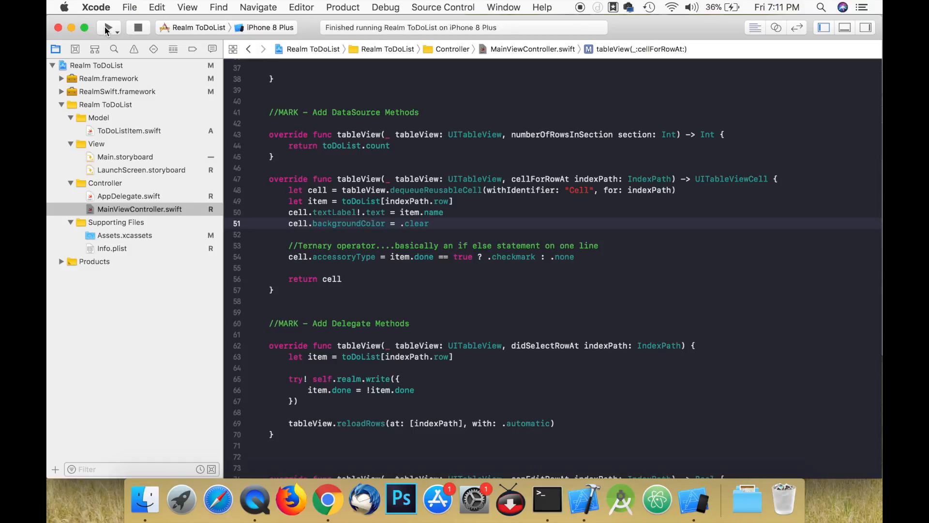
pyautogui.click(106, 28)
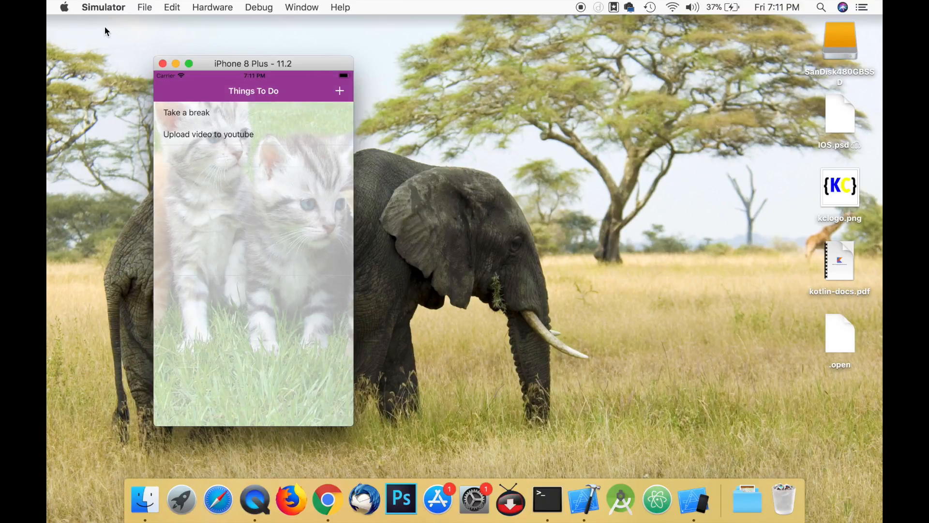
pyautogui.moveTo(308, 122)
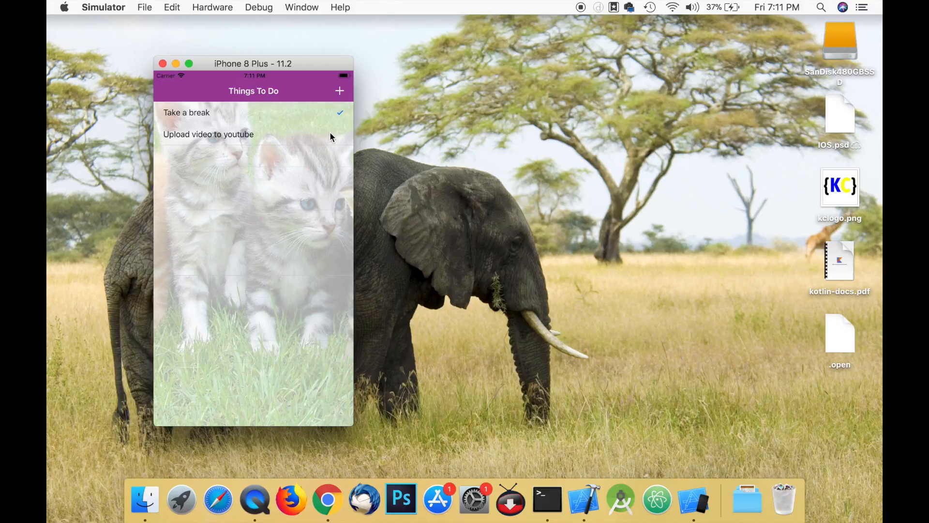
# Check off "Upload video to youtube" so both it and "Take a break" show checkmarks.
pyautogui.click(251, 134)
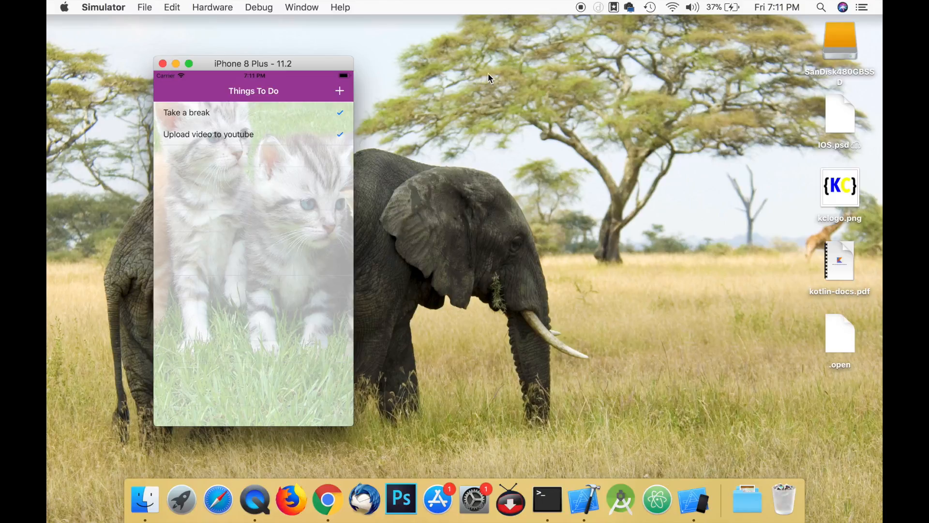
pyautogui.moveTo(580, 7)
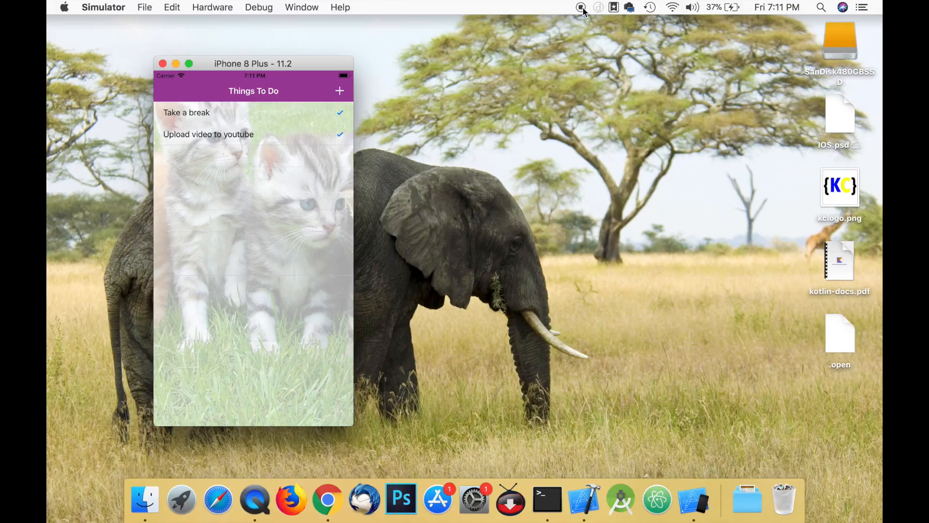